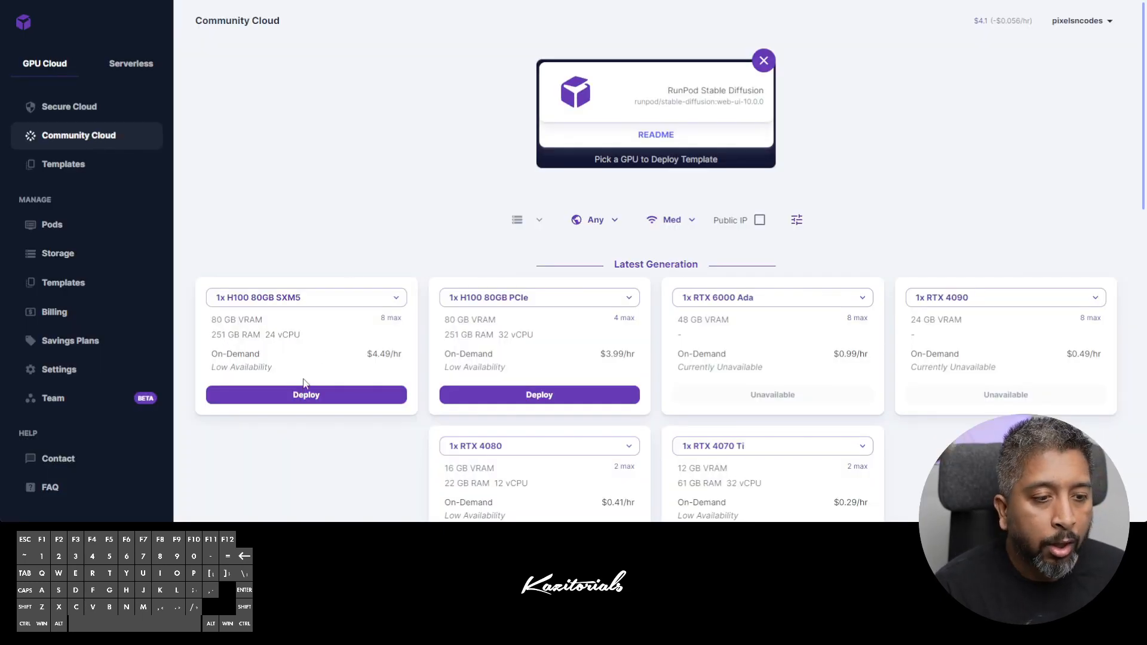
Deploy an RTX 3090 pod with overridden disk sizes using the RunPod Stable Diffusion template
scroll(down, 3)
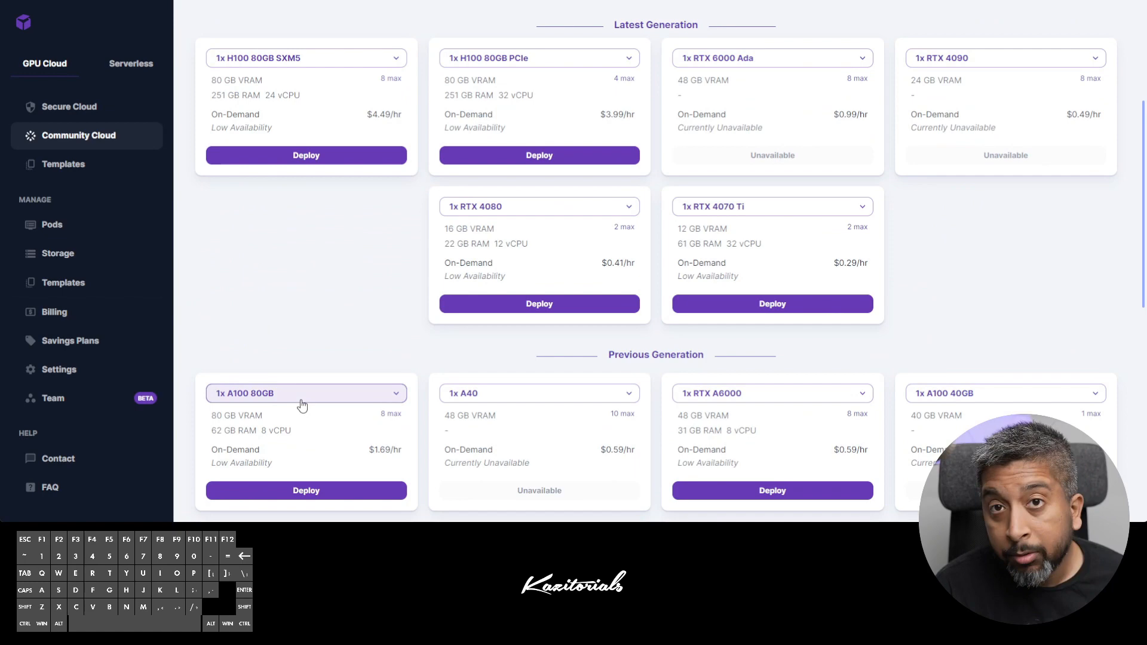
scroll(down, 3)
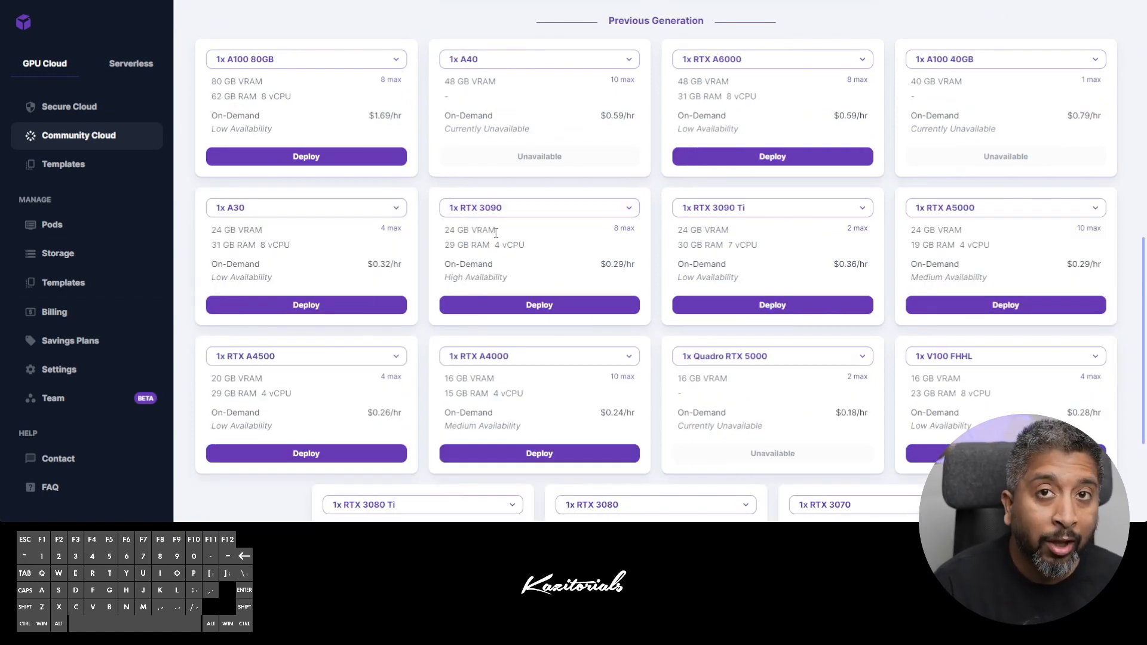
click(538, 304)
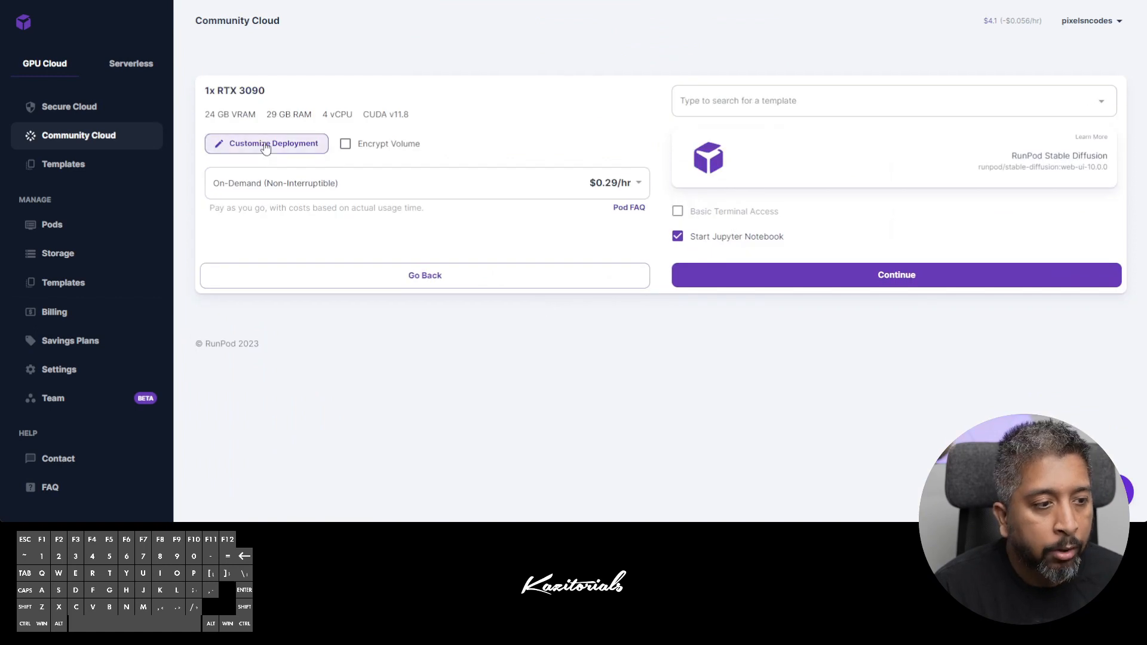
click(265, 143)
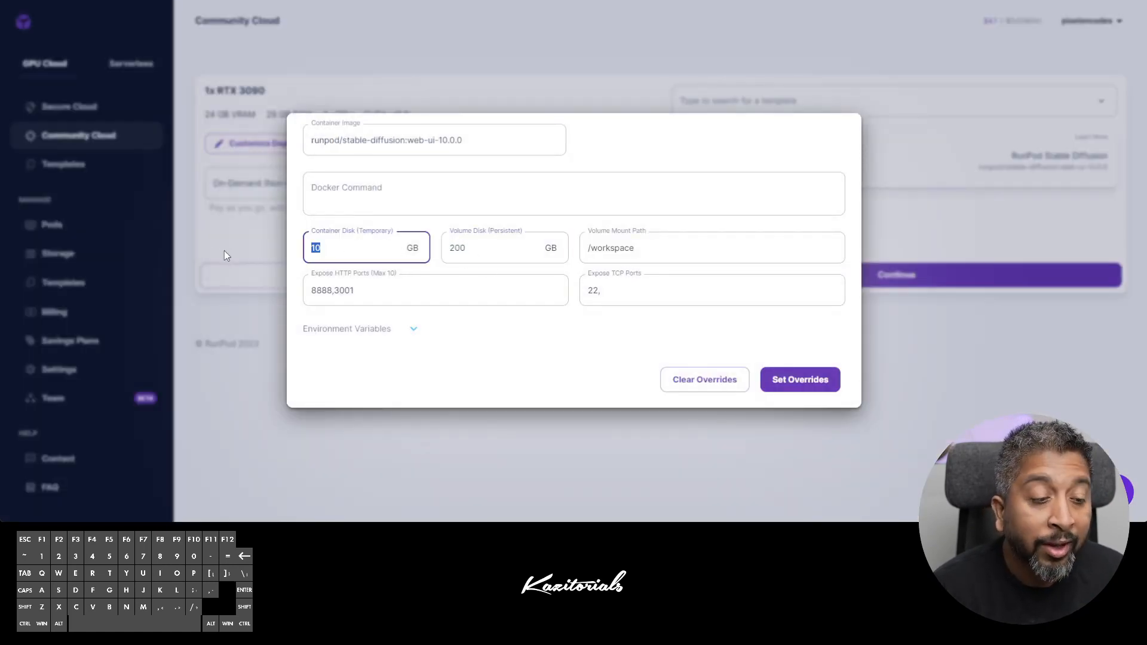
click(799, 379)
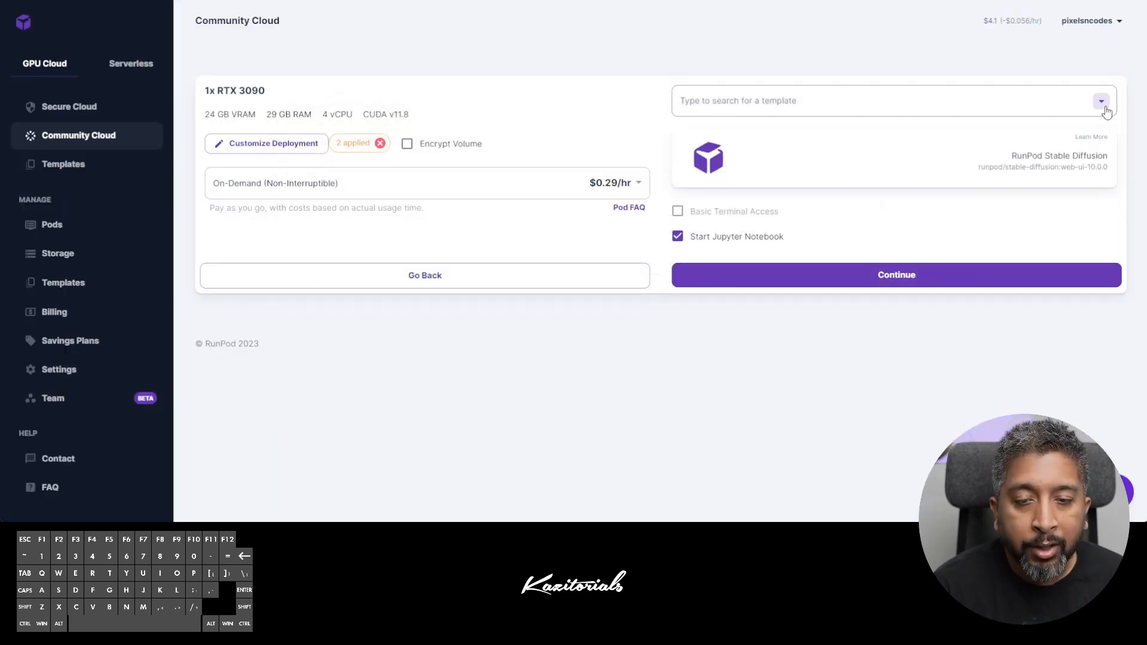
click(1100, 101)
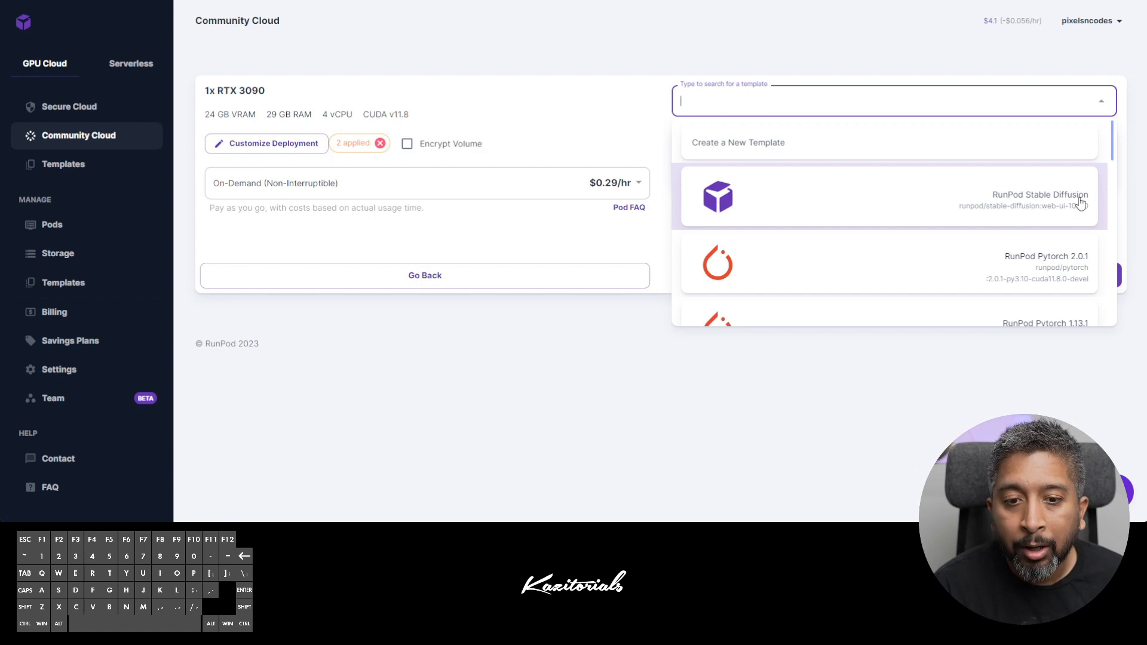
click(877, 195)
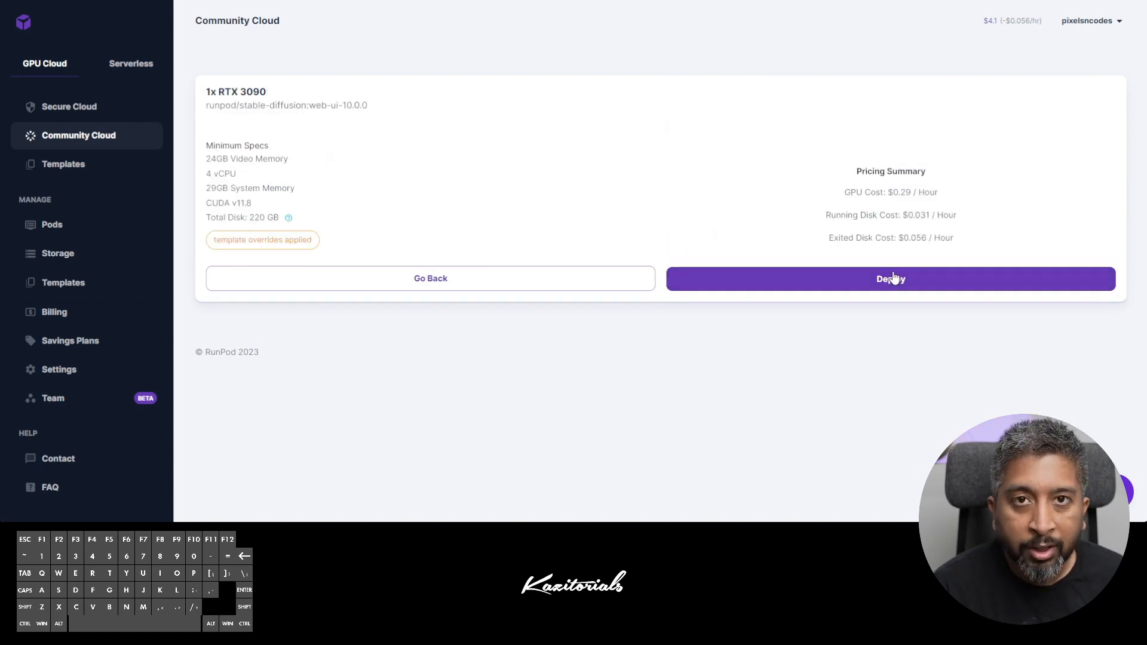
click(890, 278)
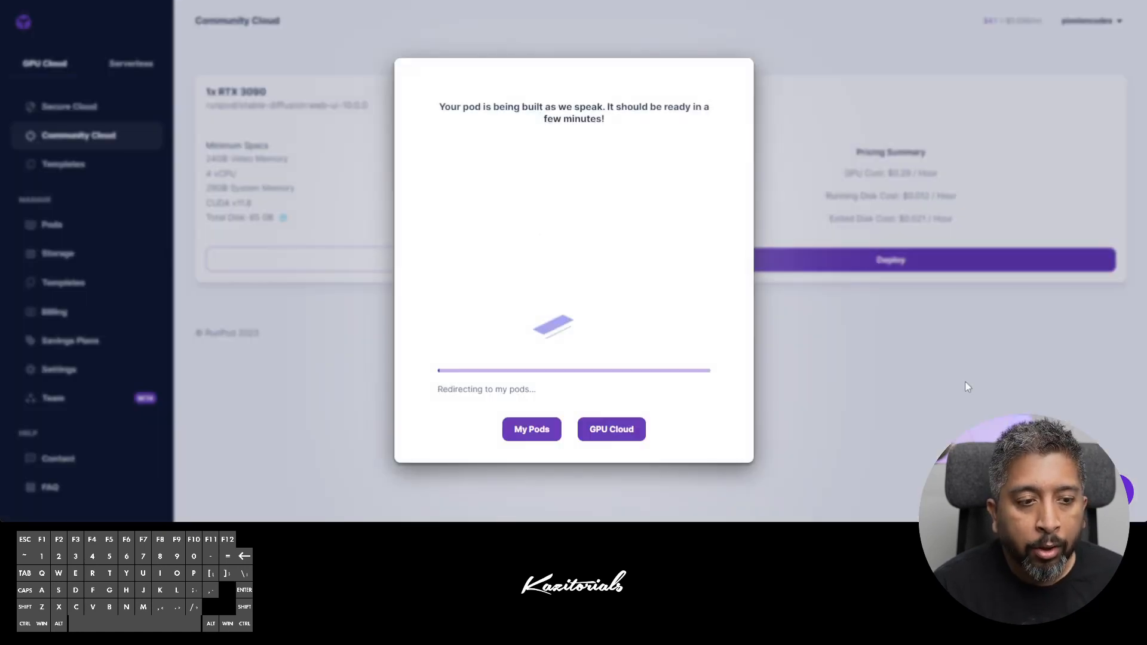
From My Pods, connect to the running pod's Jupyter Lab on port 8888
click(531, 429)
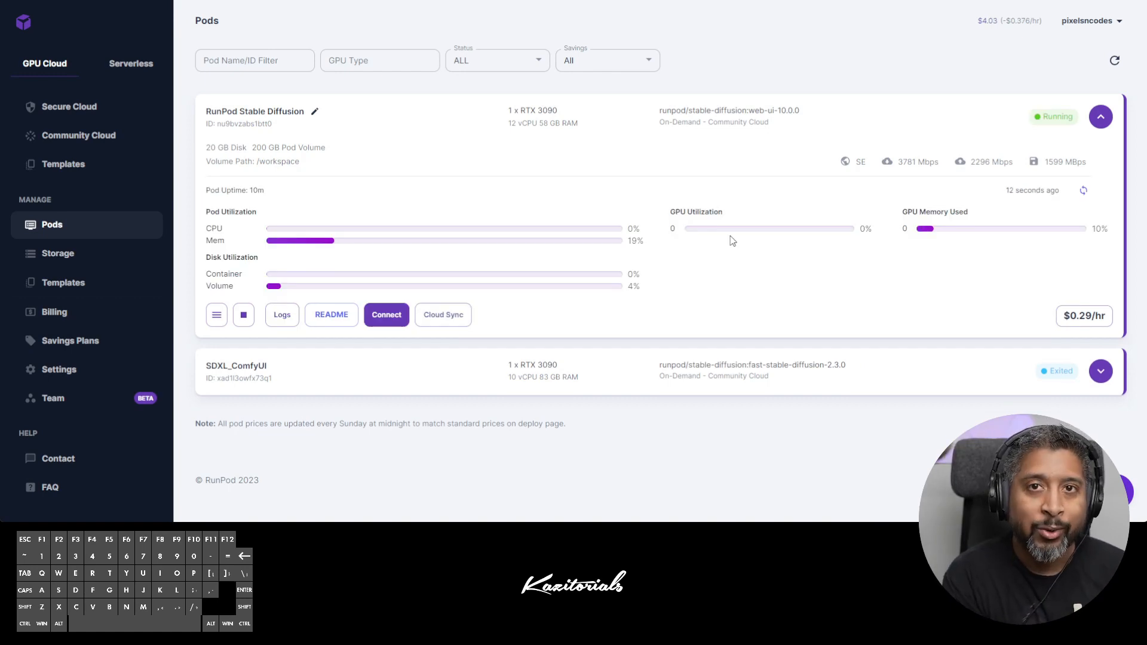
click(386, 315)
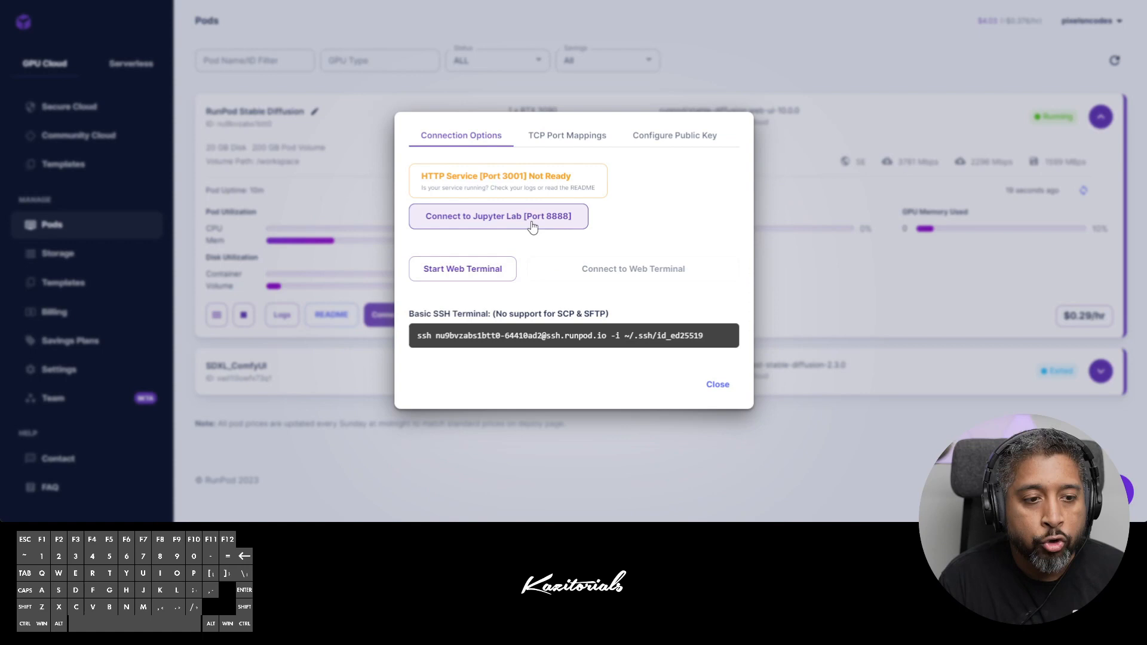
mouse_move(554, 225)
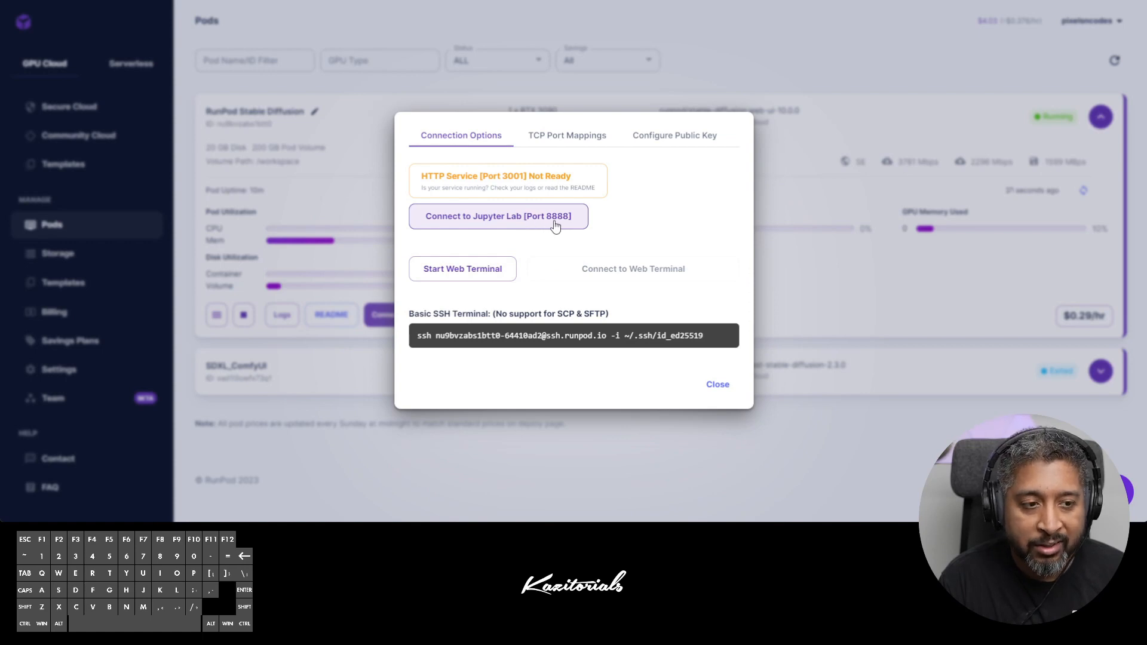
click(499, 216)
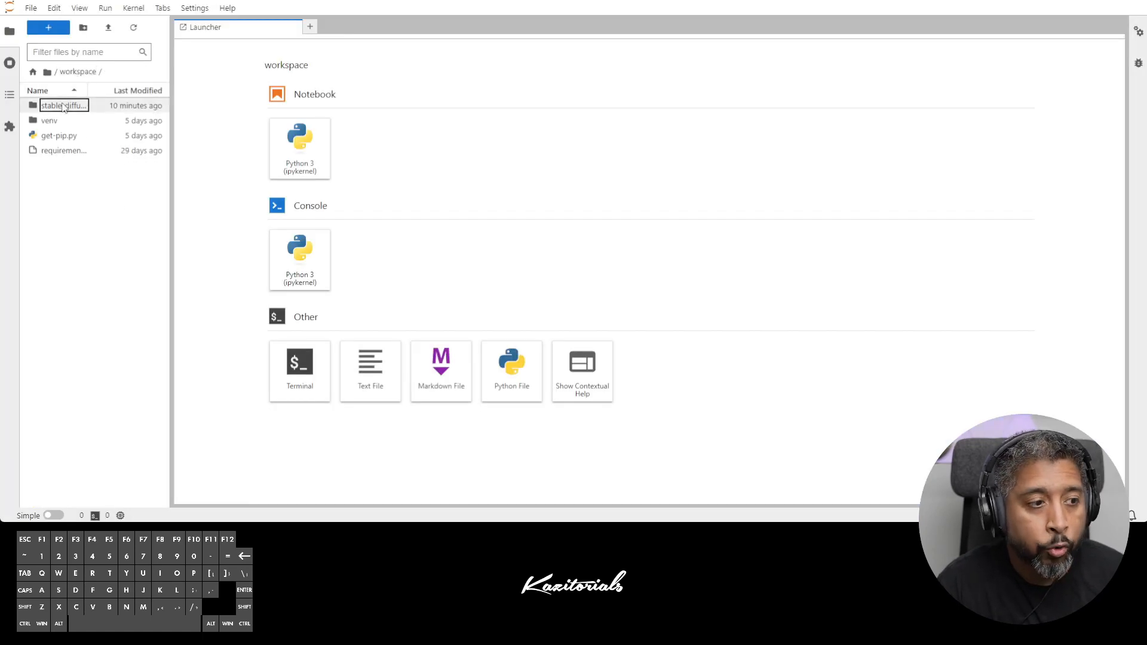
Browse into stable-diffusion-webui/models/Stable-diffusion in the file browser
double_click(64, 105)
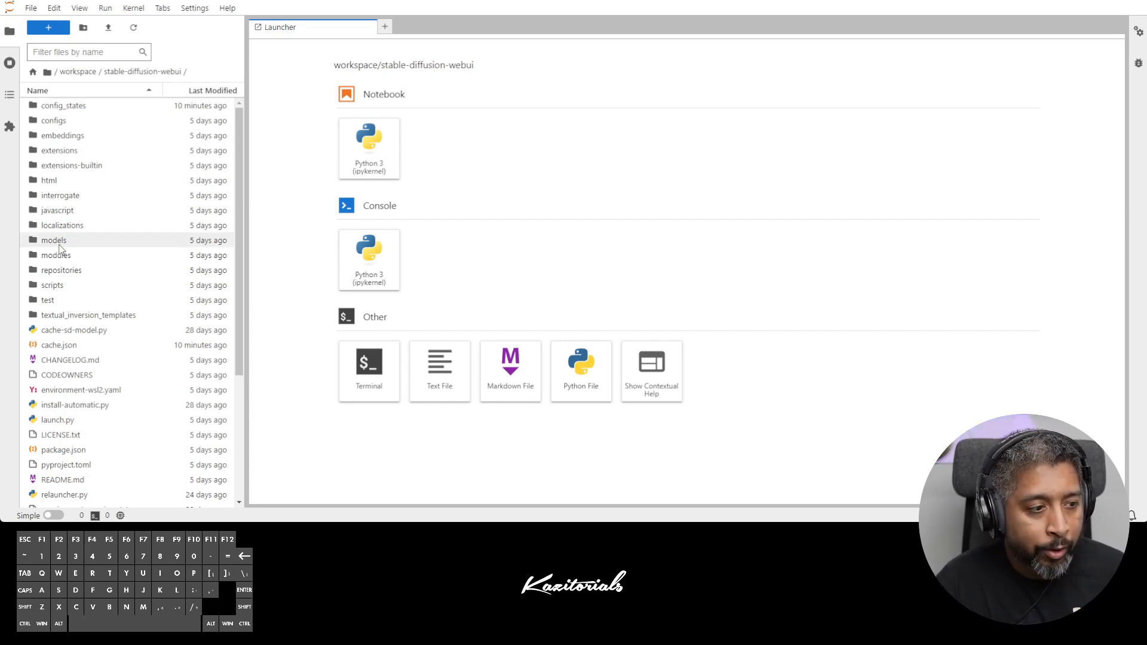
double_click(52, 240)
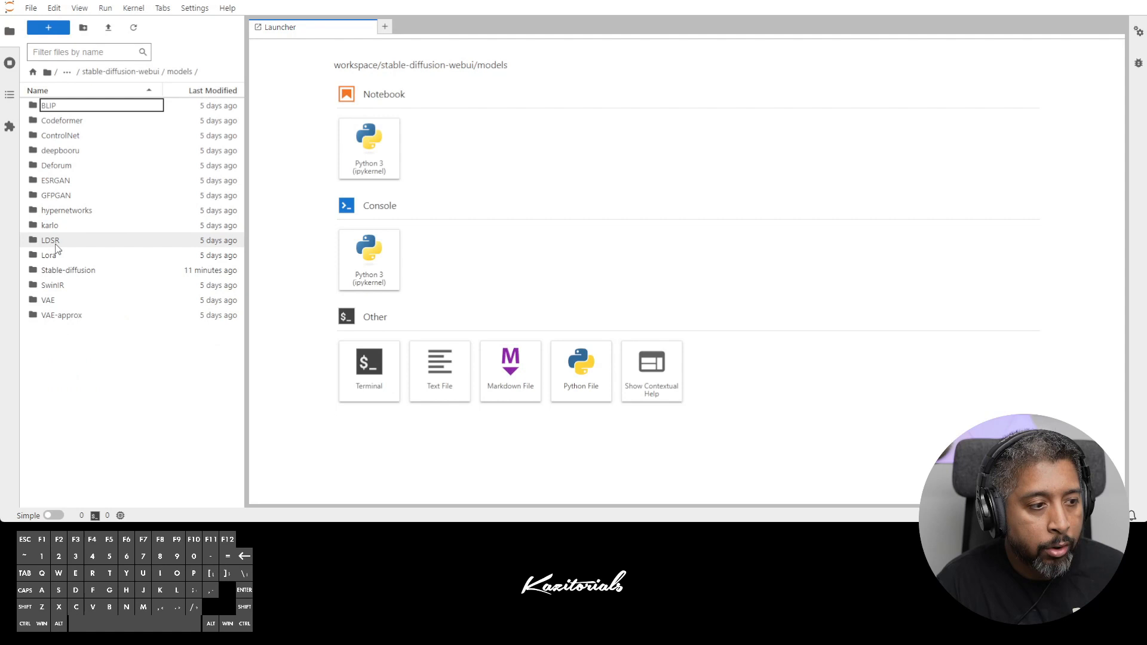
double_click(68, 270)
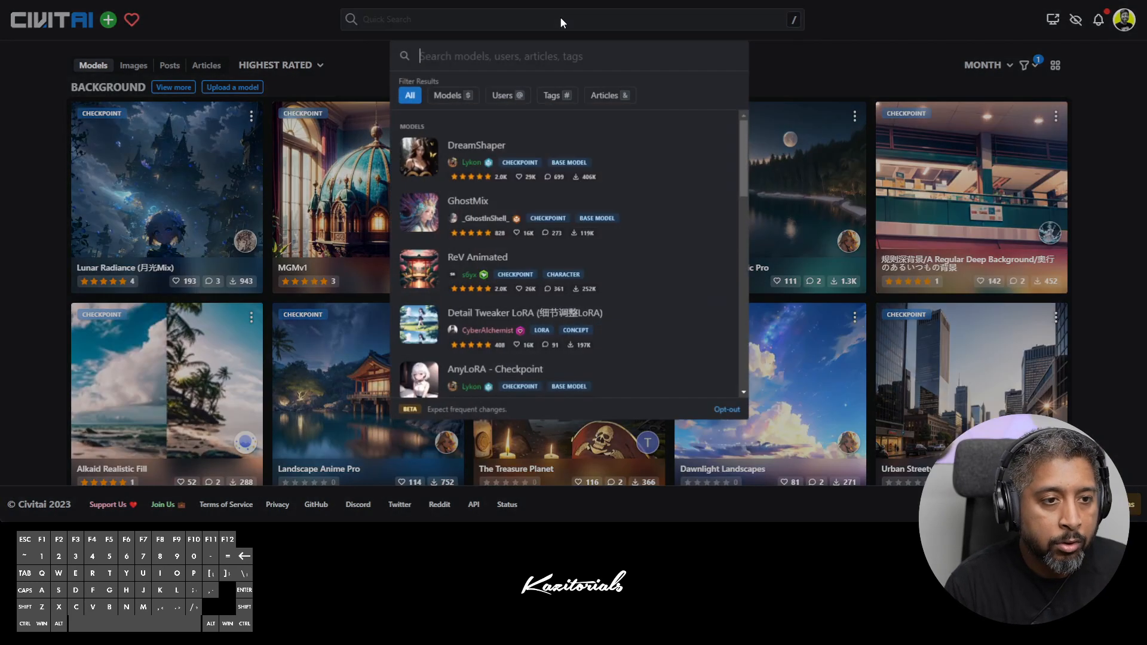
mouse_move(490, 160)
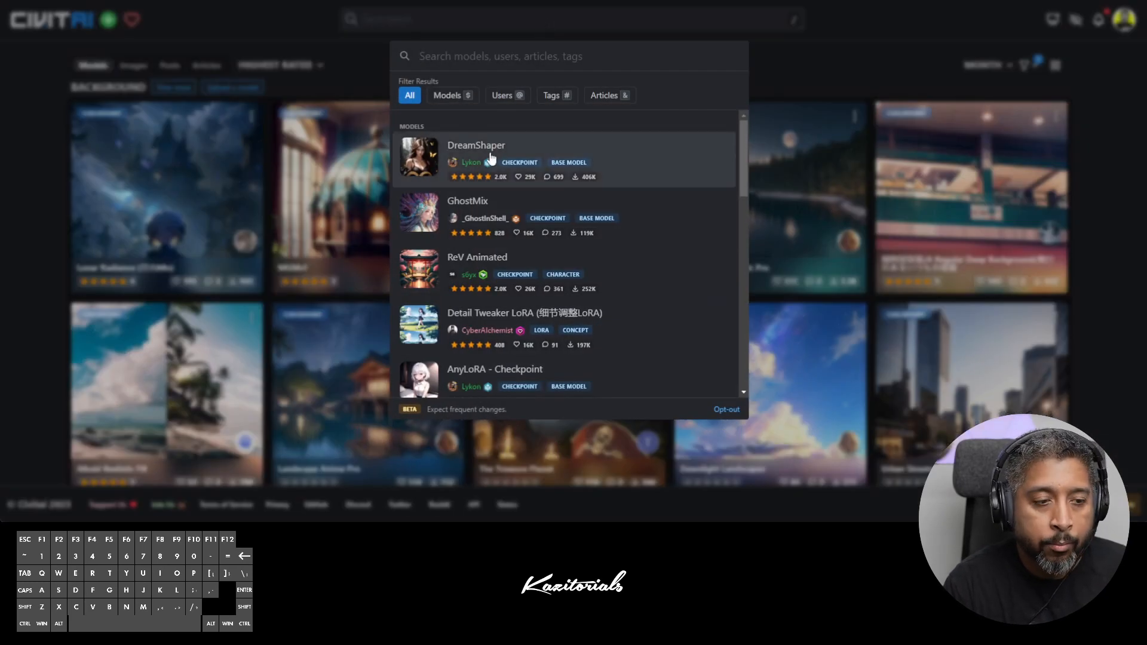
Pick DreamShaper from Civitai's Quick Search suggestions
click(476, 144)
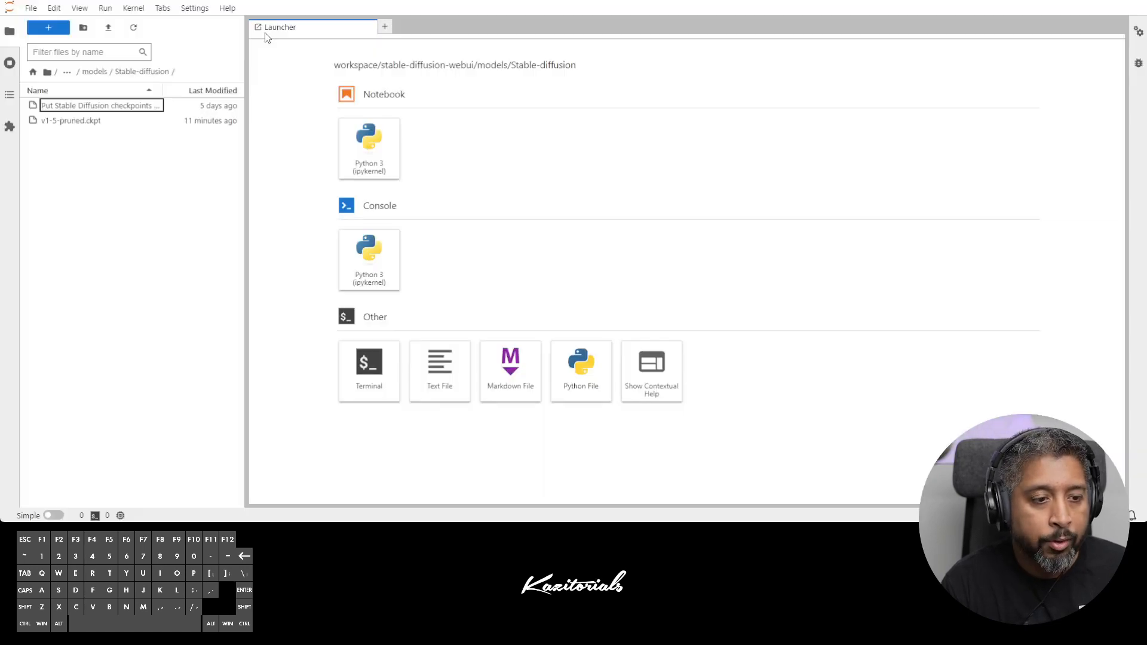
mouse_move(369, 371)
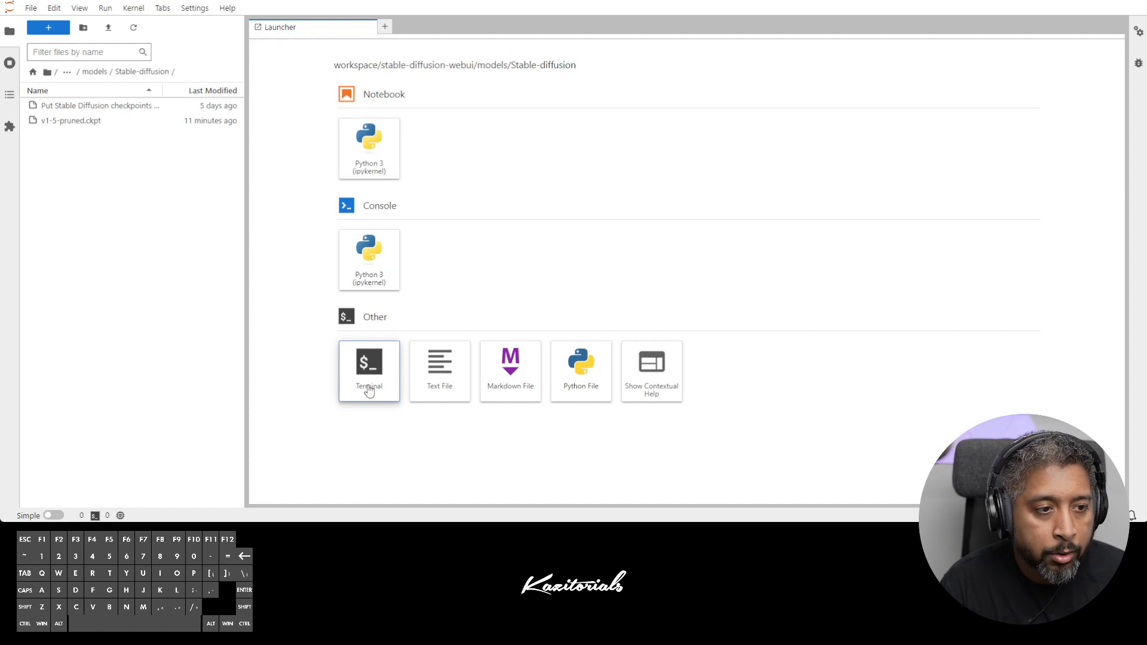
Run a wget download of Civitai model 128713 in a new terminal
click(369, 369)
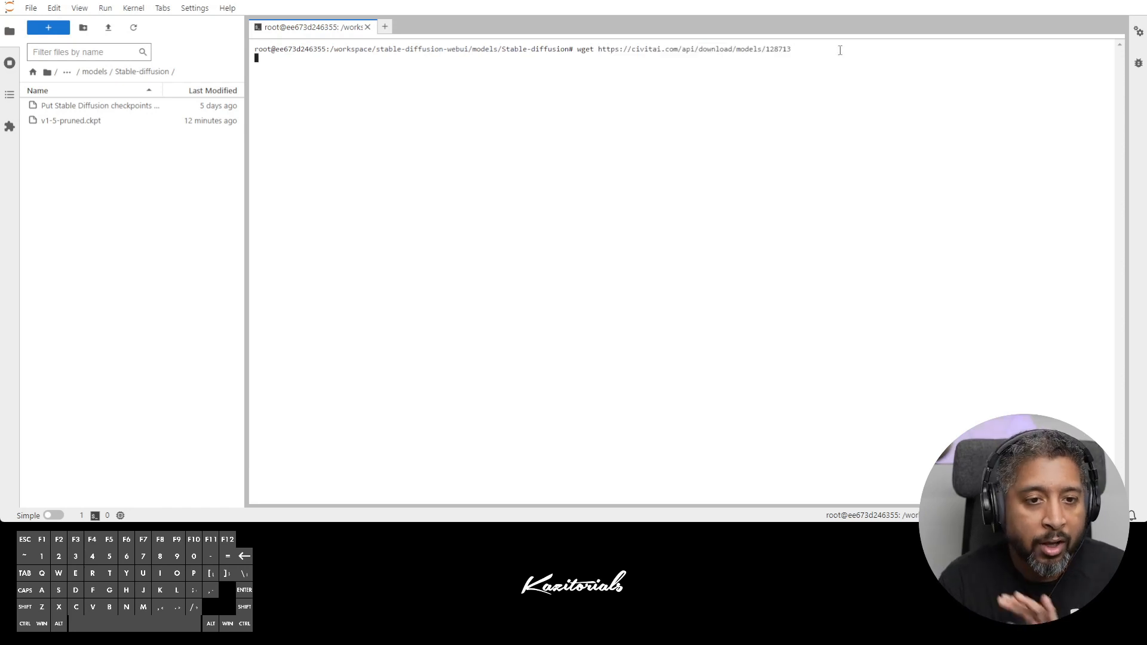
key(Return)
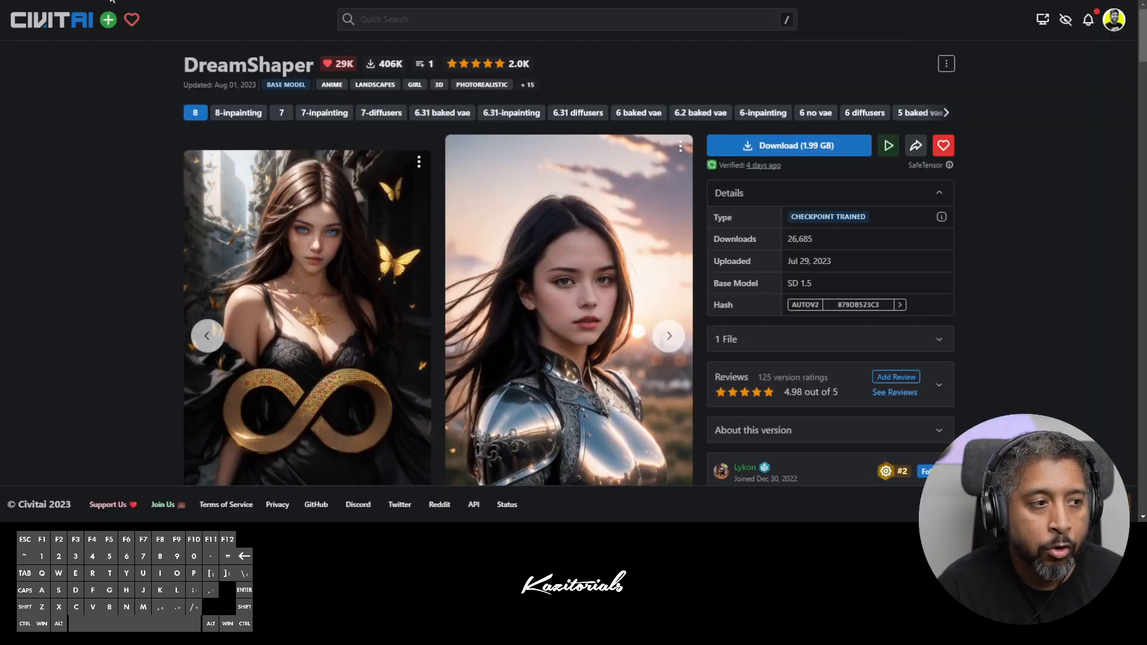
Search Civitai and select ReV Animated from the suggestions
click(512, 19)
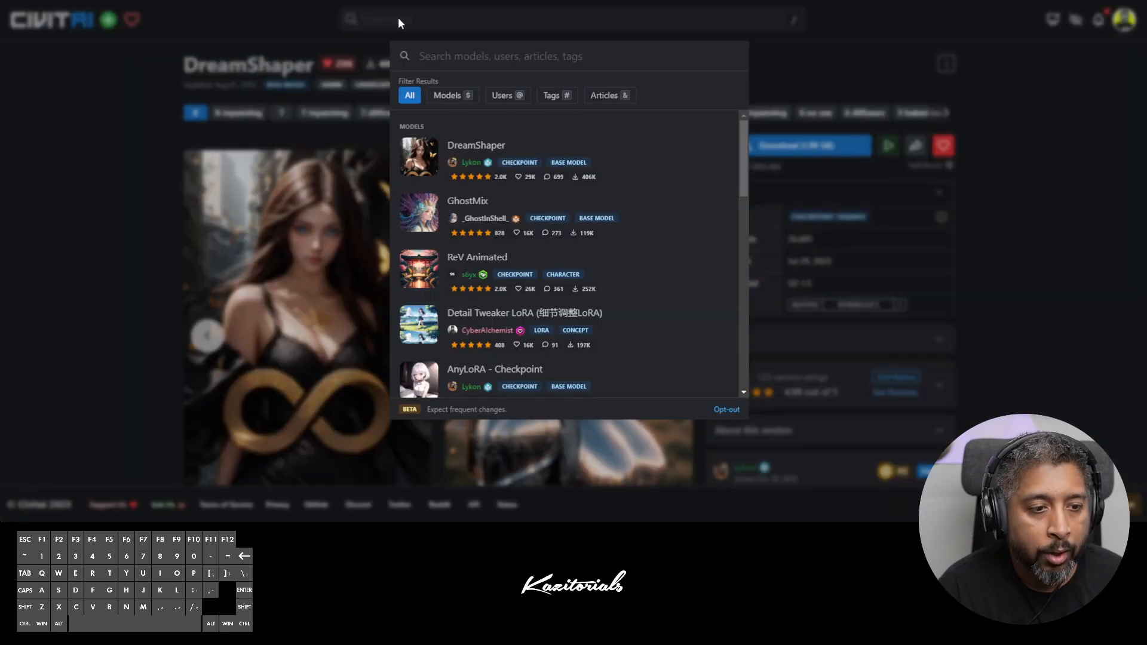
mouse_move(463, 271)
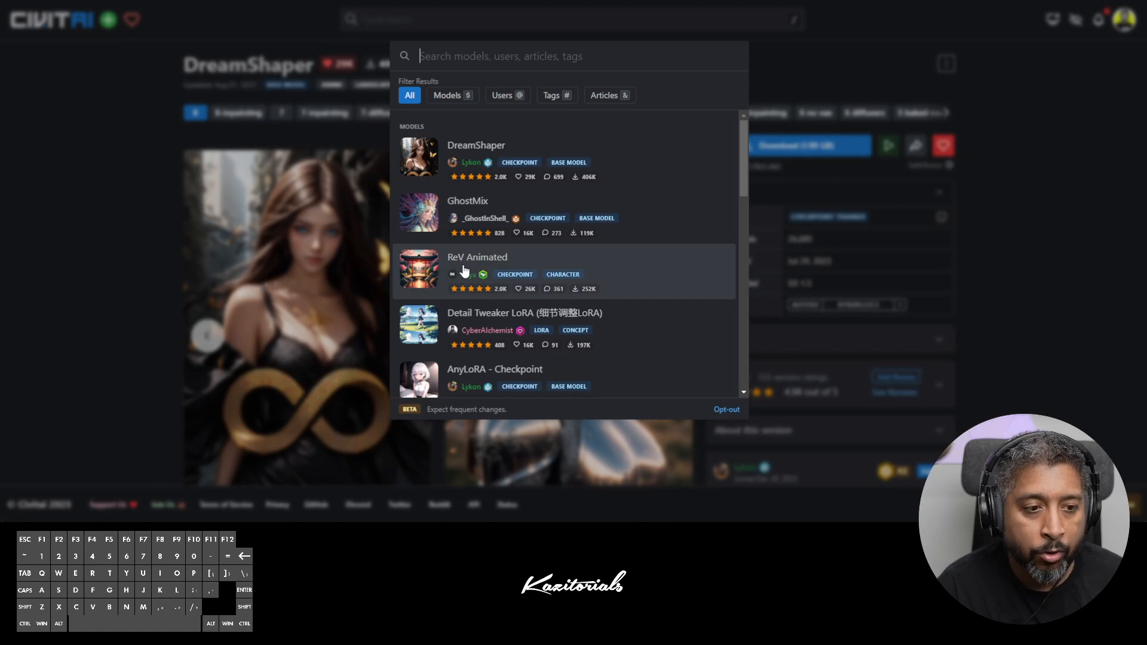
click(476, 270)
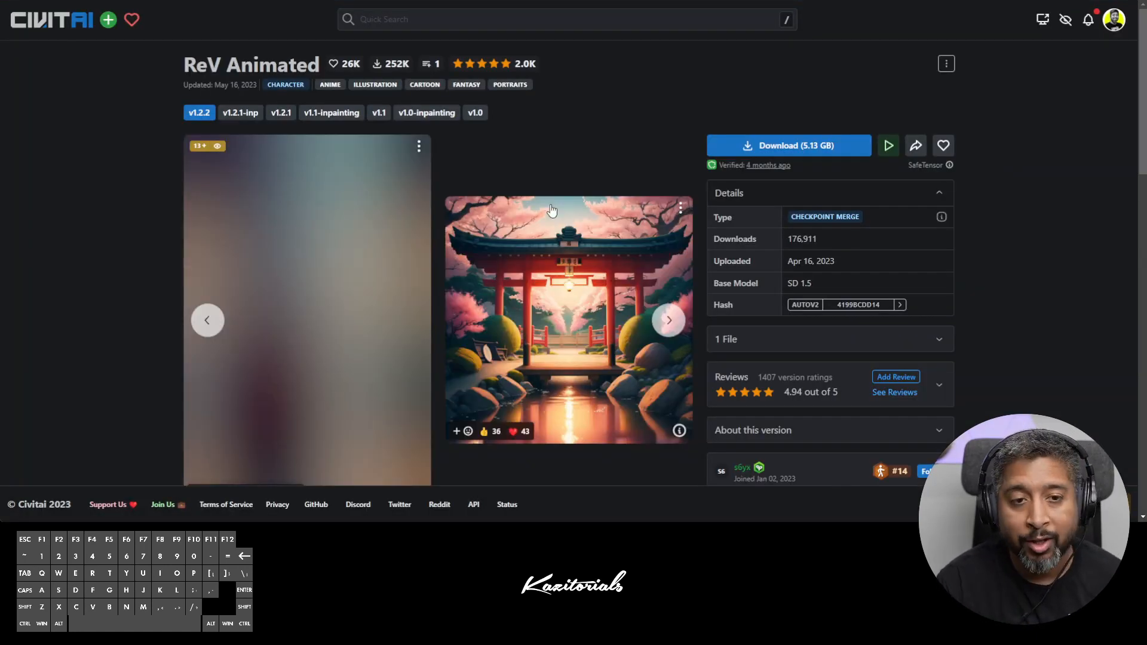
mouse_move(551, 211)
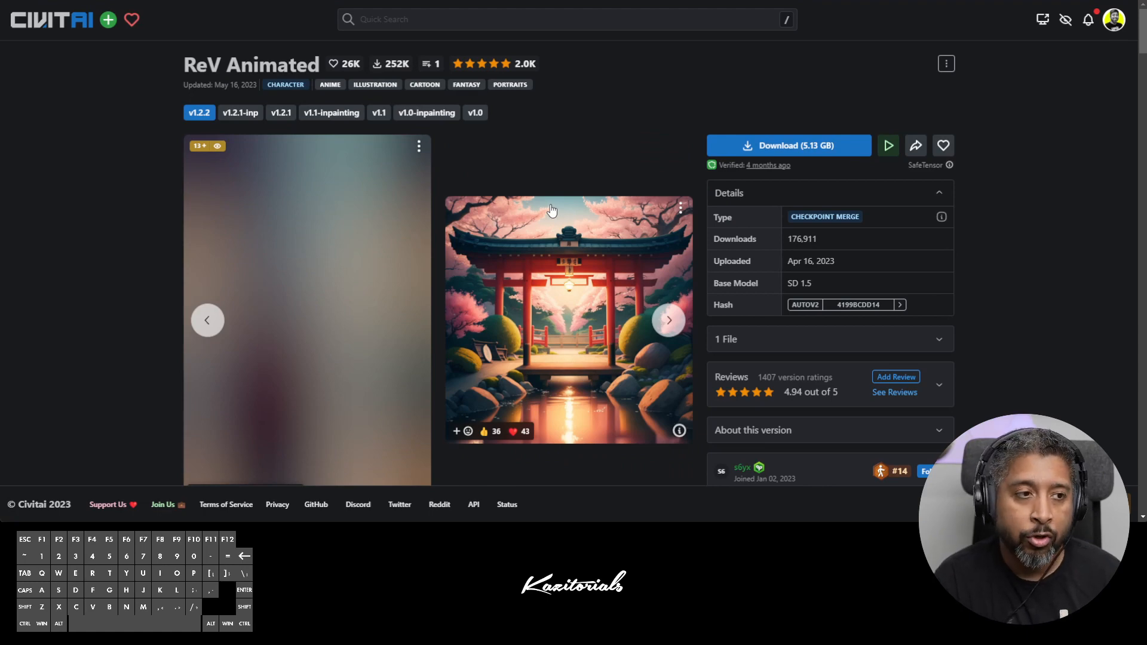
mouse_move(860, 229)
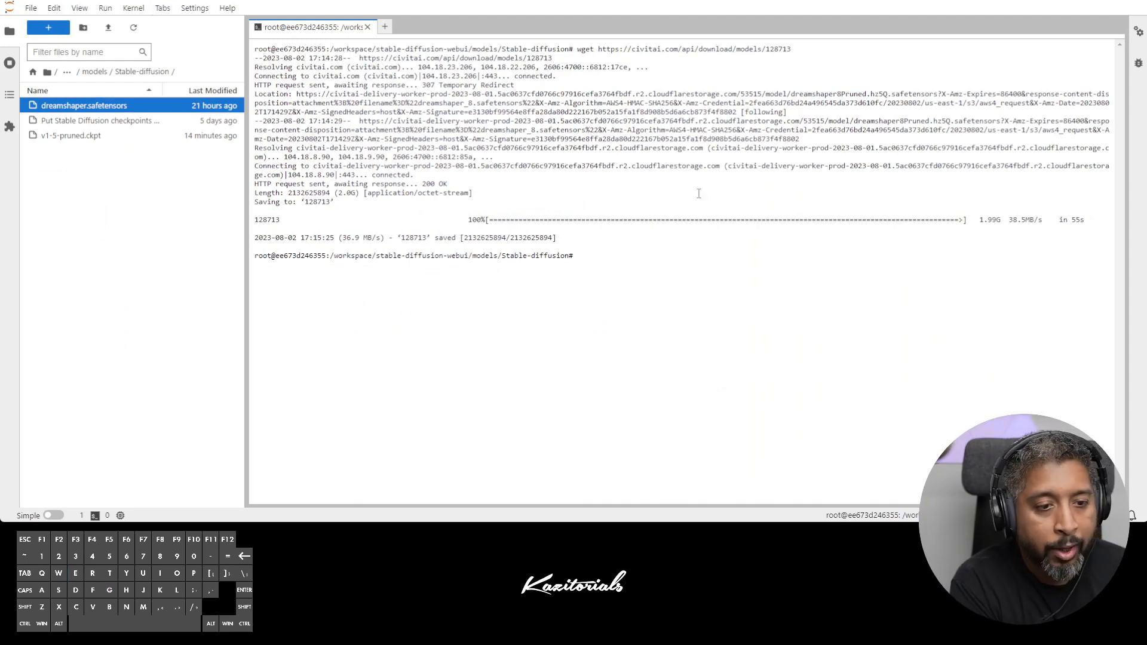
Download Civitai model 46846 with wget and rename it to revanimated122.safetensors
text(wget https://civitai.com/api/download/models/46846)
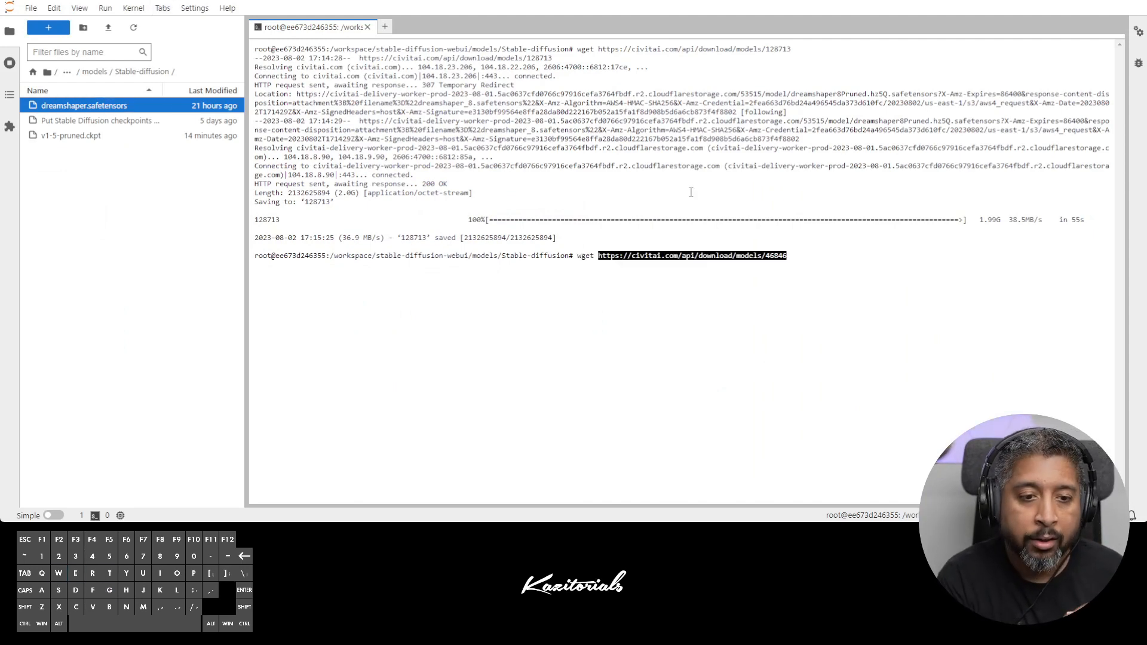
key(Return)
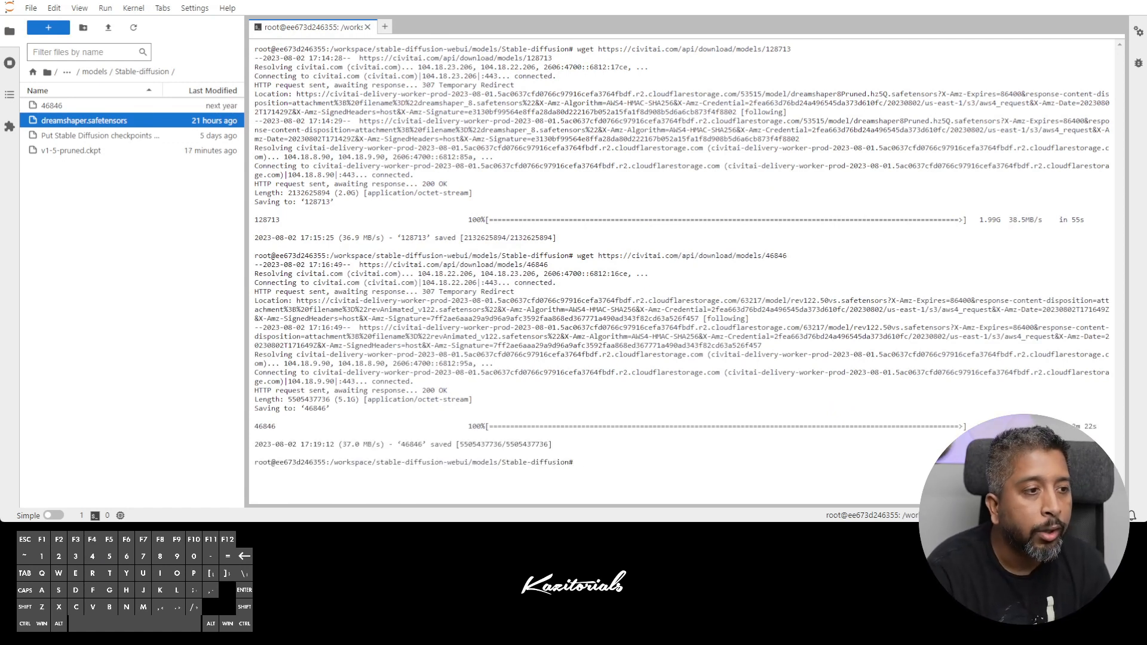
click(51, 105)
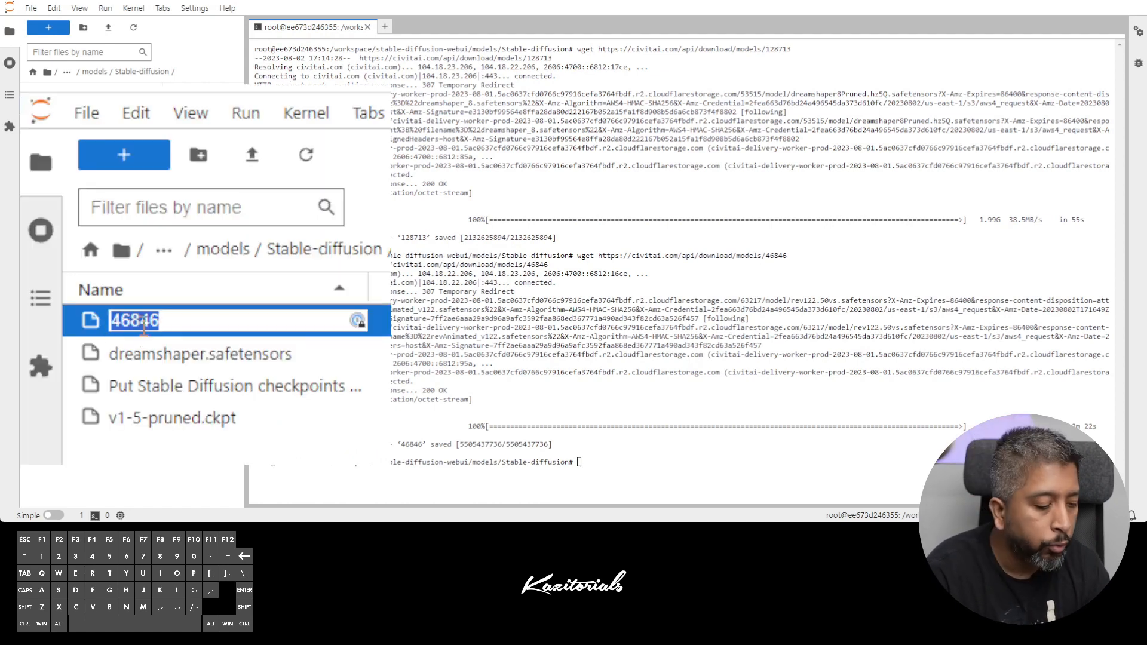
text(revanimated1)
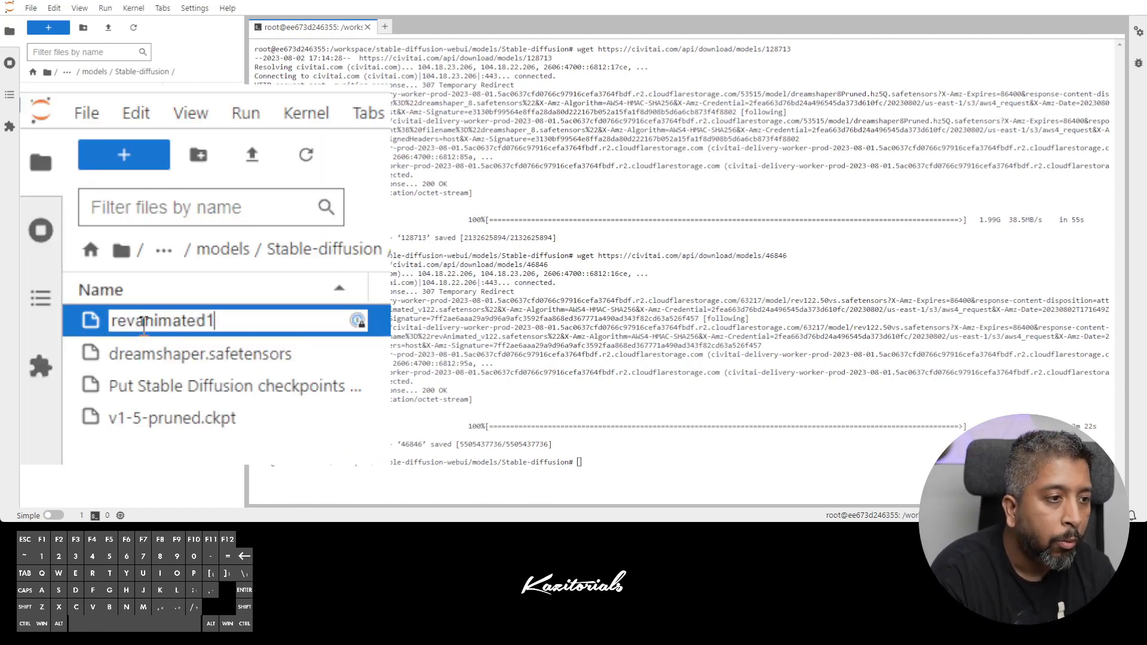
text(22.)
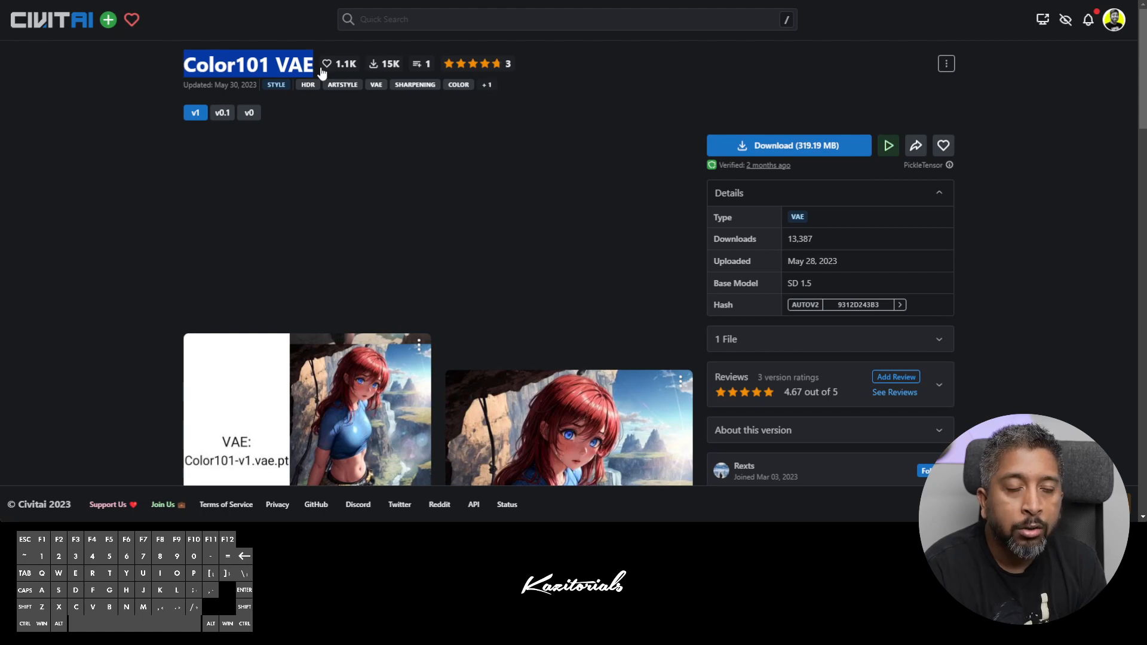
mouse_move(898, 218)
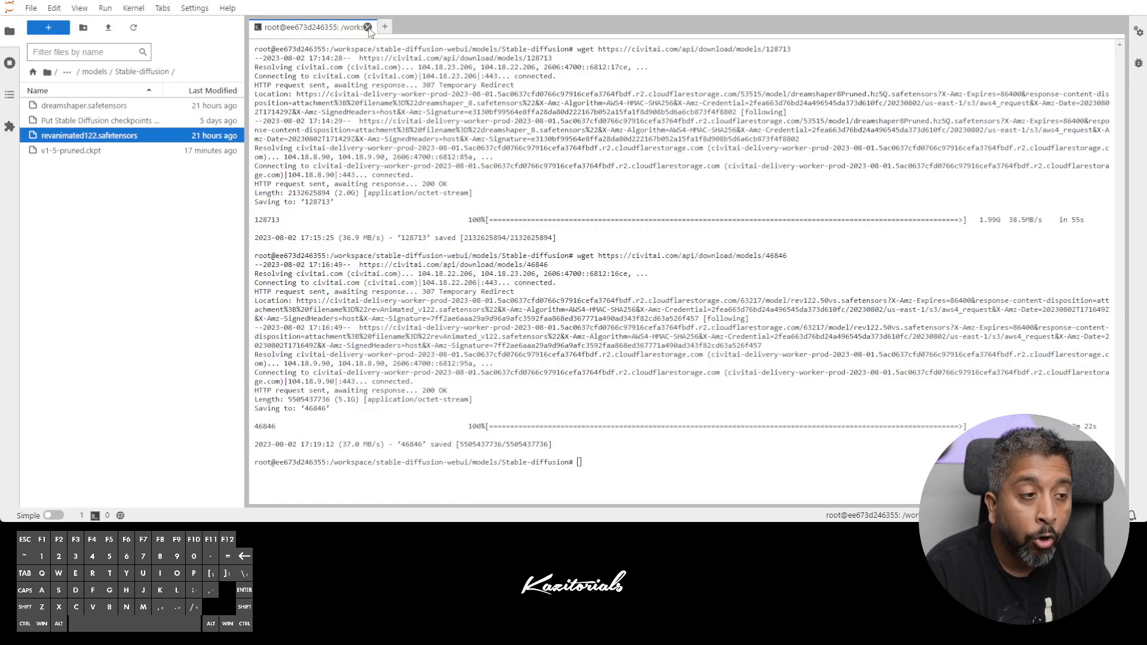
Close the Terminal tab after the checkpoint downloads finish
click(367, 26)
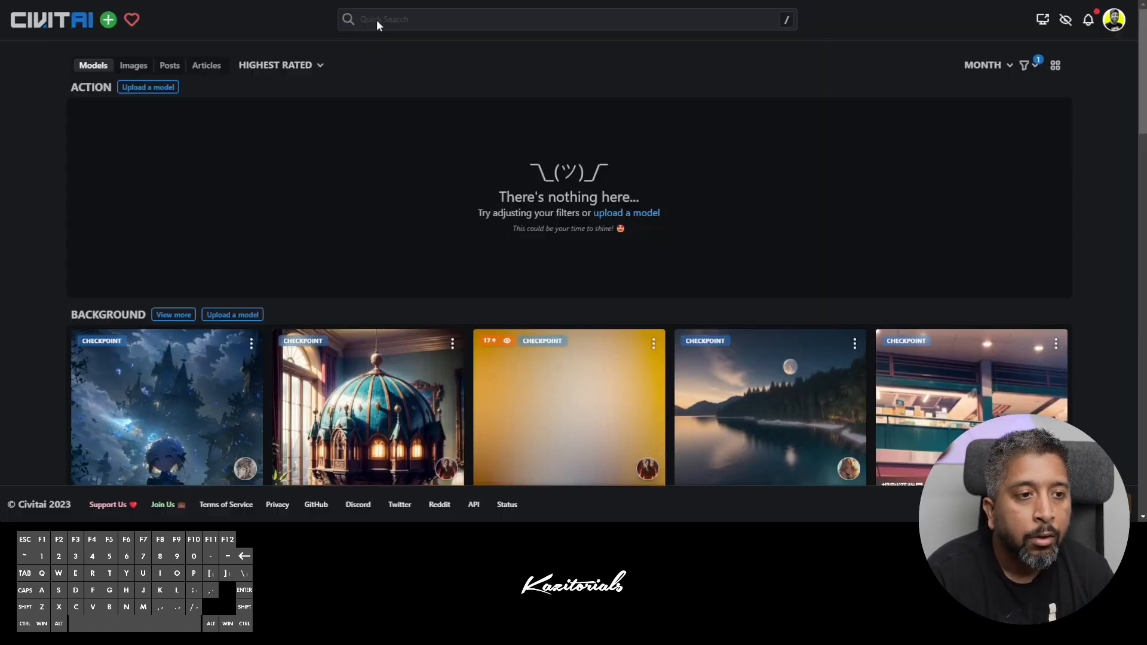
Search Civitai for 'add more'
text(add more)
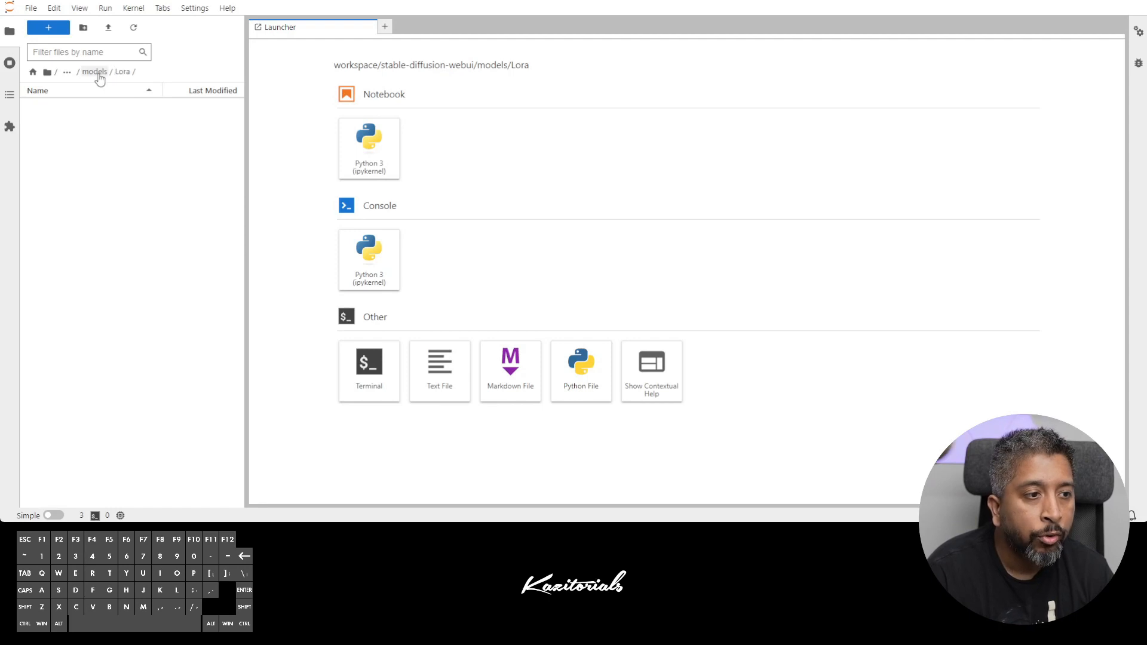
Open a terminal in the Lora folder and start typing the wget download command
click(368, 371)
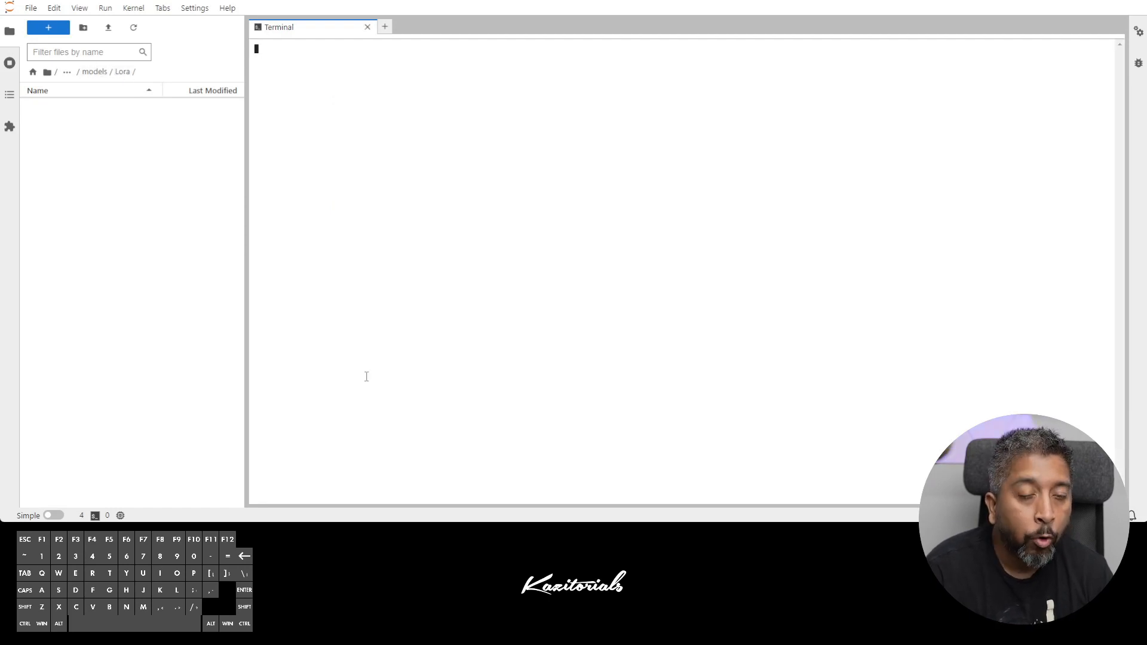
text(wget)
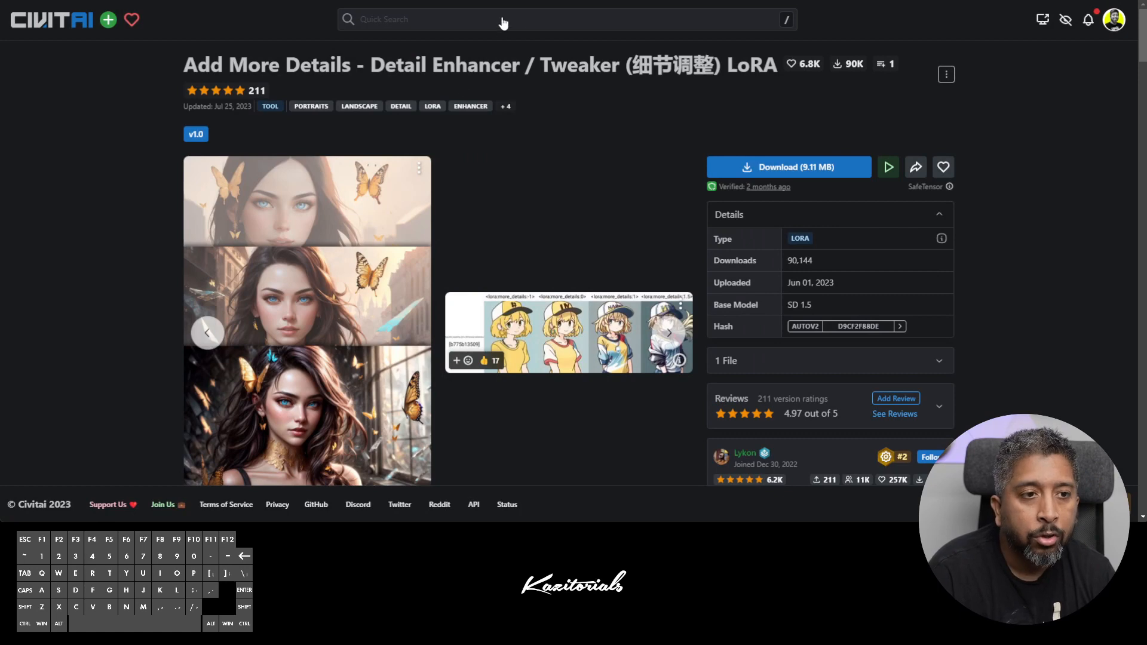
Search Civitai Quick Search for 'LOW' and open the LowRA result
text(LOW)
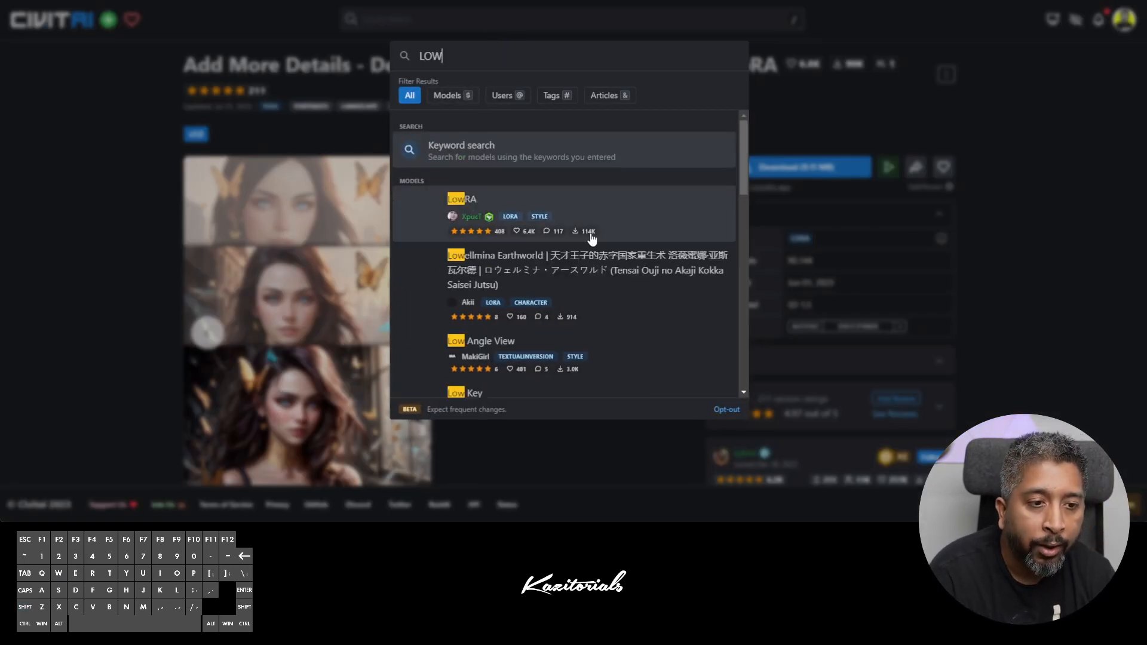
click(461, 198)
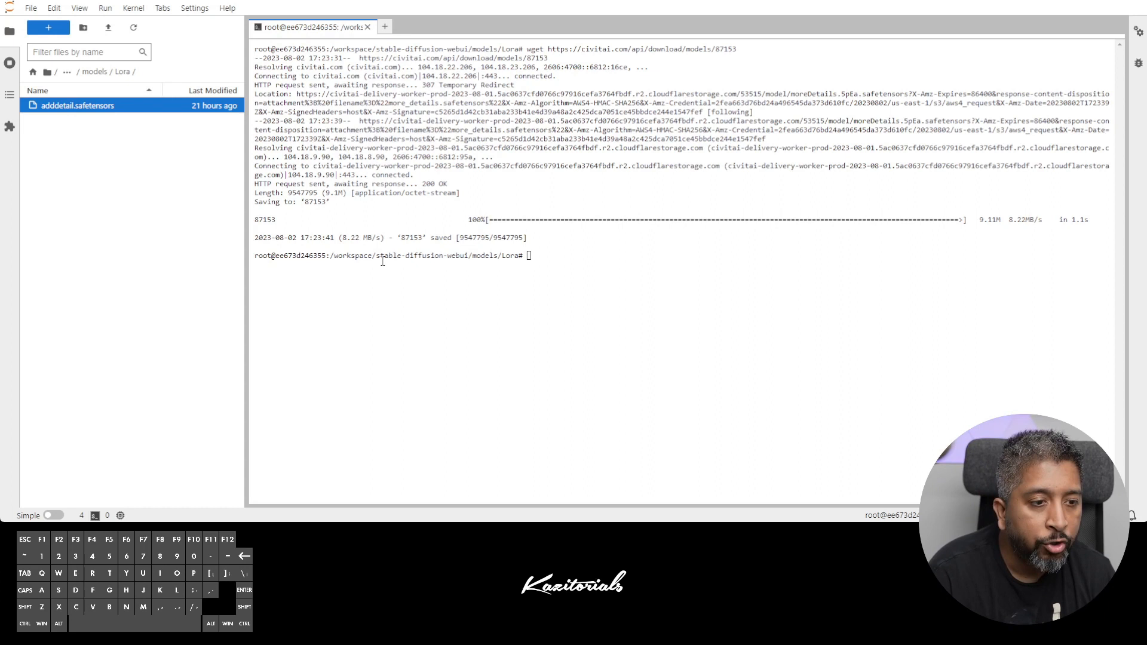
Download LowRA with wget, rename file 63006 to lowra.safetensors, and close the terminal
text(we)
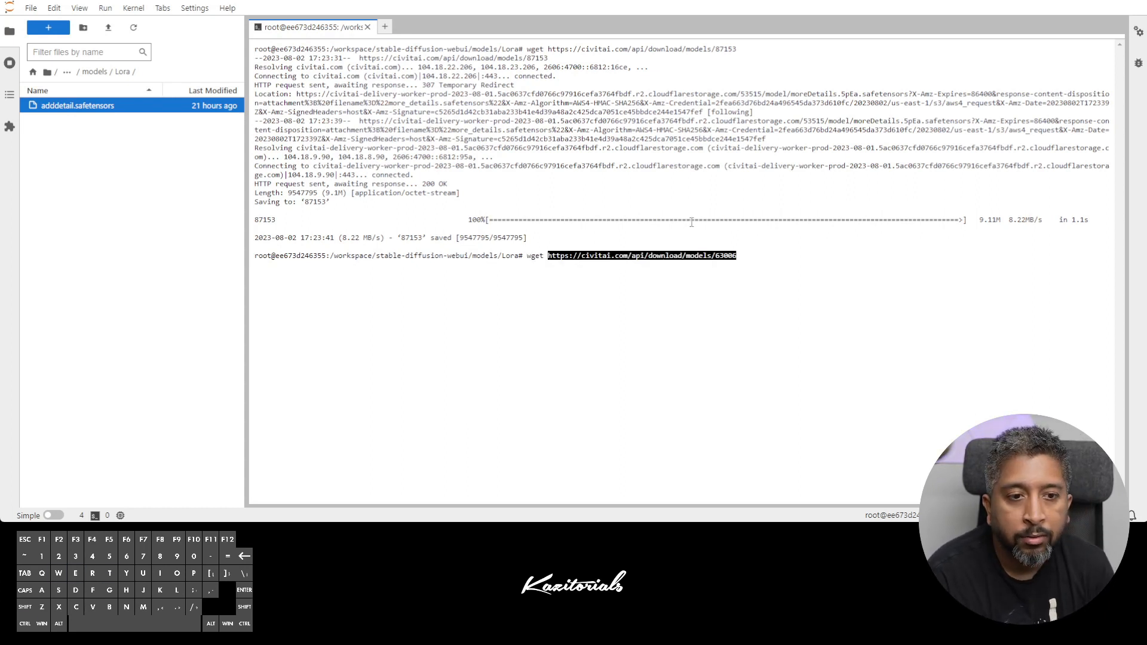
key(Return)
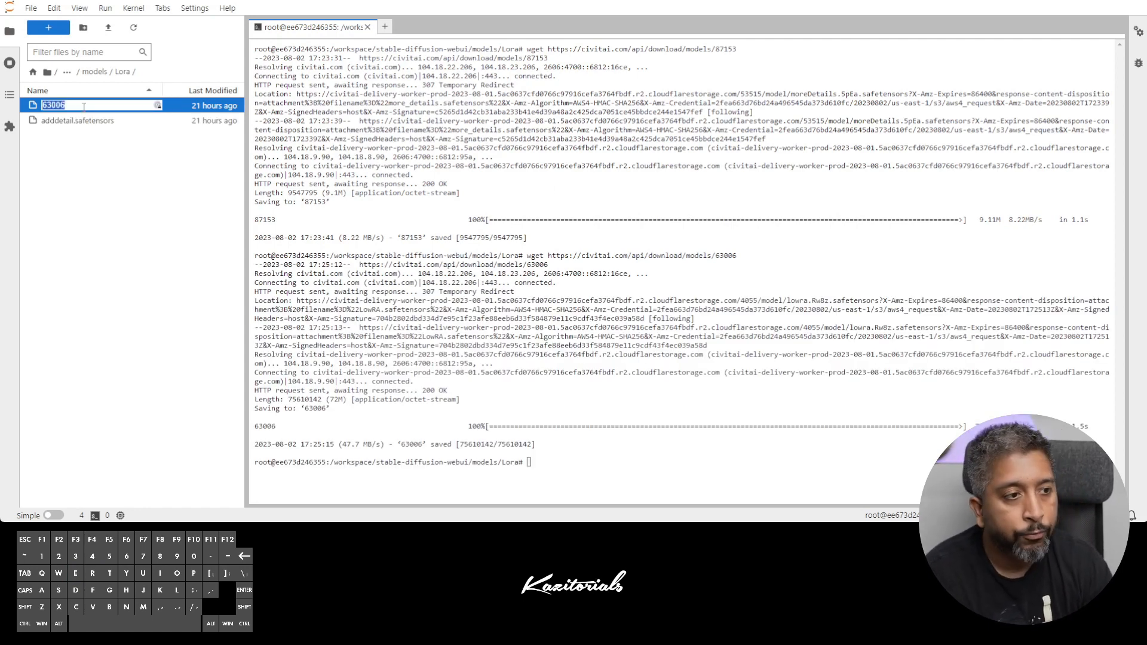
text(lowra safetenso)
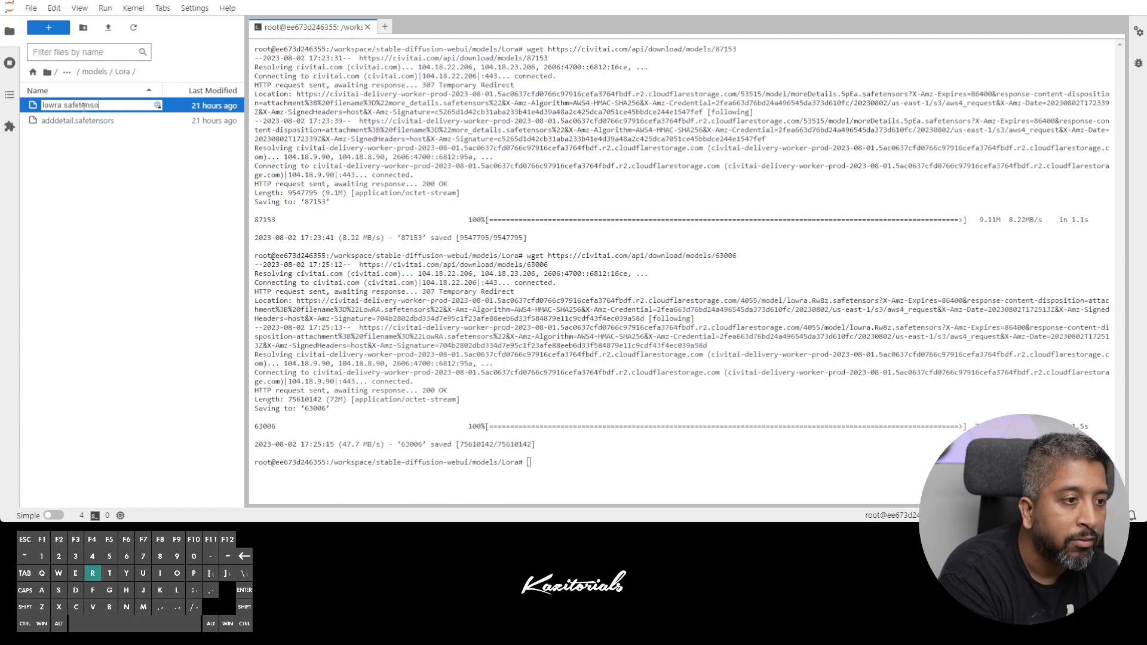
click(369, 27)
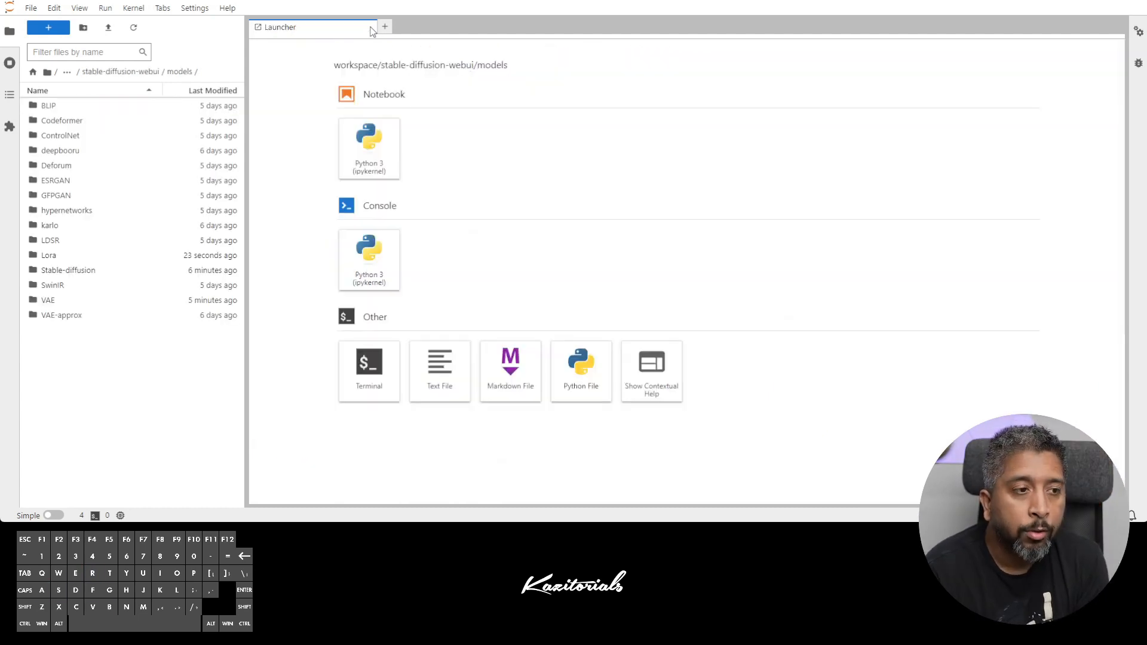
In a terminal in the embeddings folder, download UnrealisticDream and rename it unrealisticdream.pt
click(142, 71)
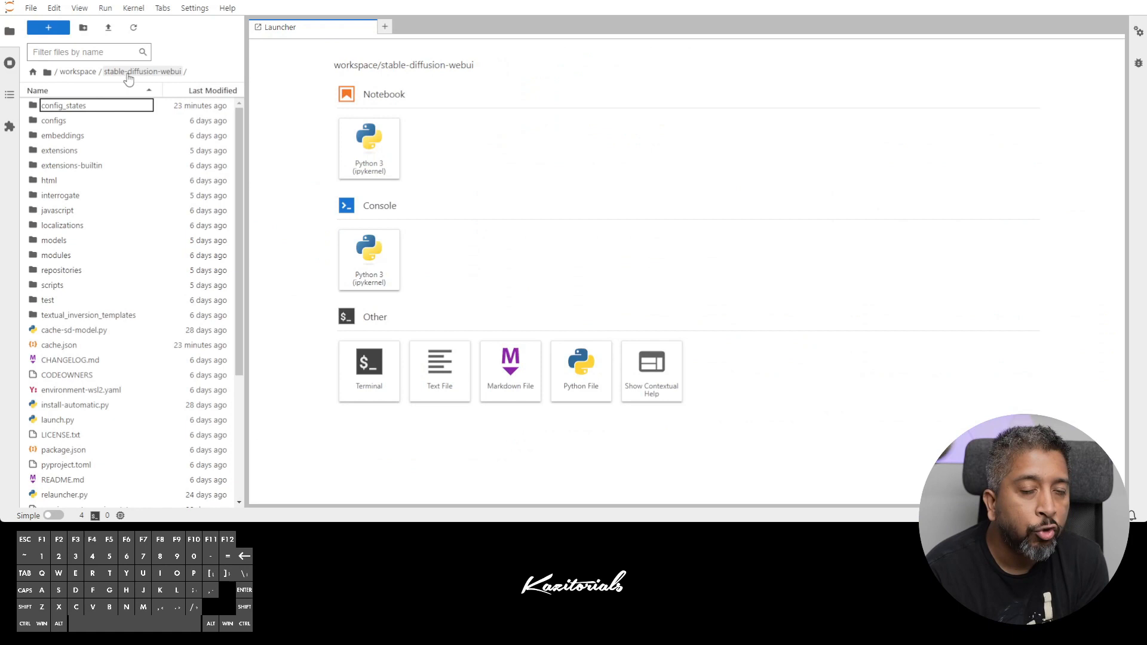
double_click(62, 135)
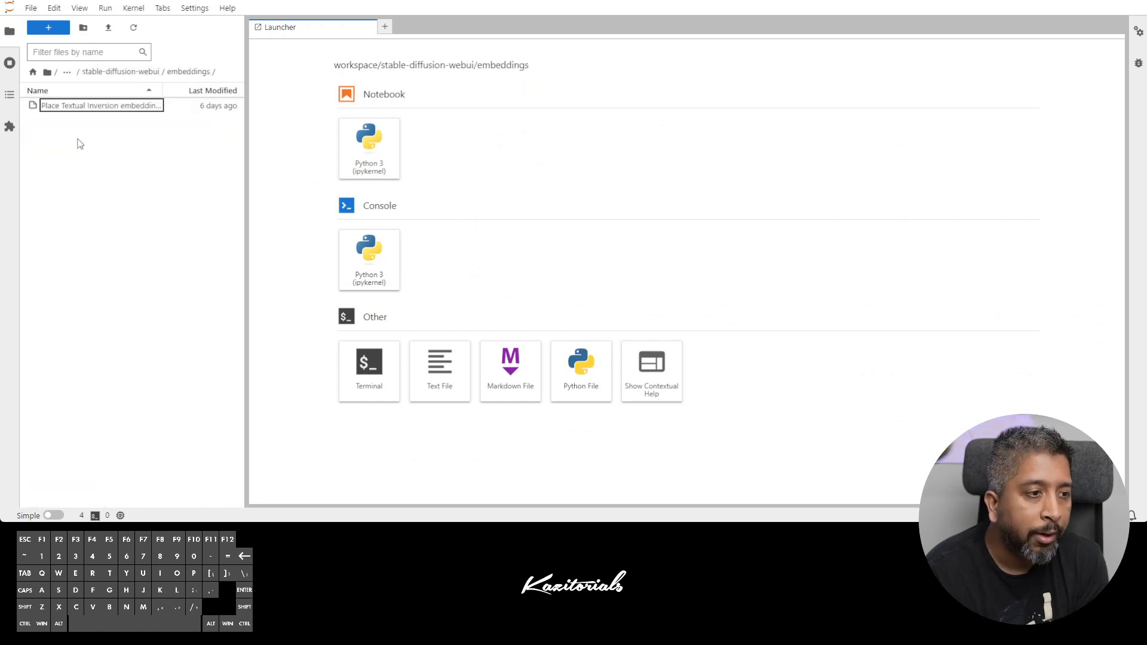
mouse_move(169, 142)
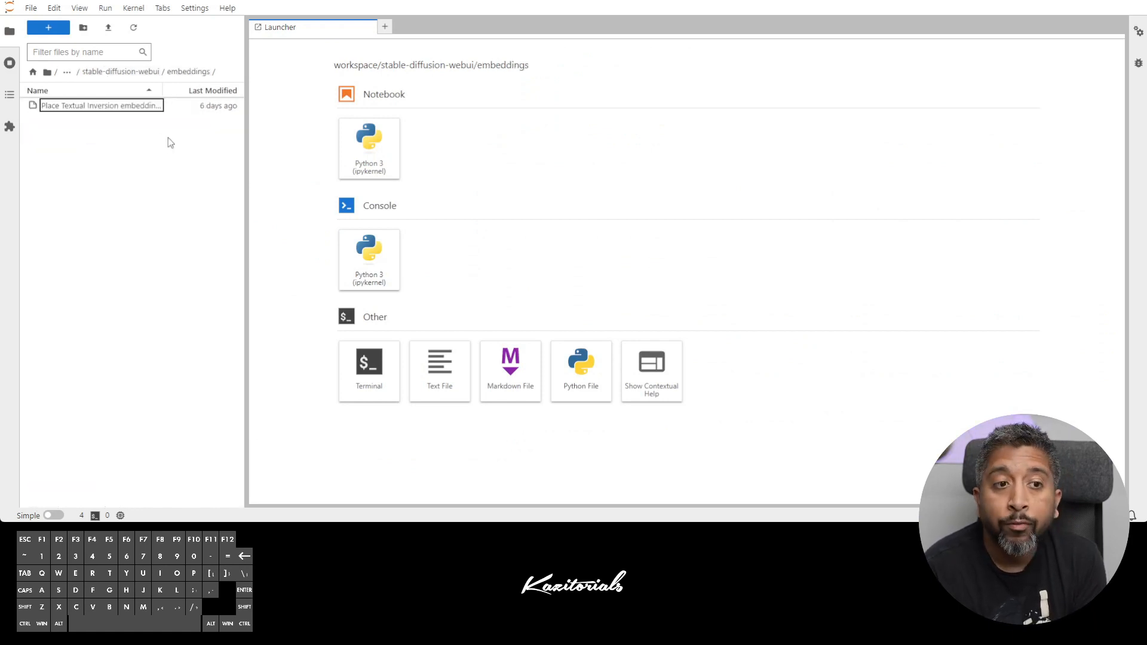
mouse_move(164, 144)
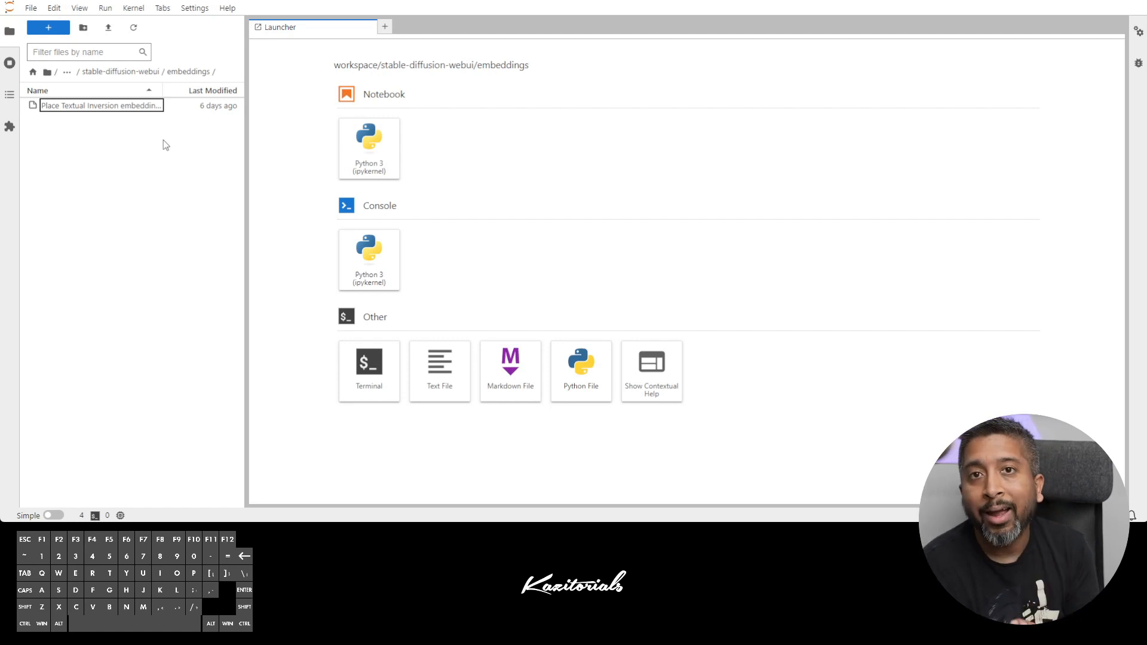
mouse_move(160, 139)
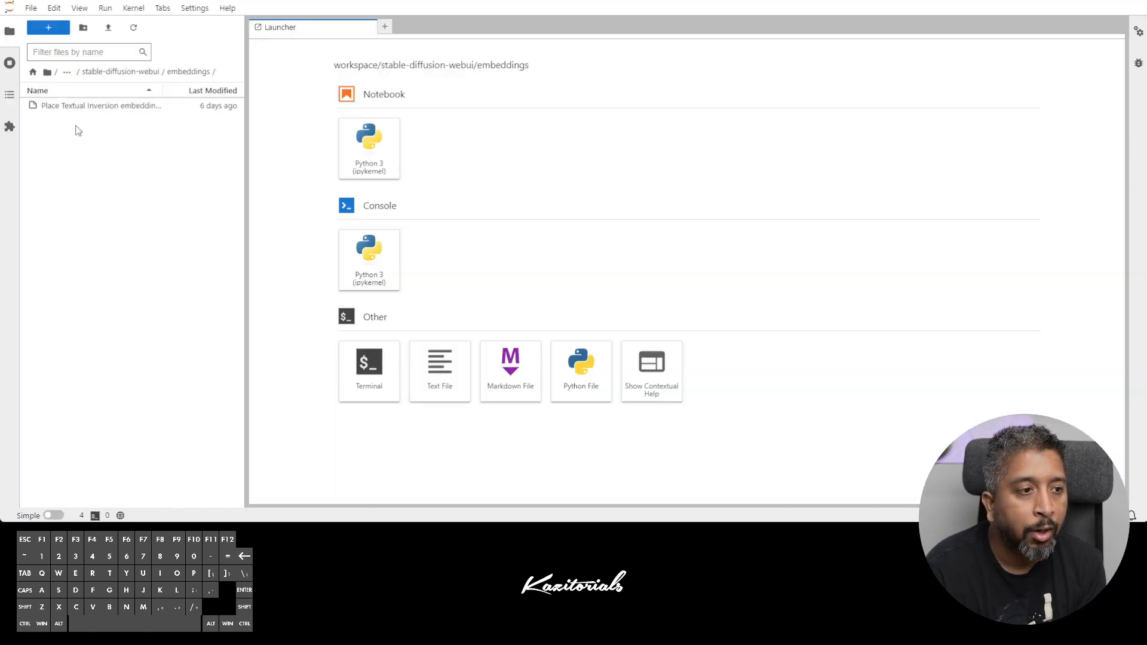
click(369, 369)
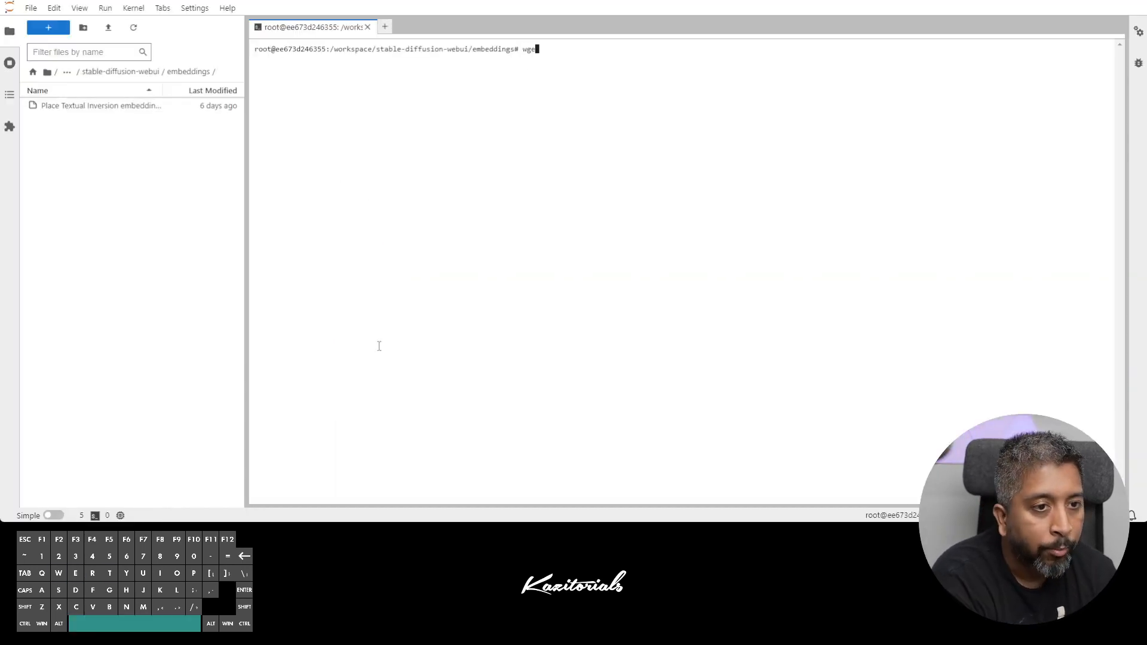
key(Return)
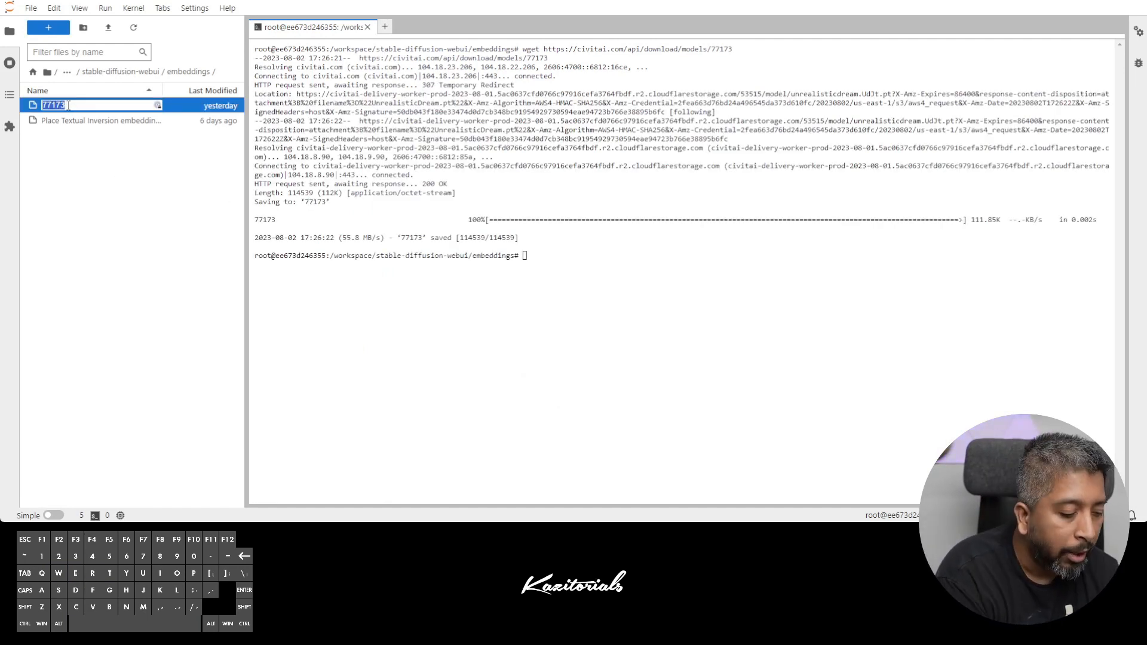
text(unreal)
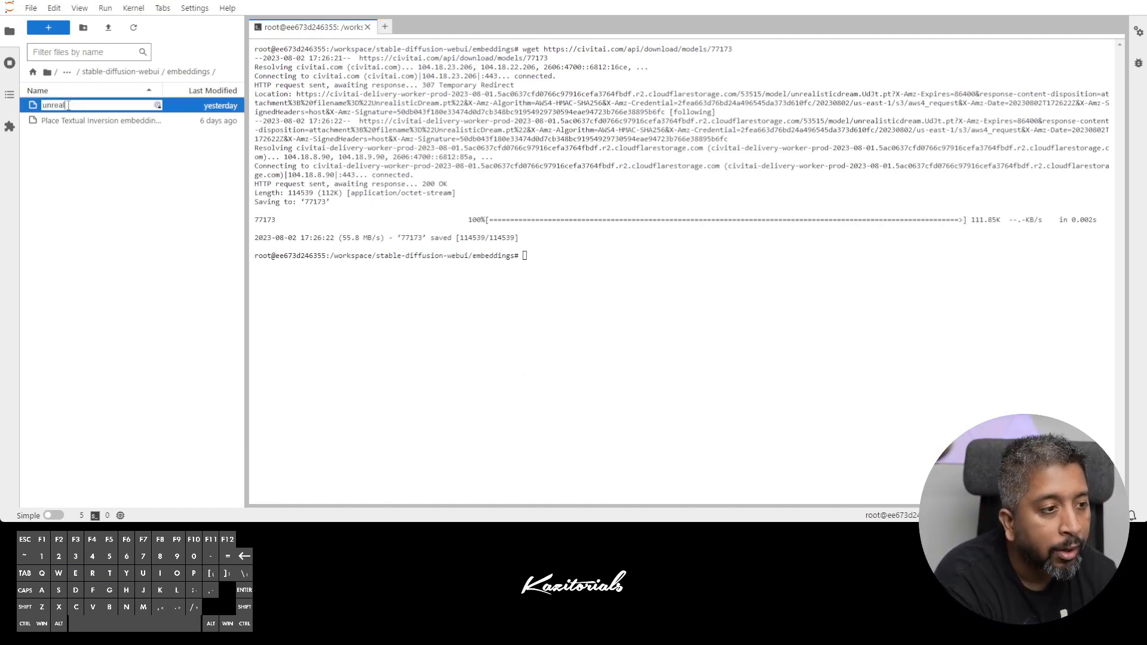
text(isticdream)
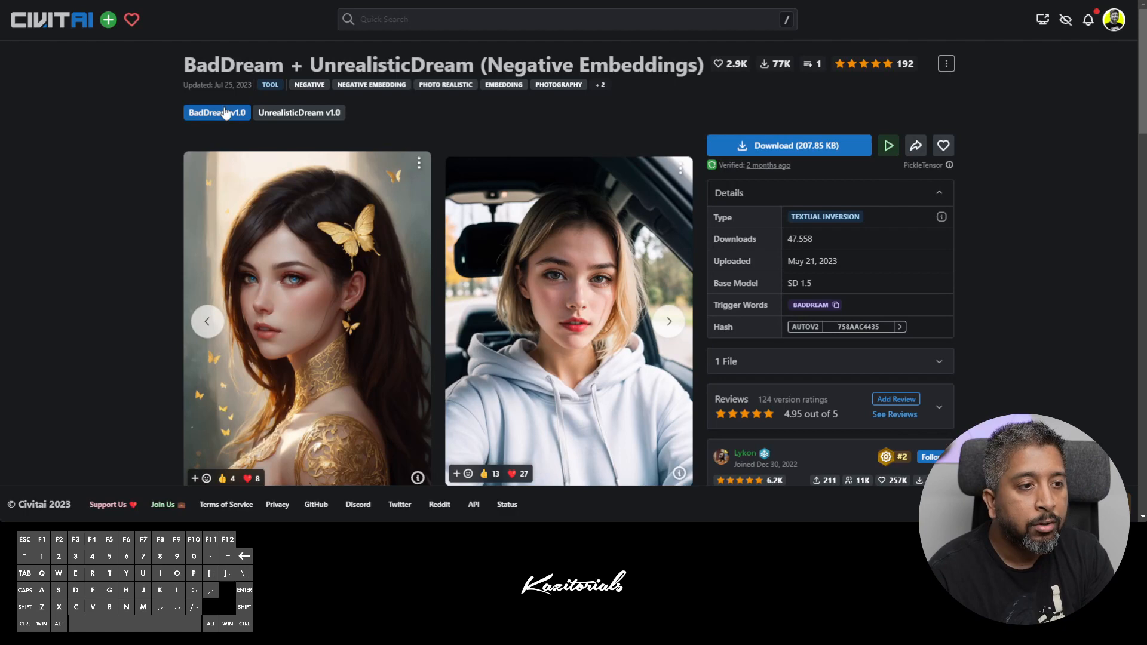
mouse_move(212, 121)
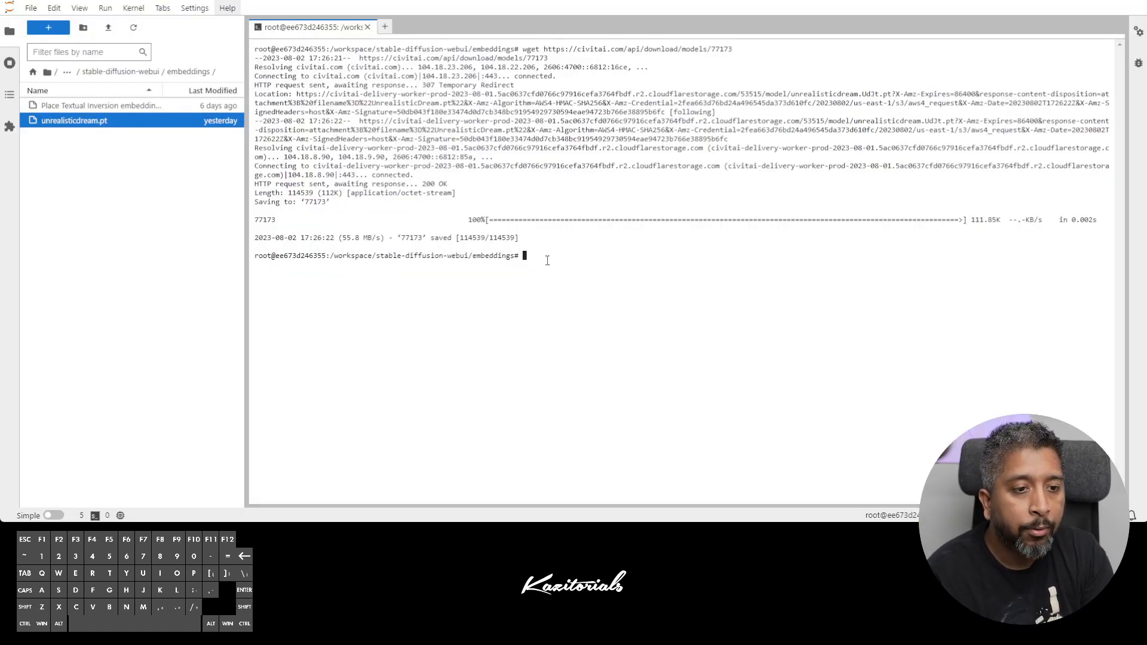
Download the BadDream embedding (models/77169) and rename it baddream.pt
text(wget https://civitai.com/api/download/models/77169)
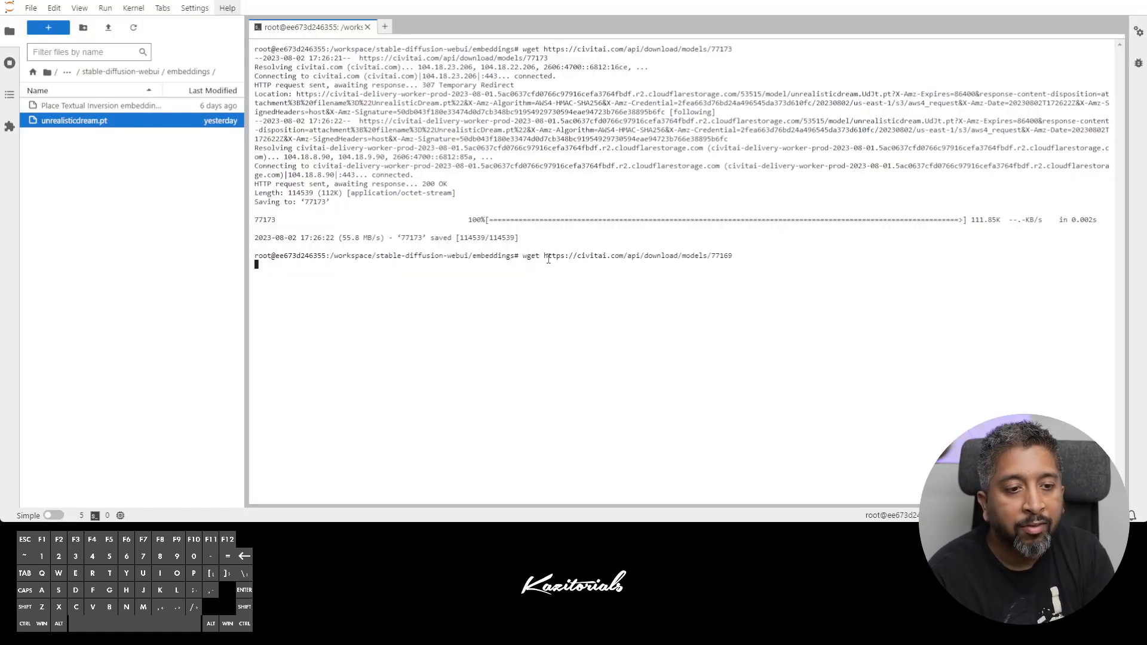
key(Return)
text(b)
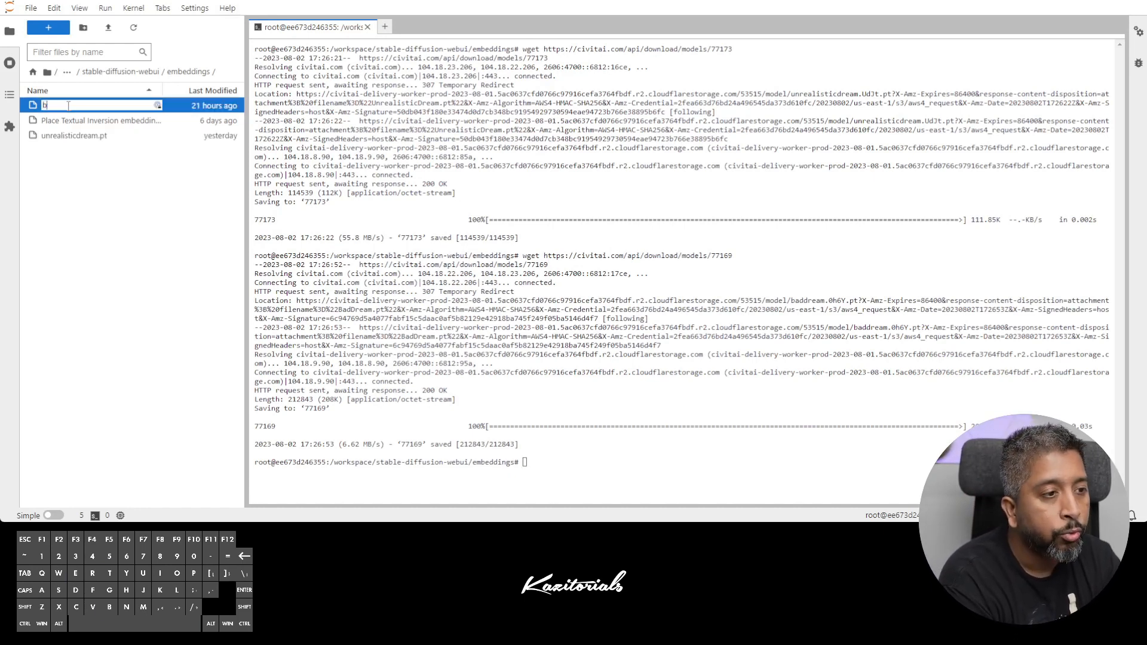
text(addream.pt)
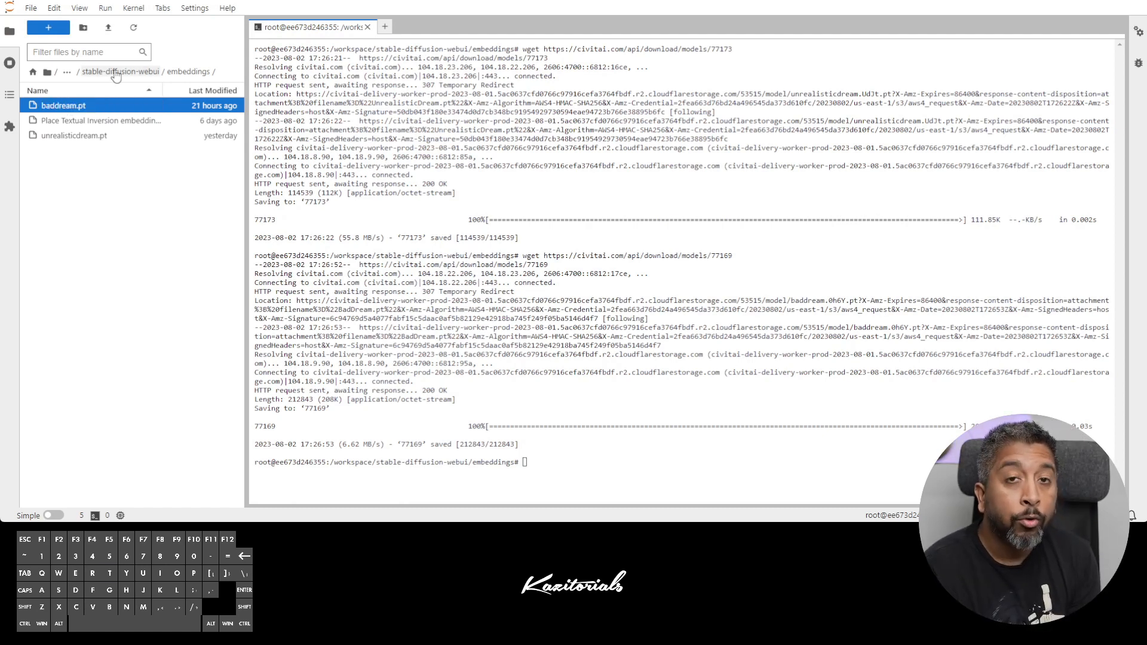
Close the terminal and browse into extensions > sd-webui-controlnet > models
click(118, 71)
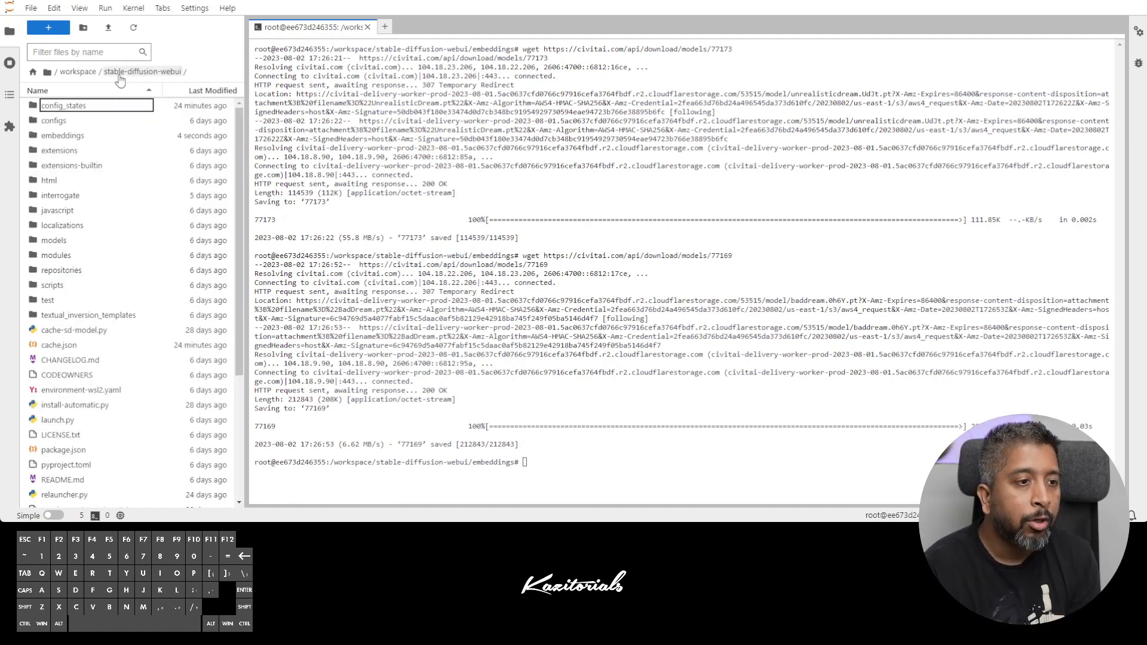
click(383, 27)
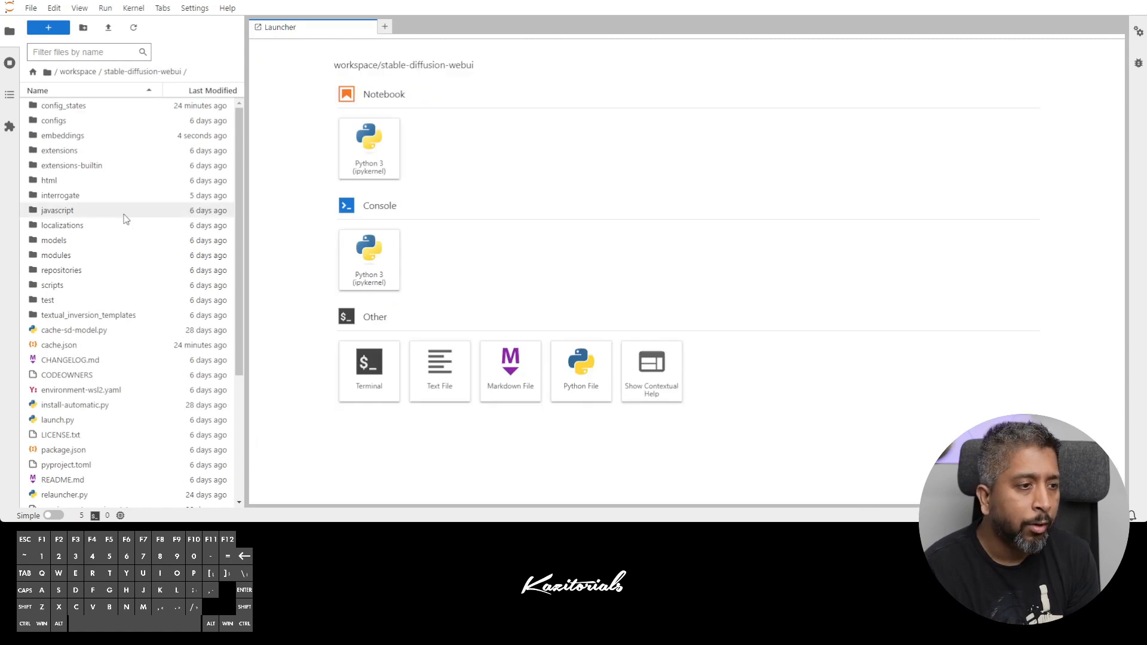
double_click(59, 150)
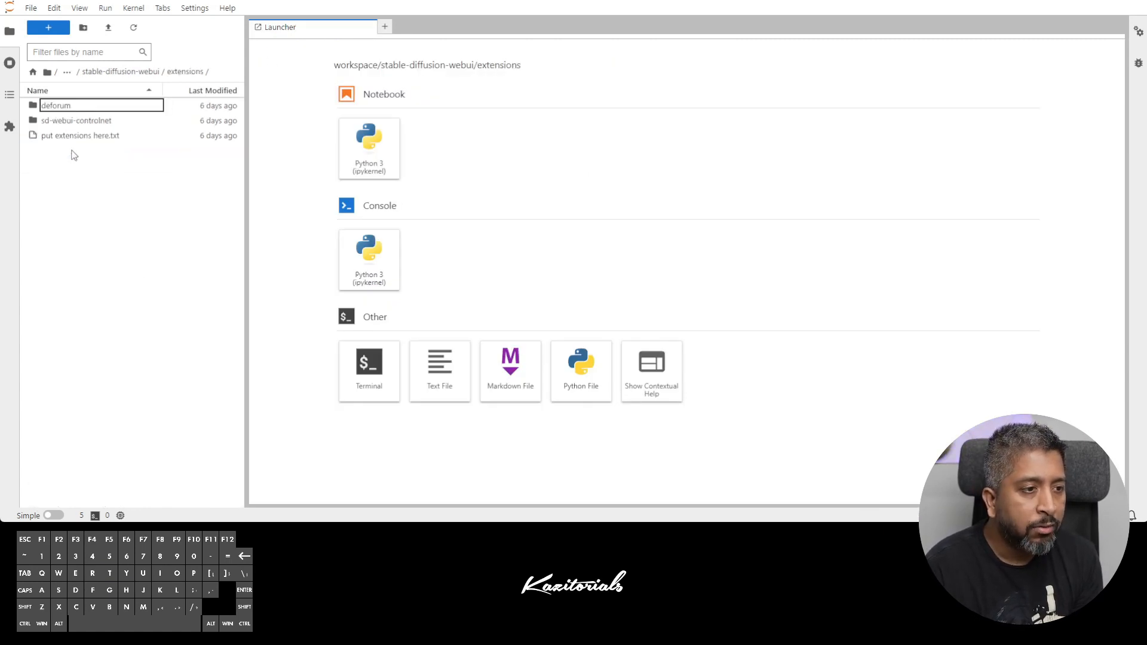
double_click(75, 120)
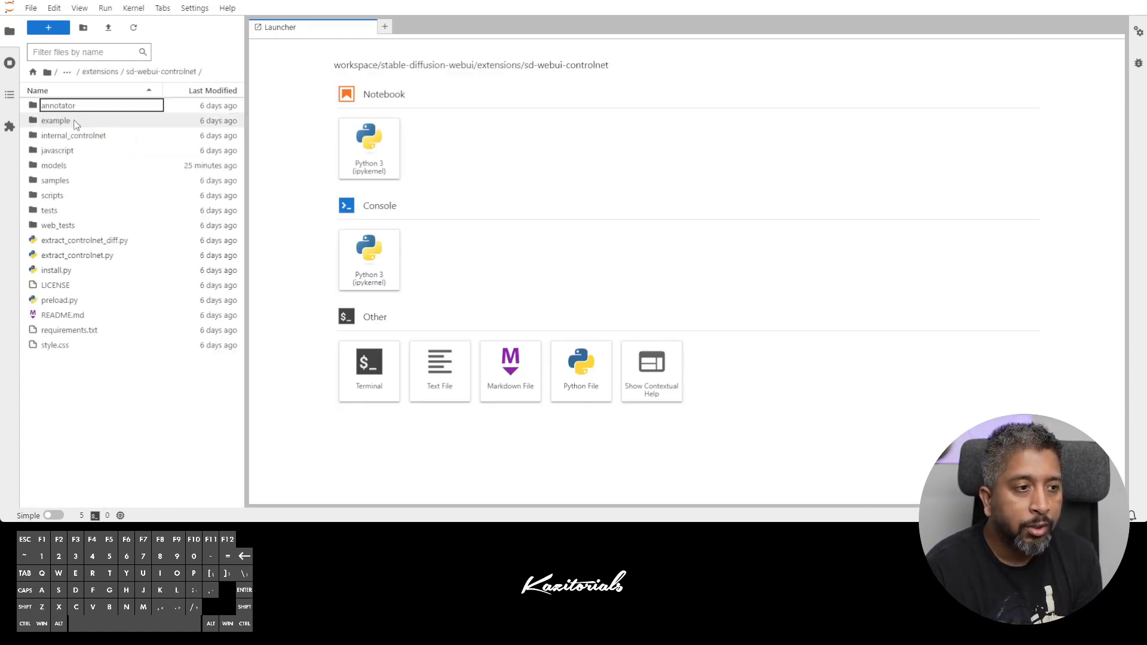
double_click(52, 165)
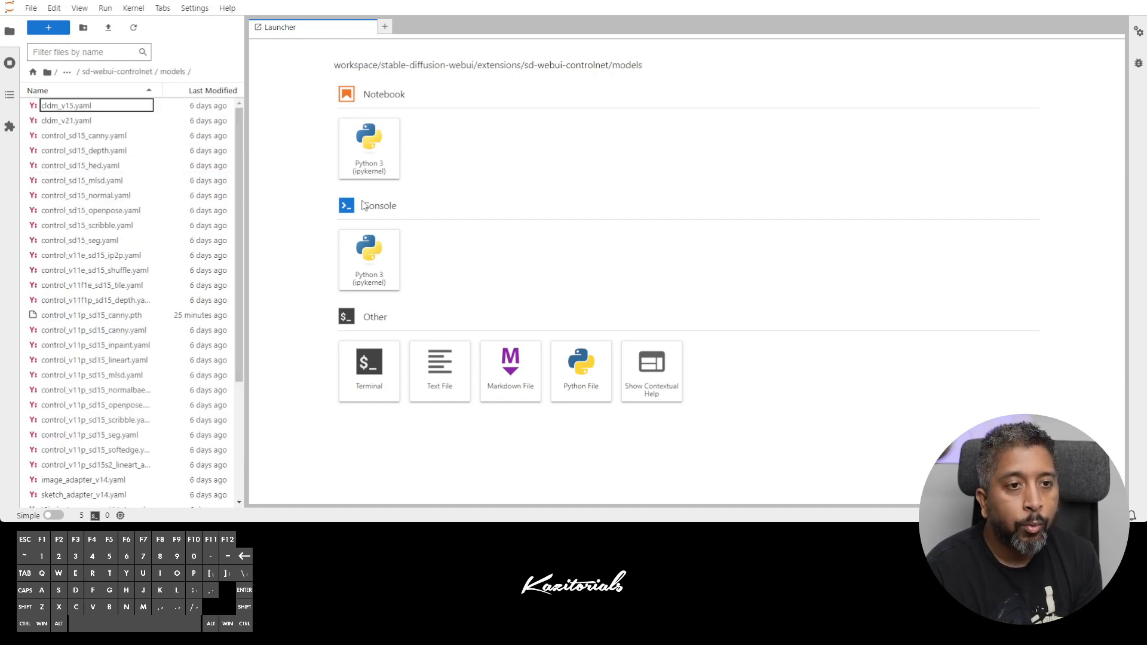
mouse_move(153, 192)
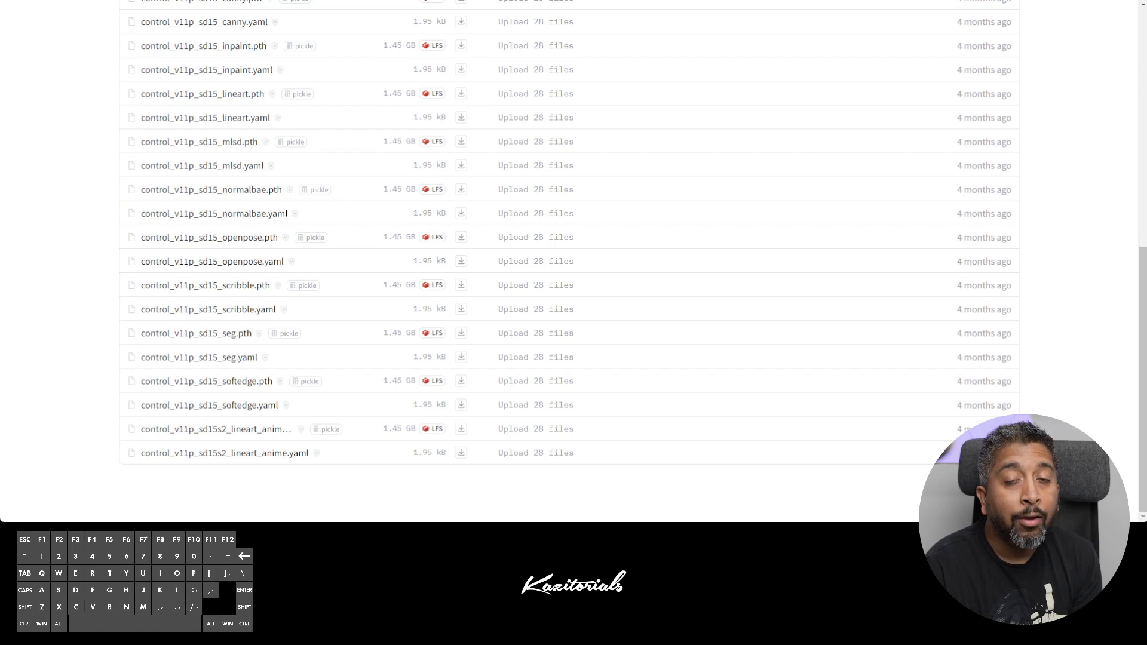
Open ControlNet-v1-1's Files and versions list and scroll to control_v11f1p_sd15_depth.pth
scroll(up, 3)
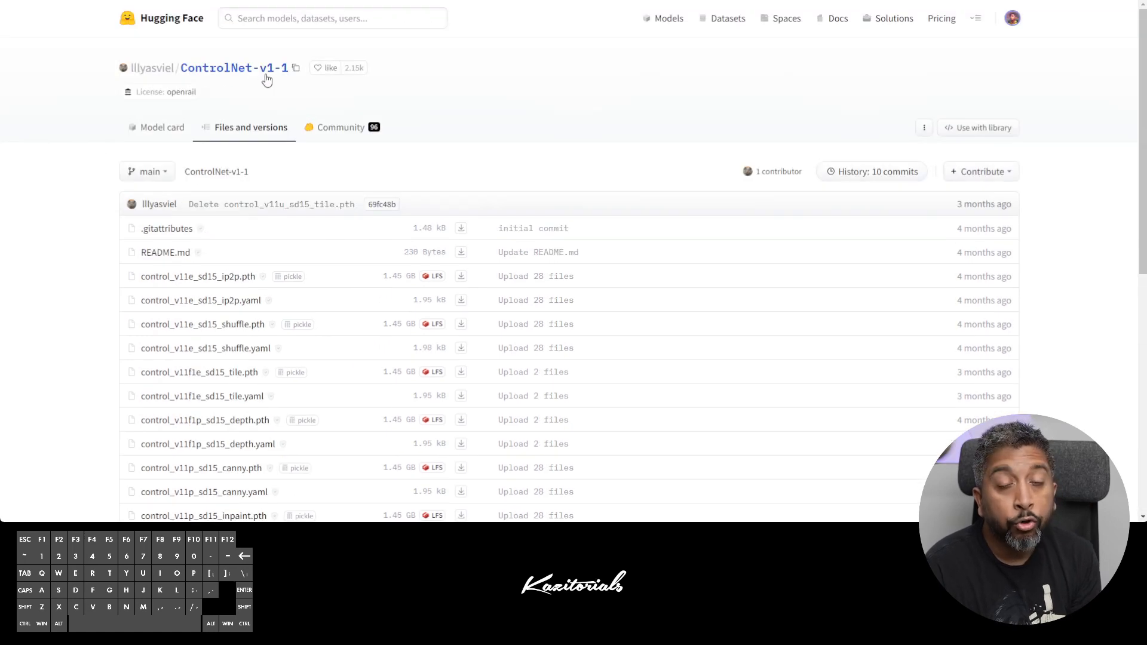
click(162, 127)
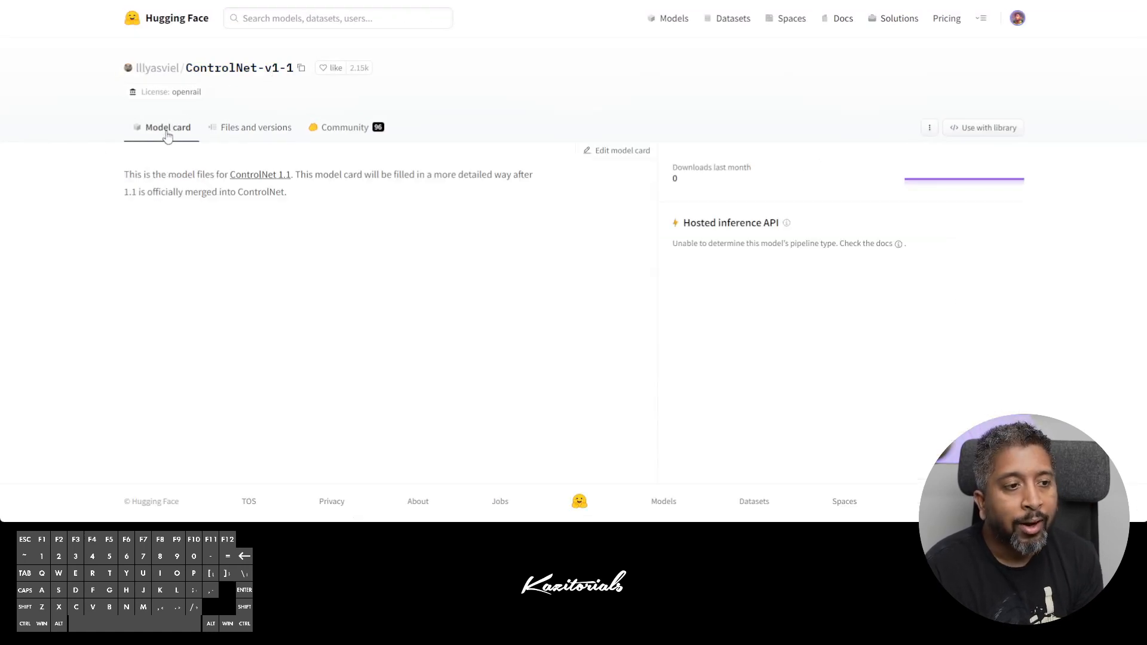
click(256, 127)
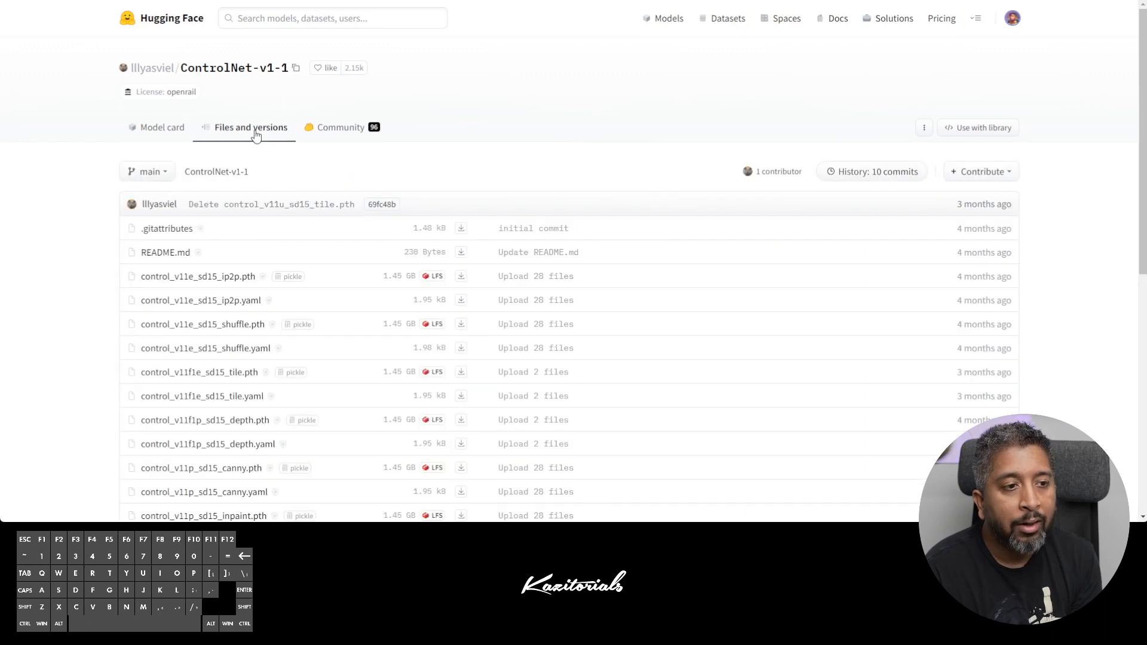
scroll(down, 3)
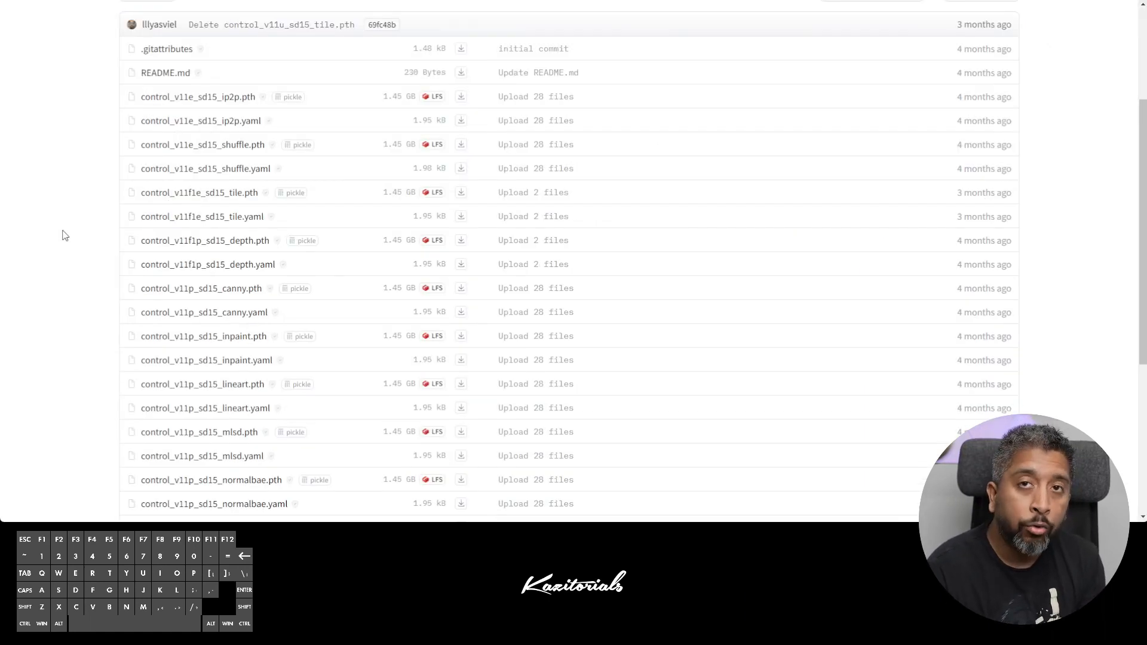
mouse_move(248, 107)
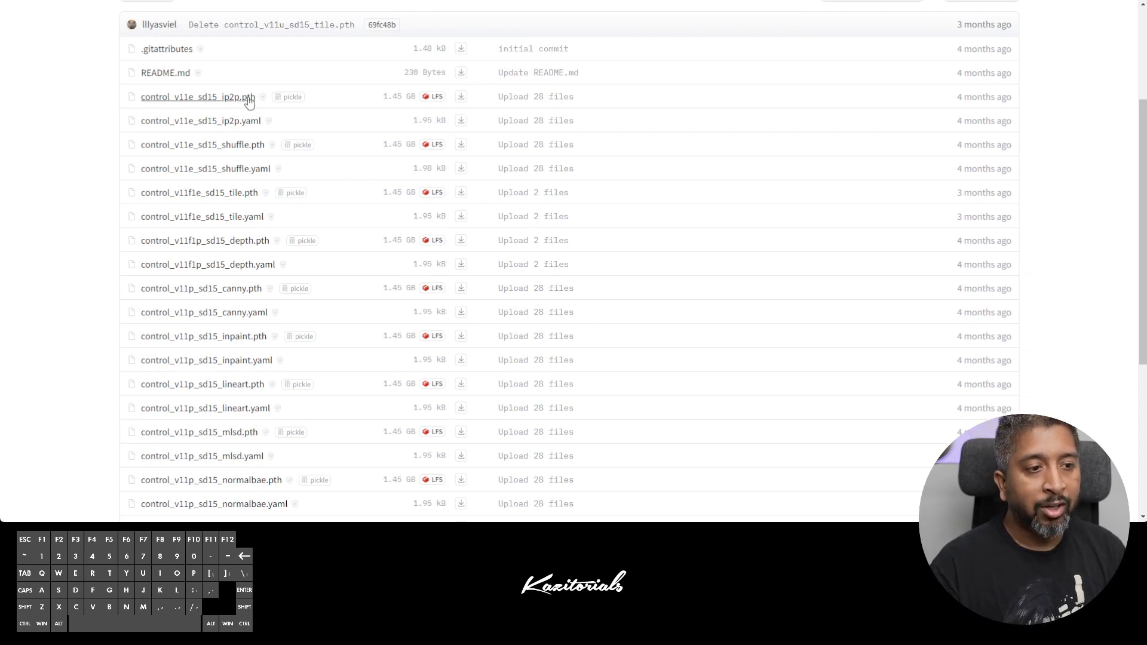
mouse_move(105, 213)
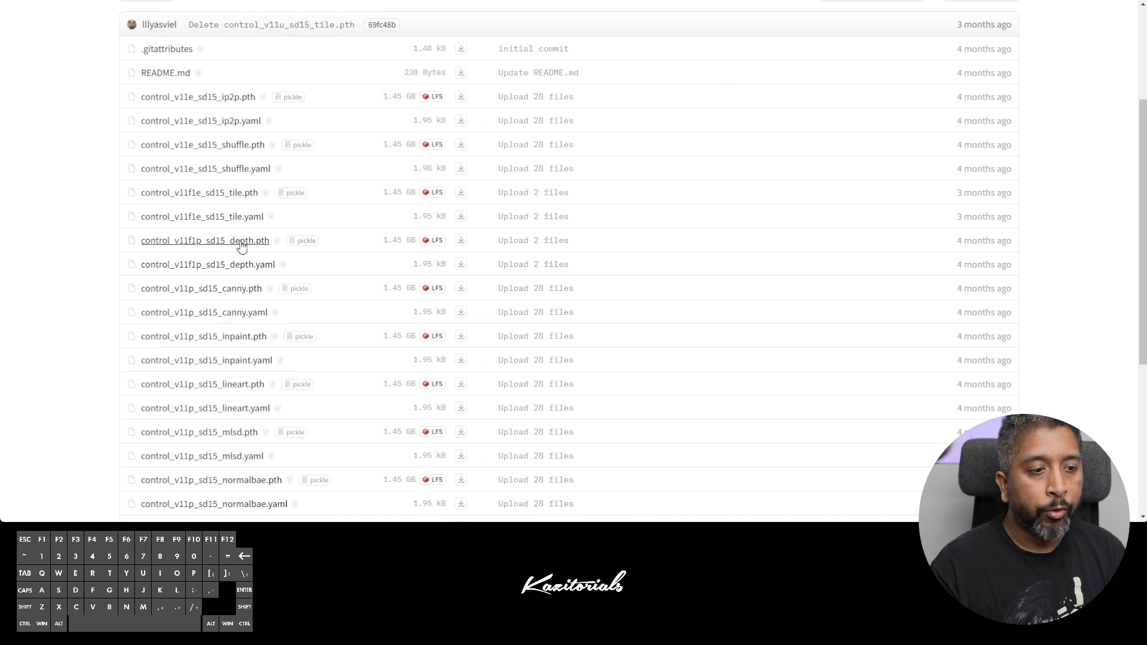
mouse_move(198, 247)
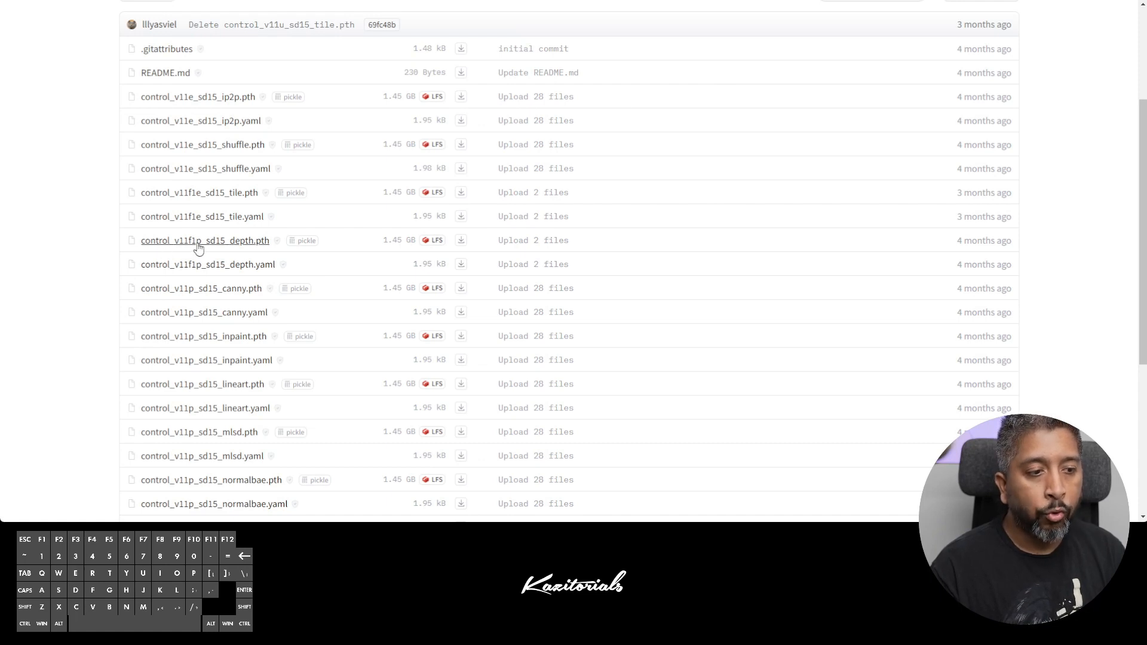
mouse_move(240, 247)
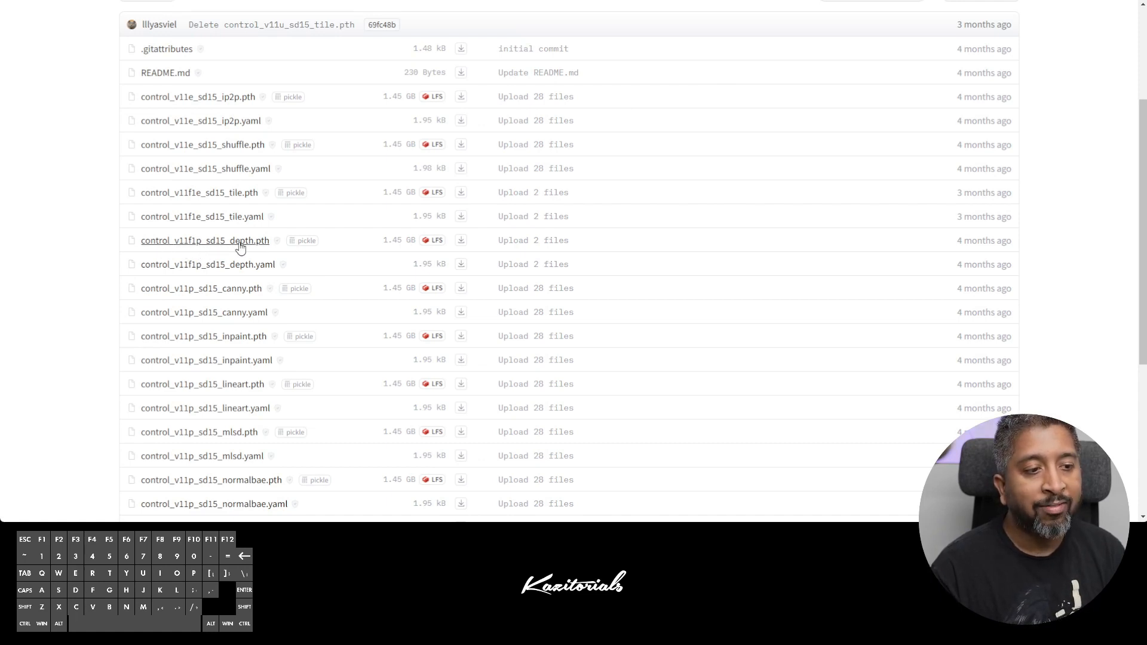
mouse_move(264, 249)
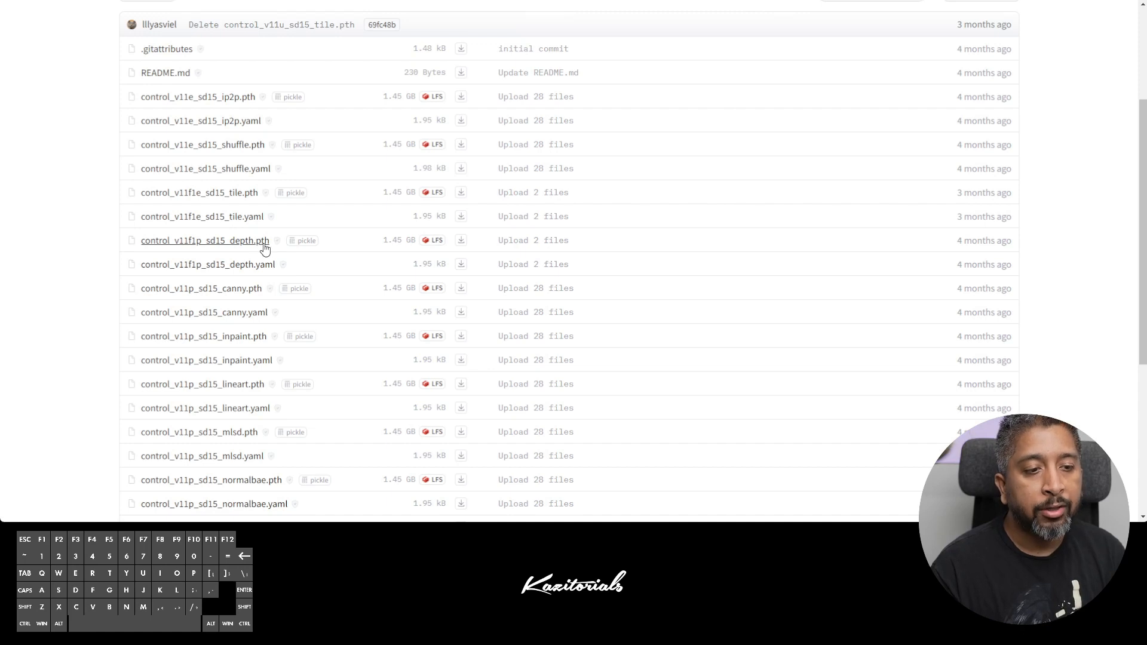
mouse_move(461, 245)
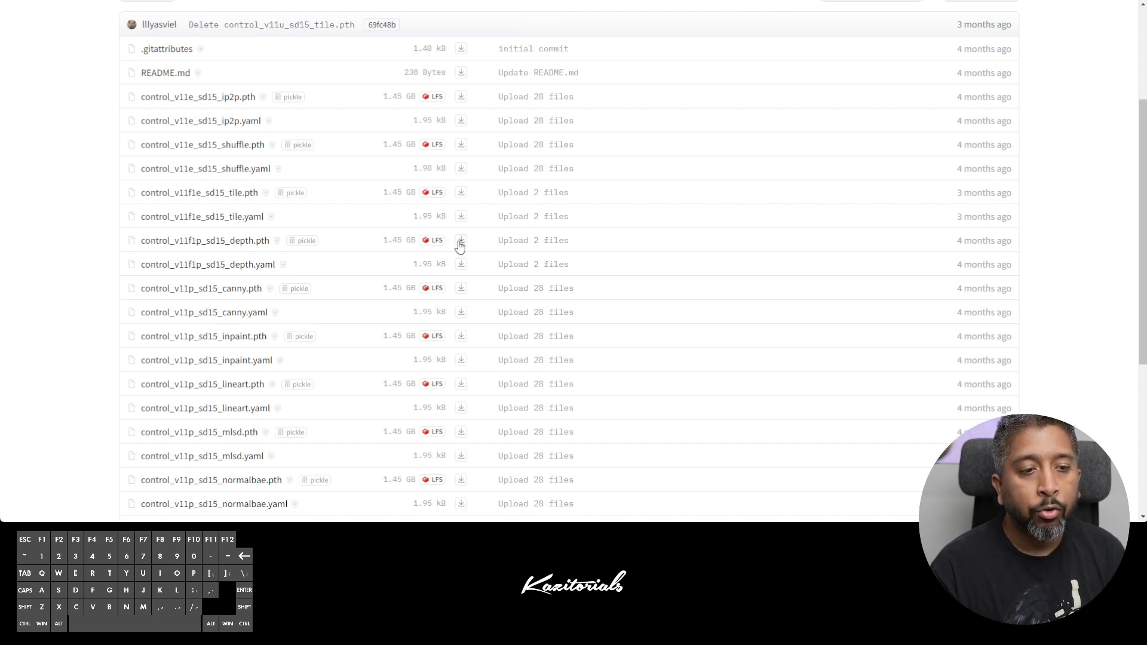
mouse_move(517, 317)
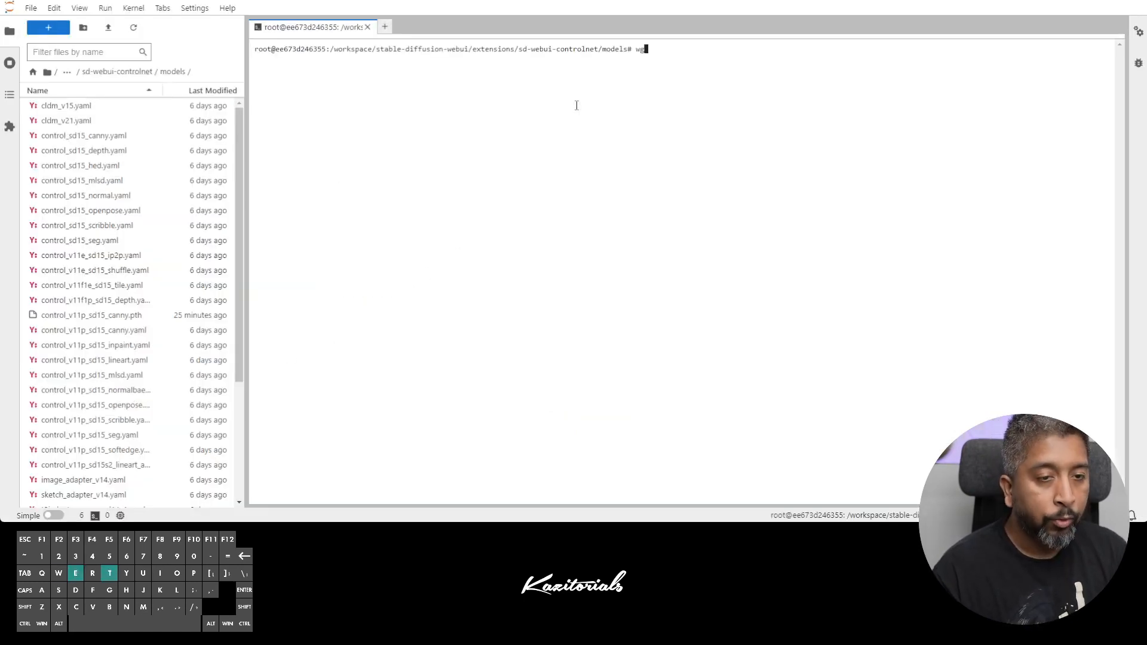
Wget the depth and lineart_anime ControlNet models into the ControlNet models folder
key(Return)
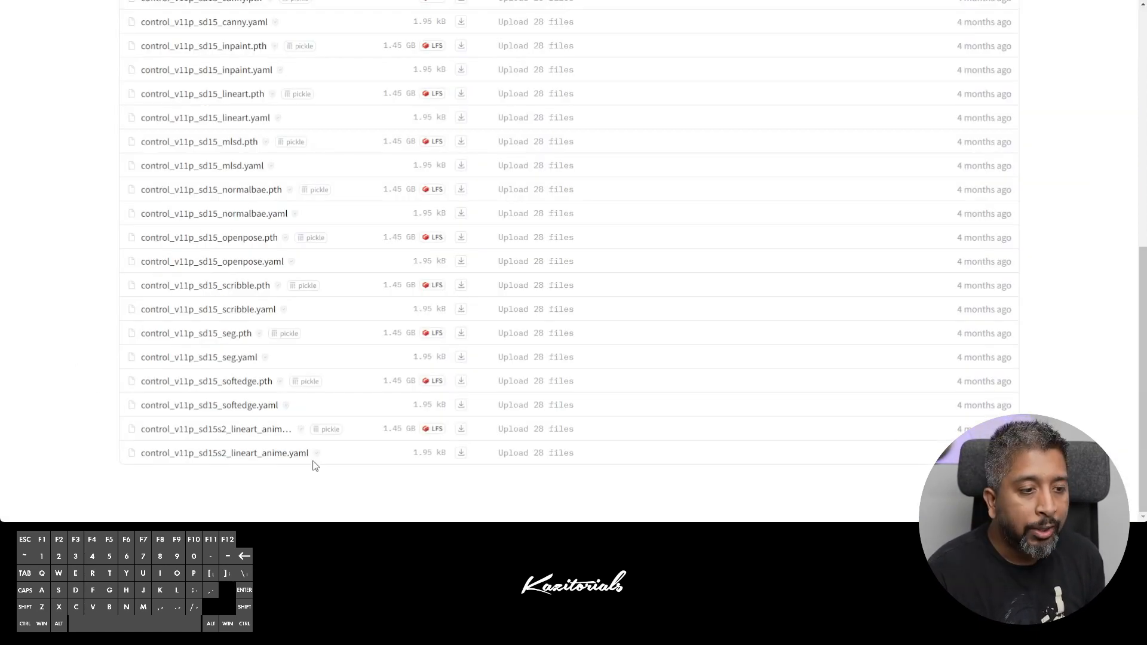
mouse_move(461, 429)
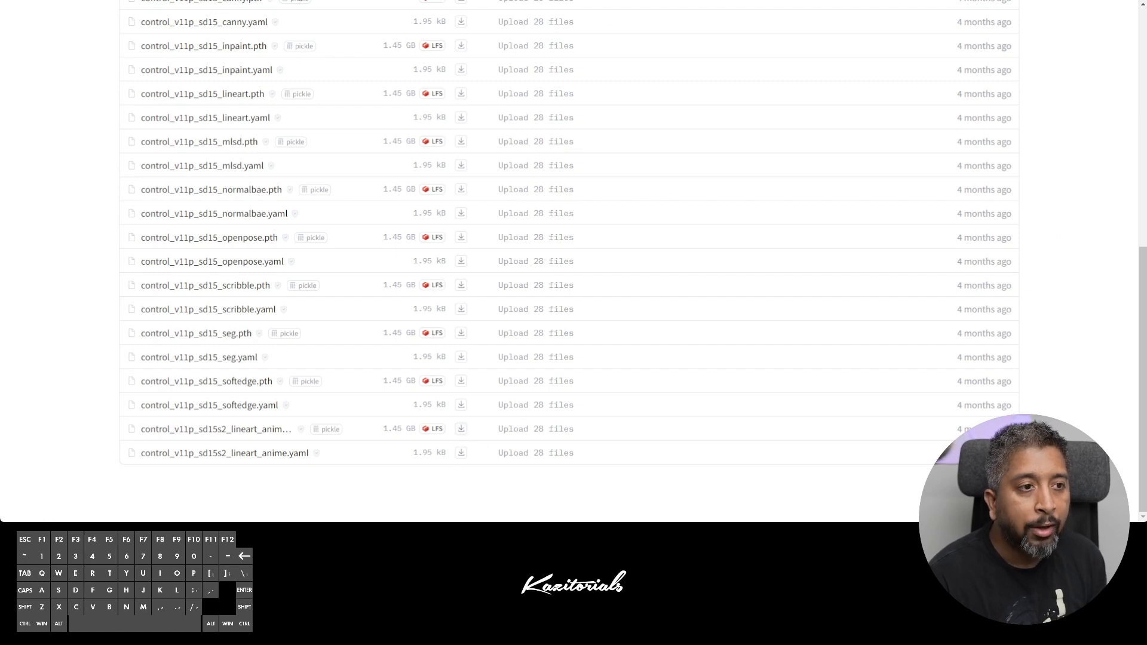
click(162, 8)
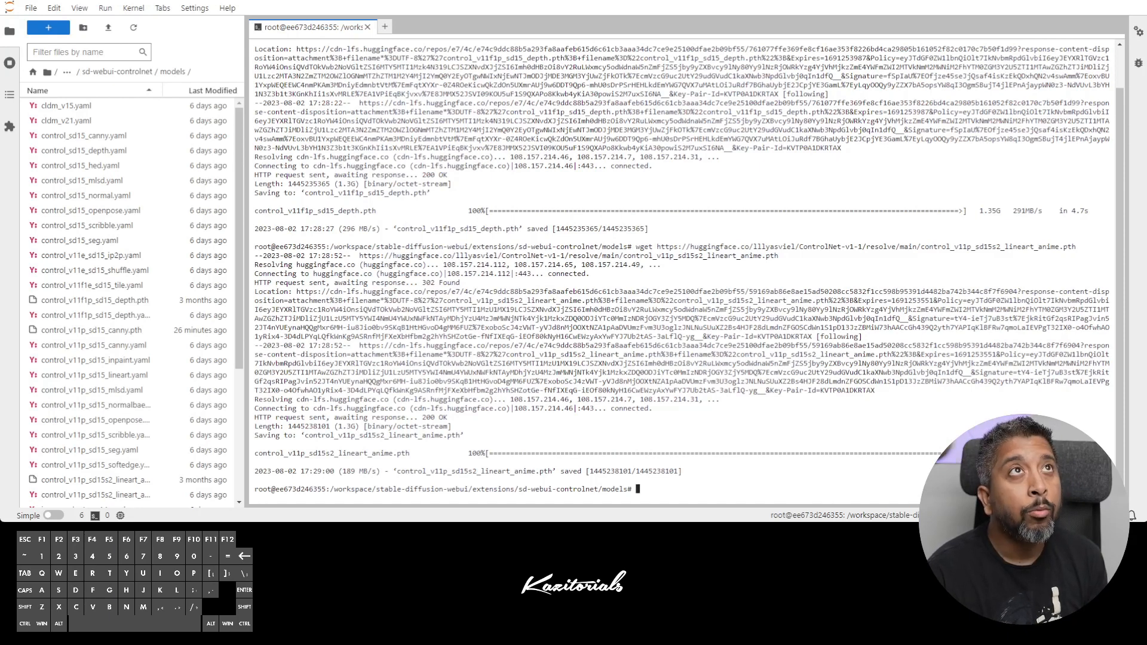
click(383, 27)
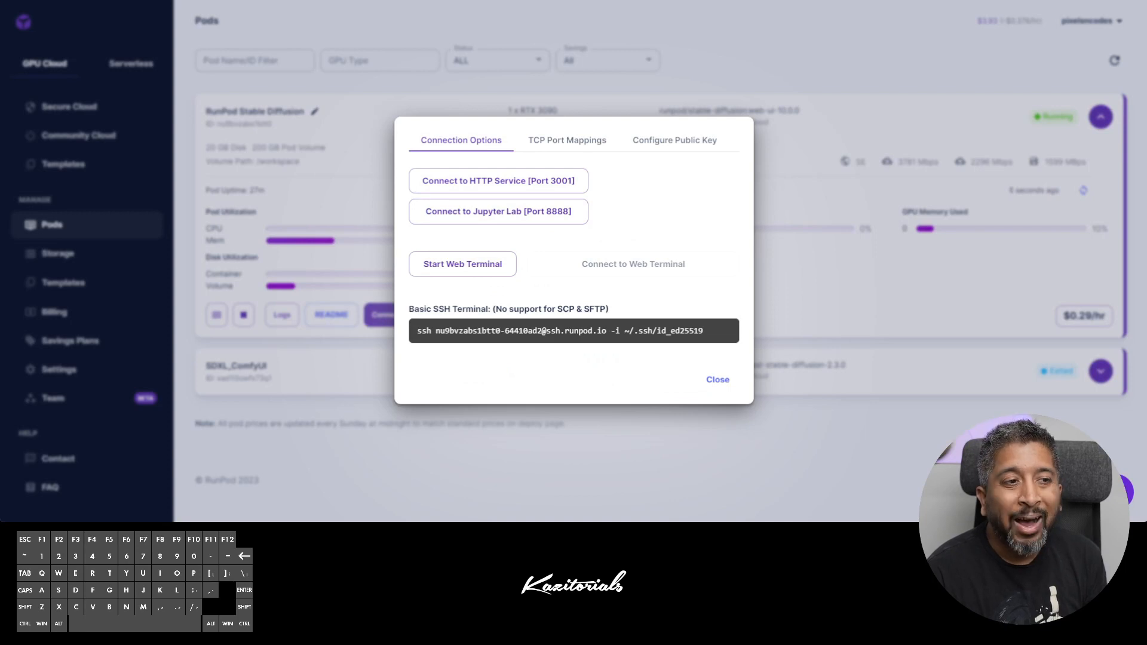
From the pod's Connect options, open the HTTP service on port 3001
click(716, 379)
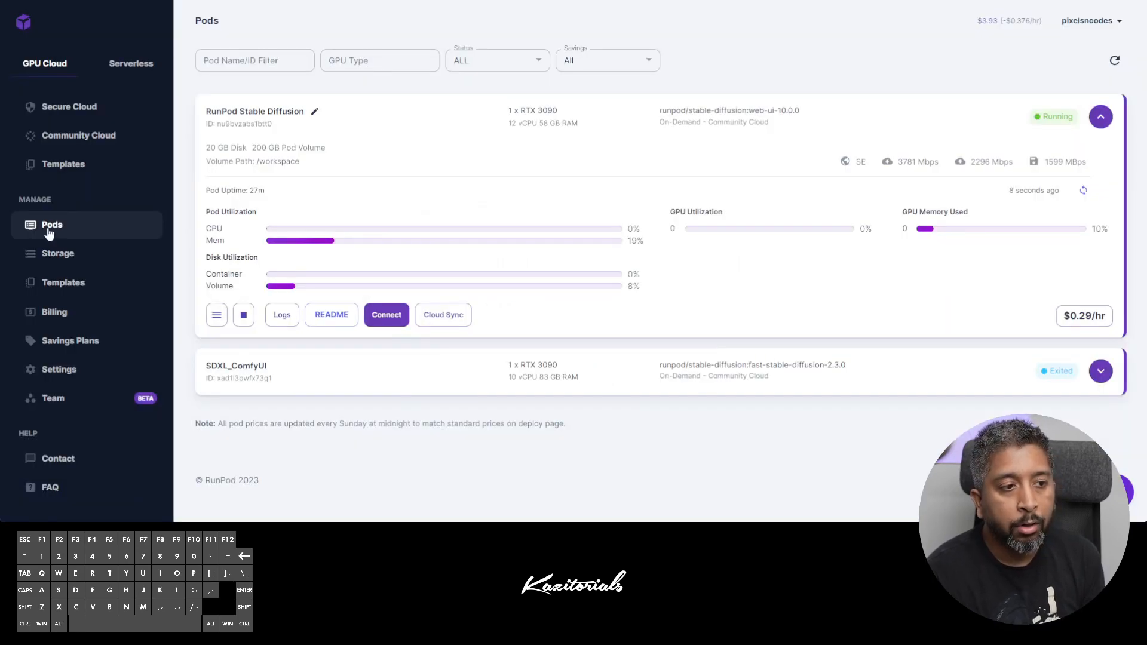
mouse_move(388, 331)
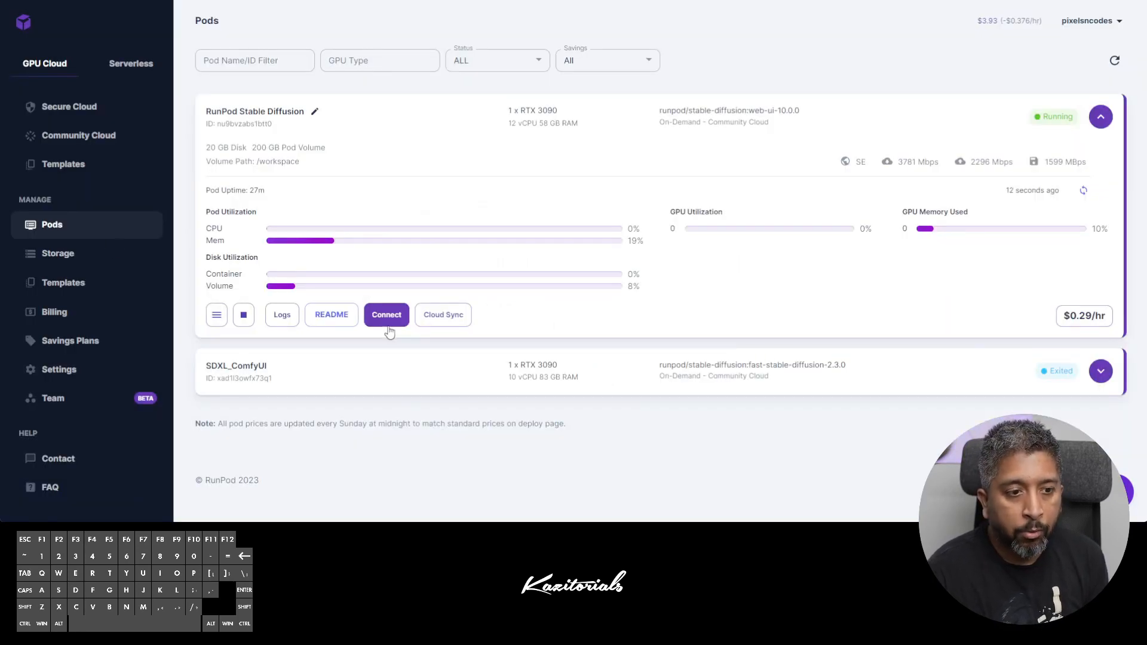
click(386, 315)
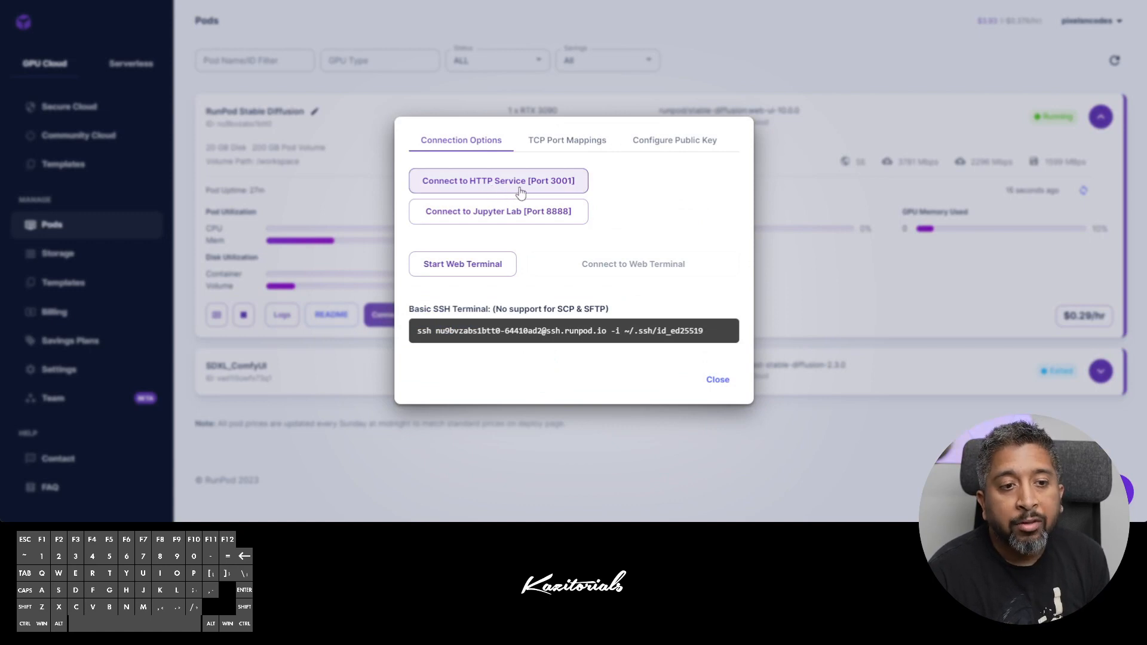
click(497, 181)
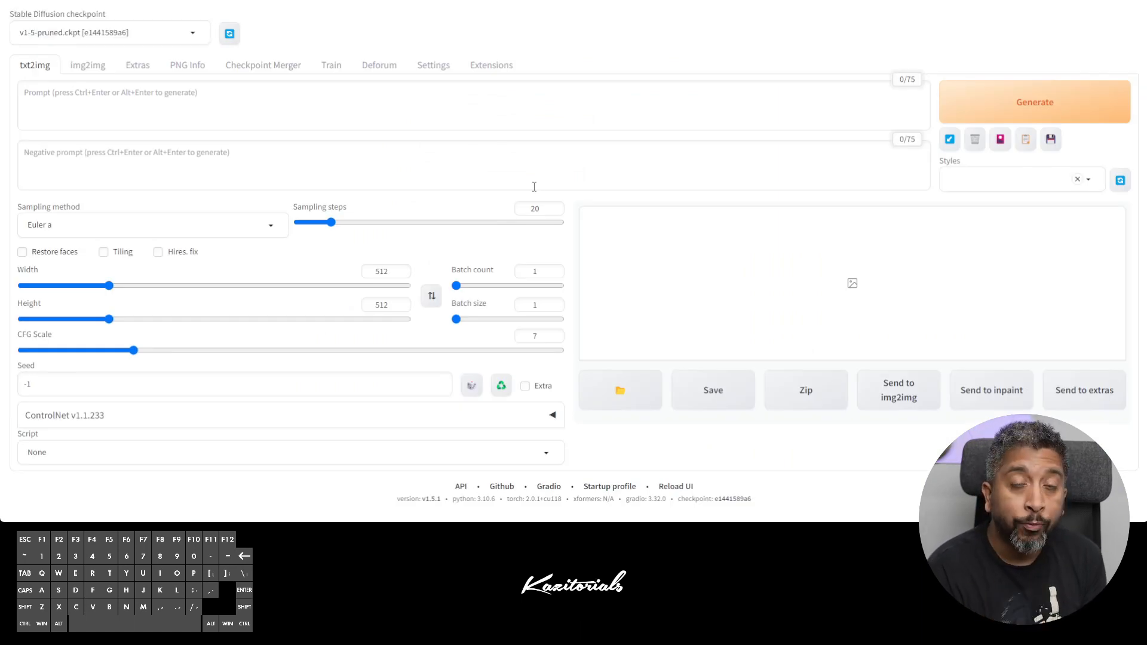
Add sd_vae to the Quicksettings list in User interface settings
click(433, 66)
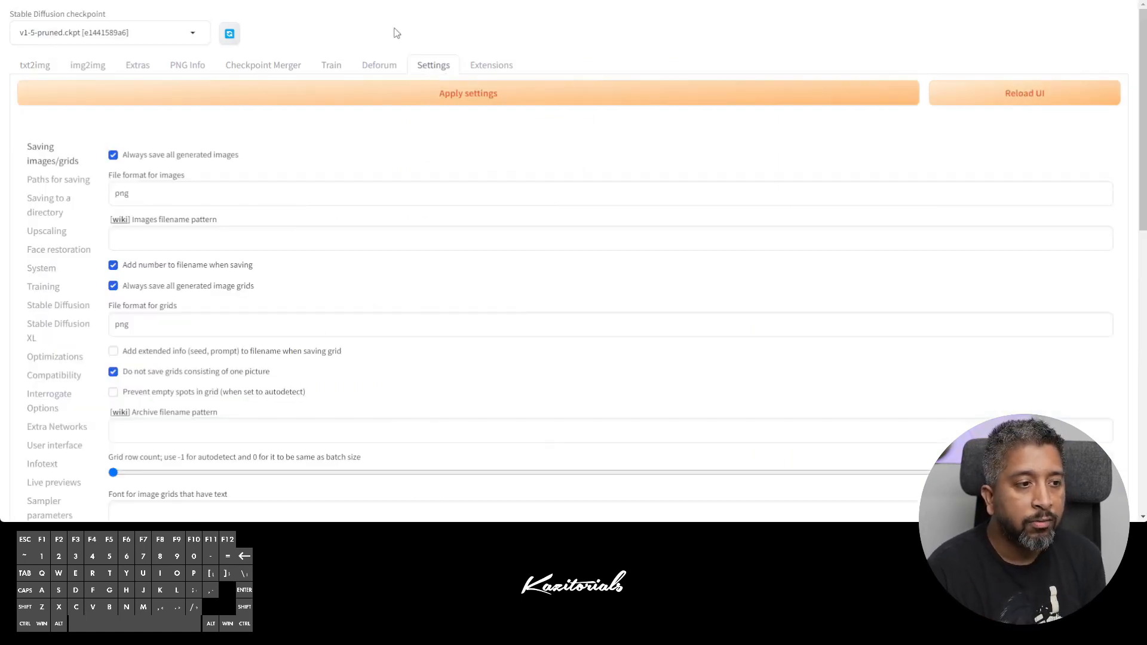
click(54, 445)
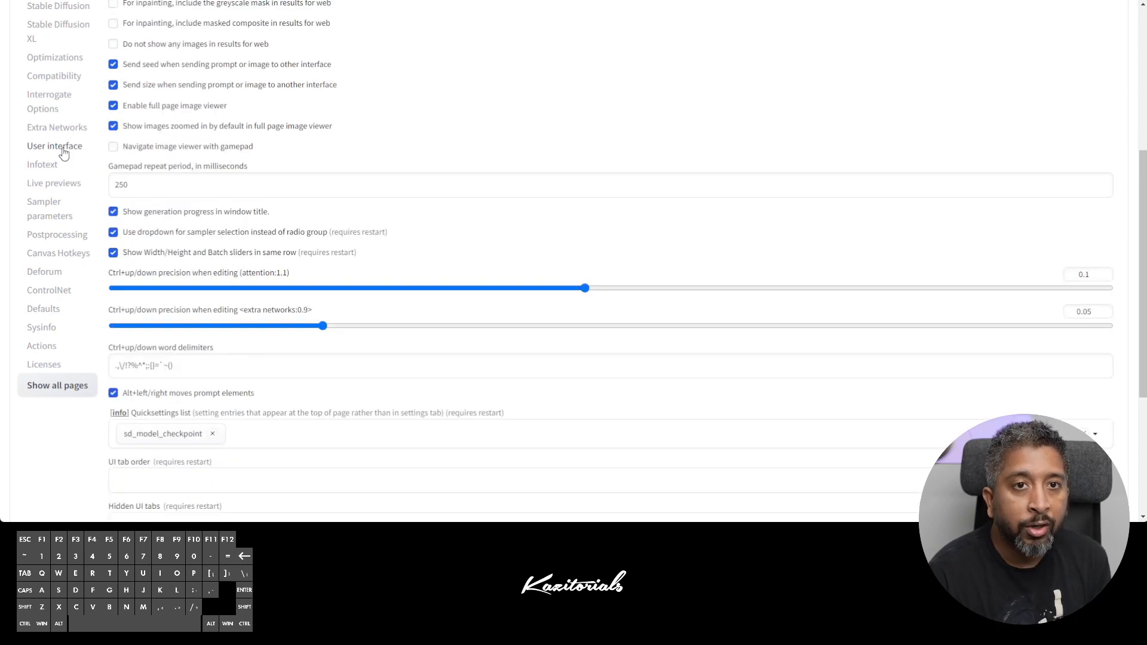
scroll(down, 3)
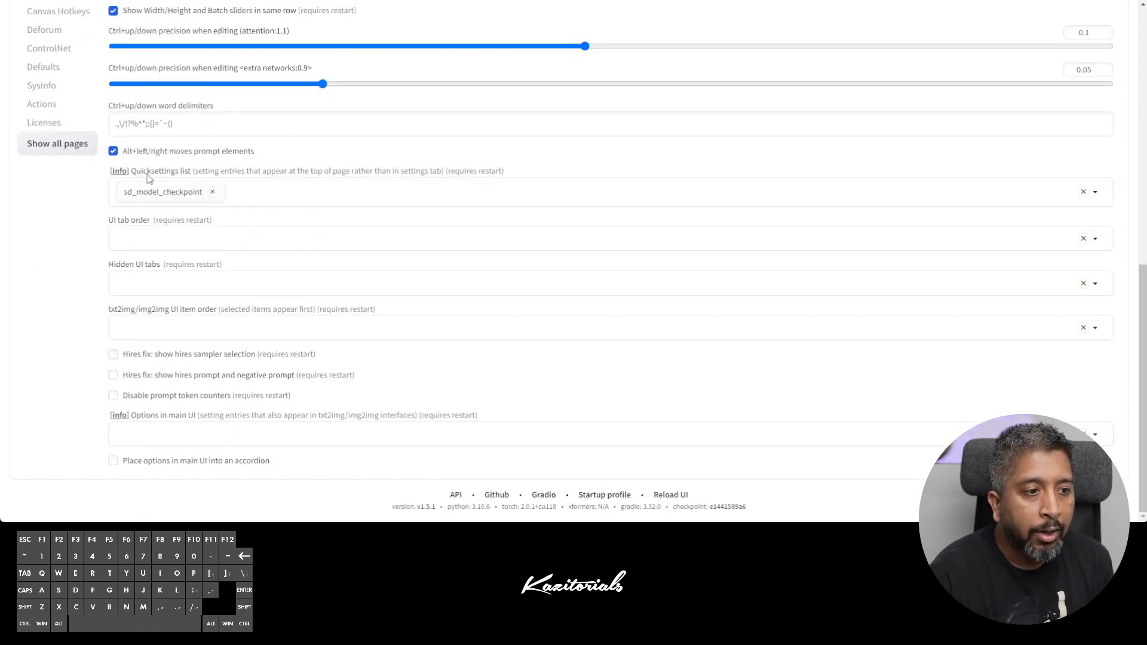
mouse_move(185, 180)
text(clip)
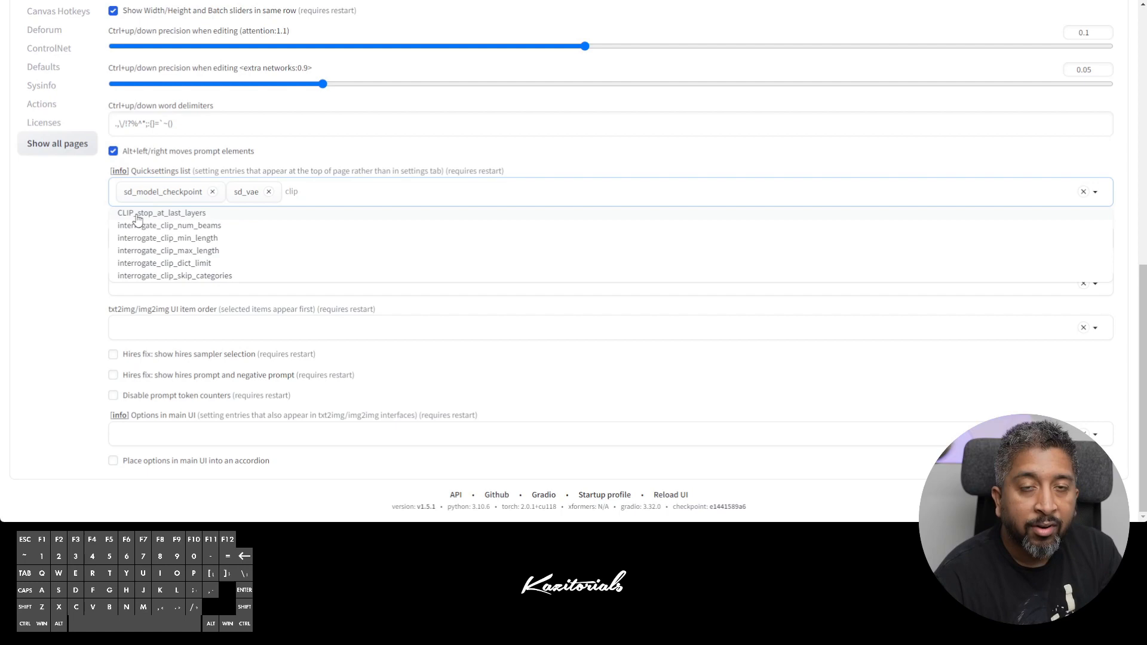
scroll(up, 3)
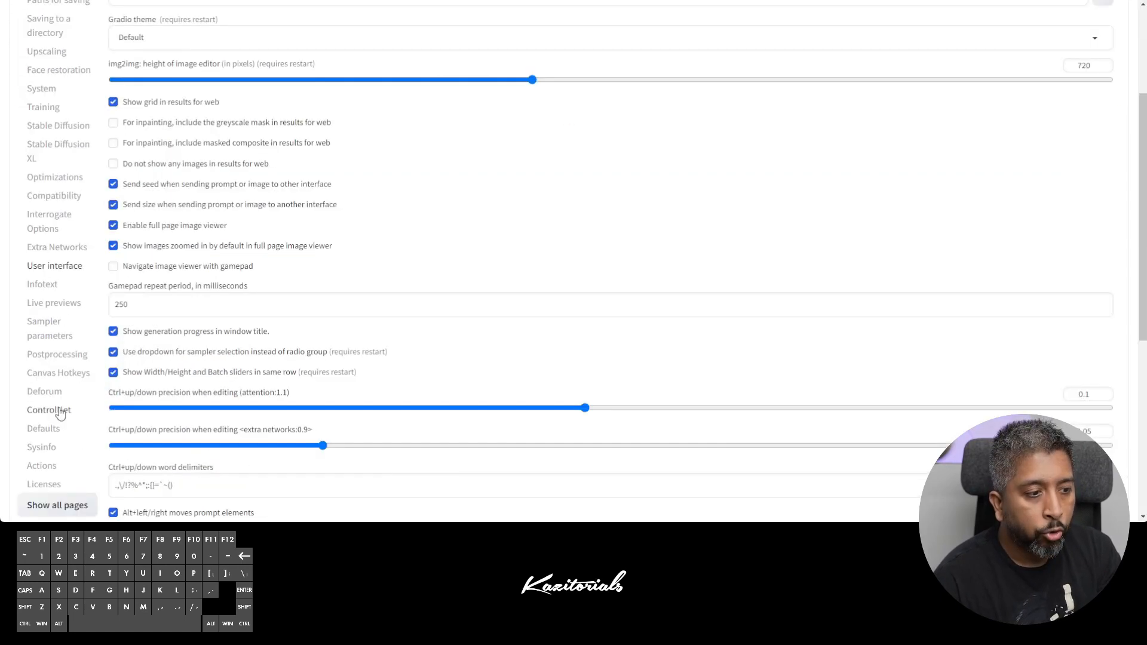
Set Multi ControlNet max models amount to 3 in ControlNet settings
click(49, 410)
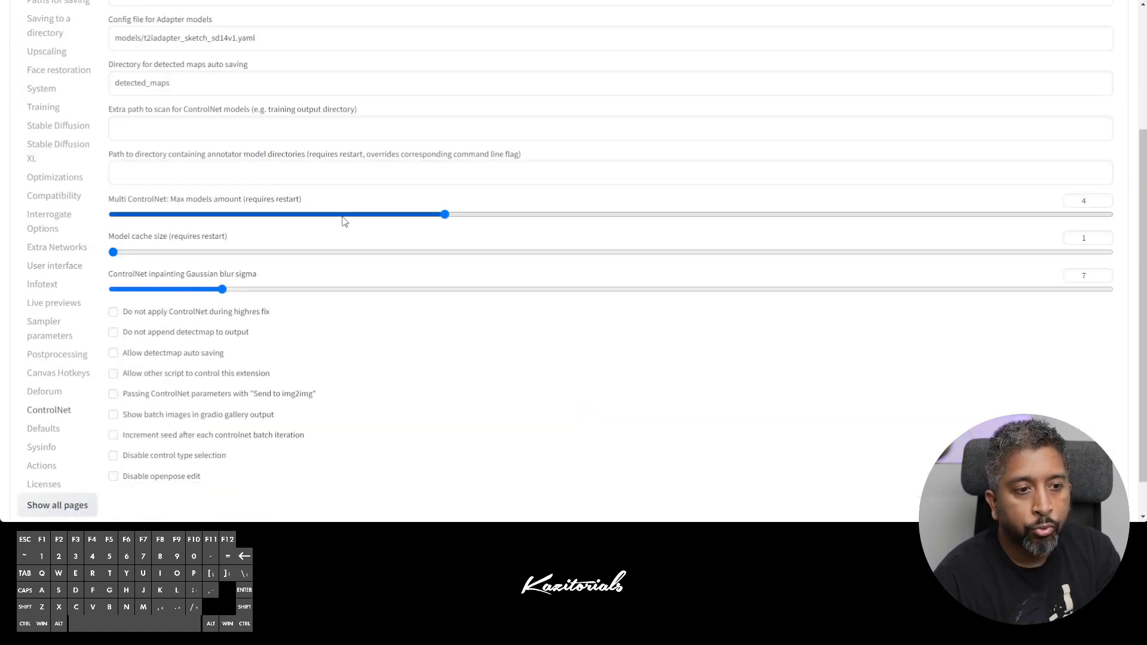
drag(444, 214, 335, 214)
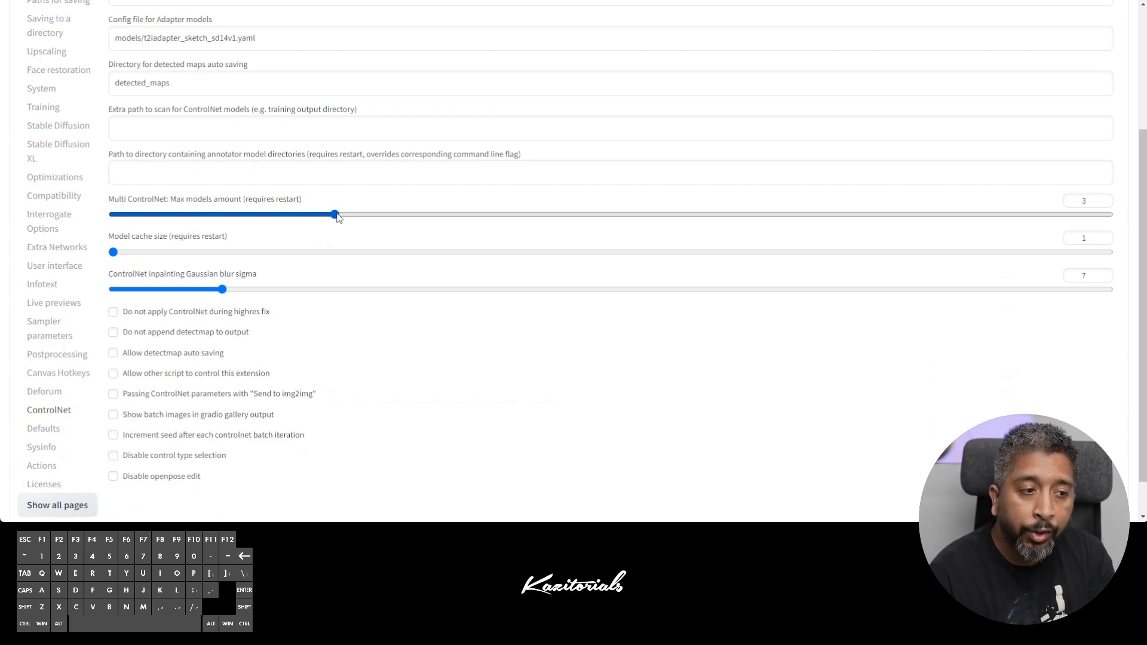
scroll(up, 3)
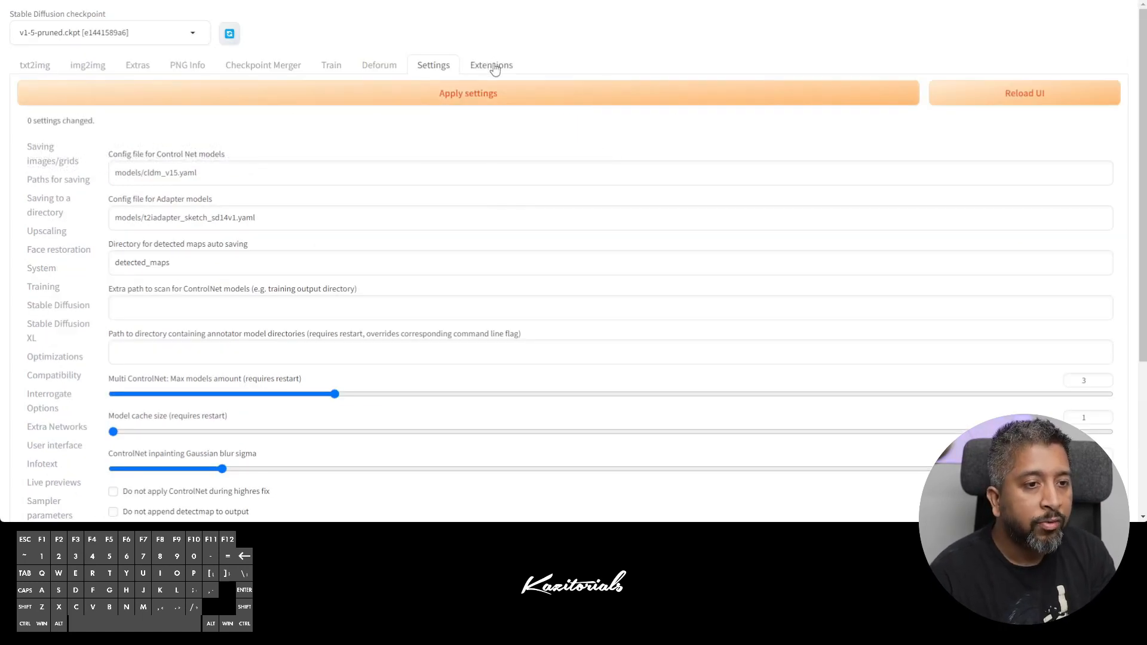
Check installed extensions for updates, then apply and restart the UI
click(491, 66)
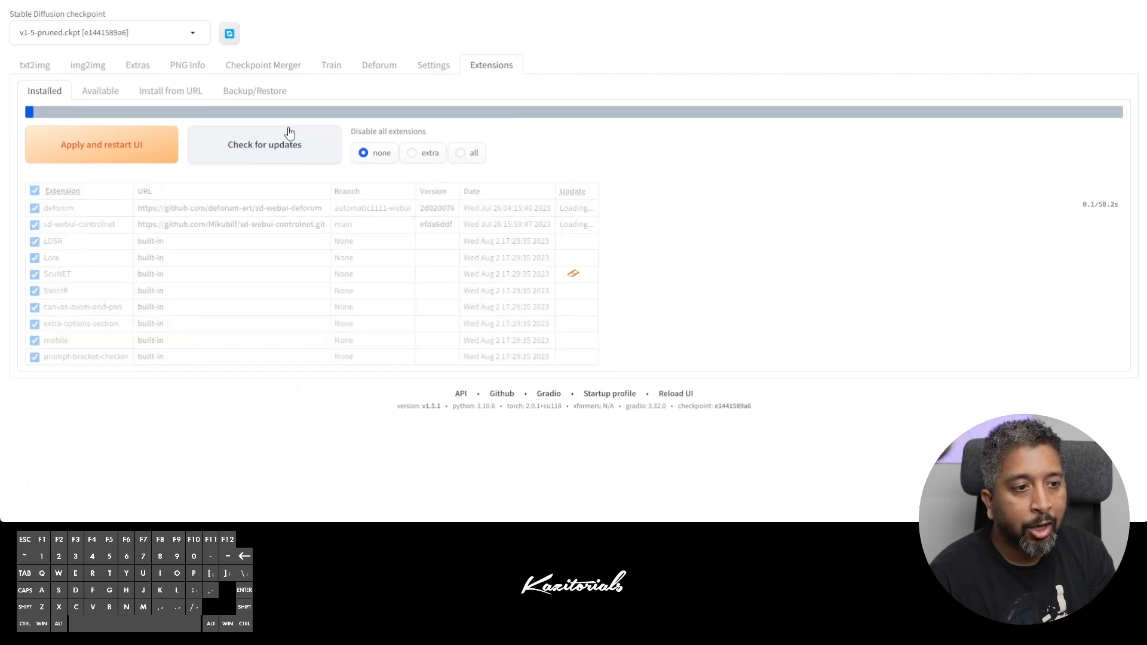
click(264, 143)
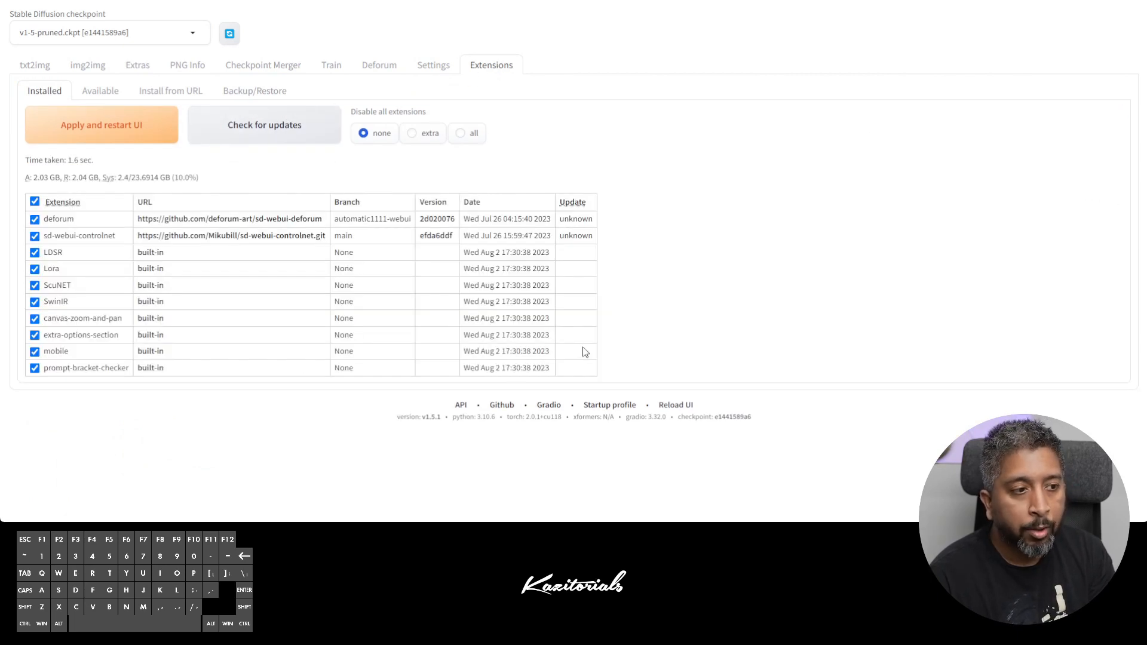
mouse_move(102, 136)
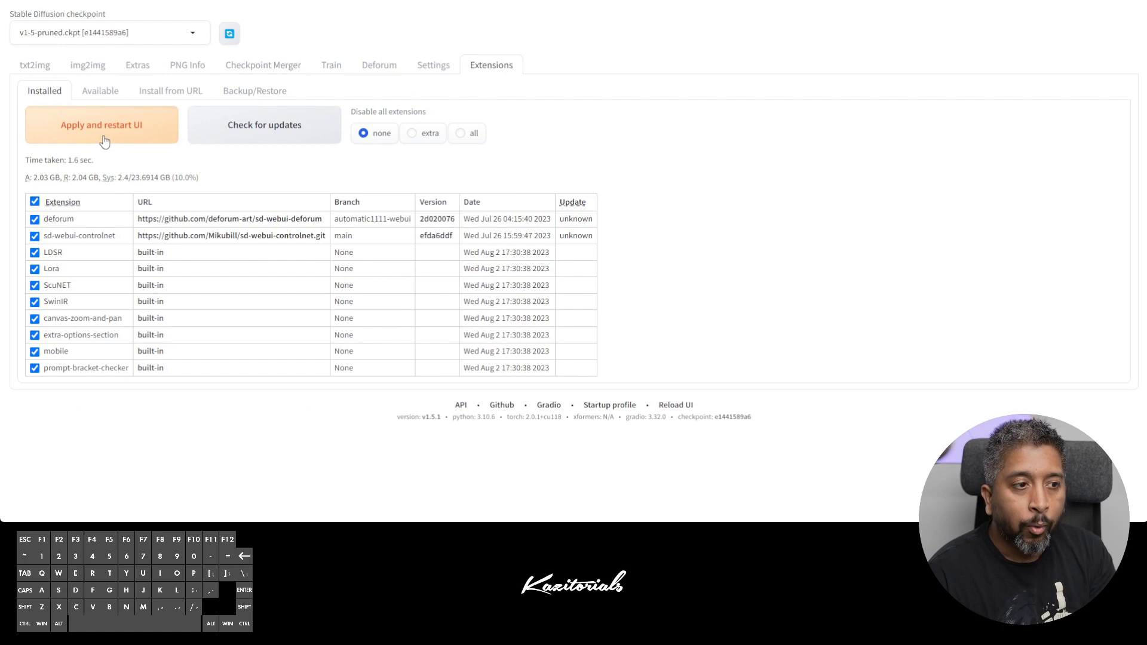
click(101, 124)
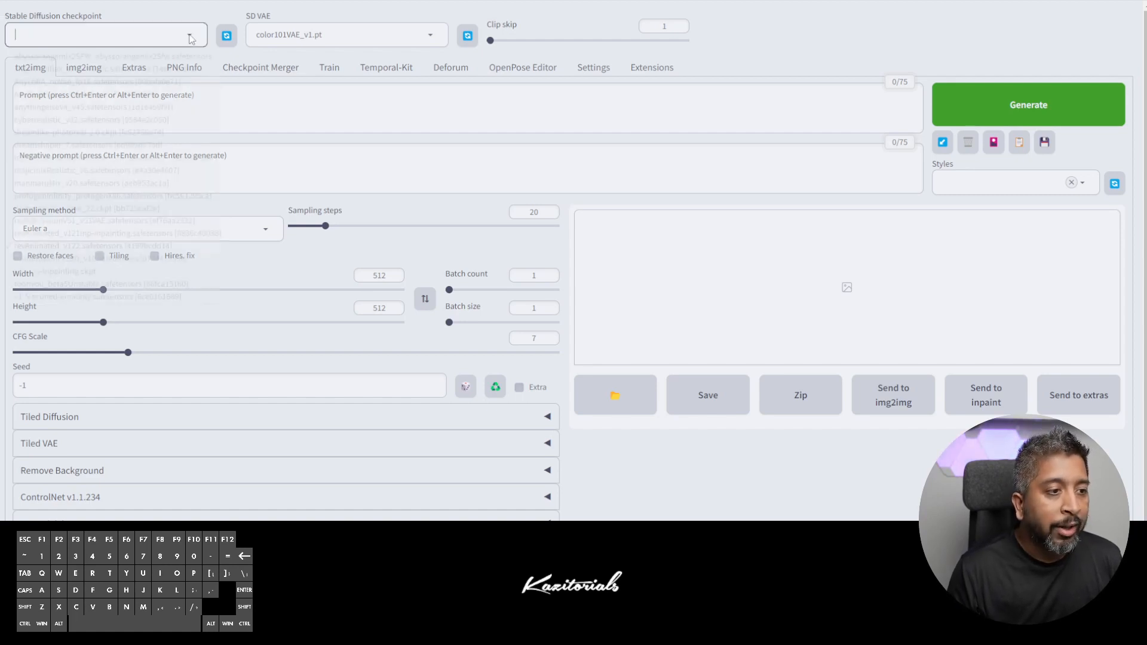
Load the revAnimated_v122 checkpoint and choose color101VAE_v1 as the SD VAE
click(105, 35)
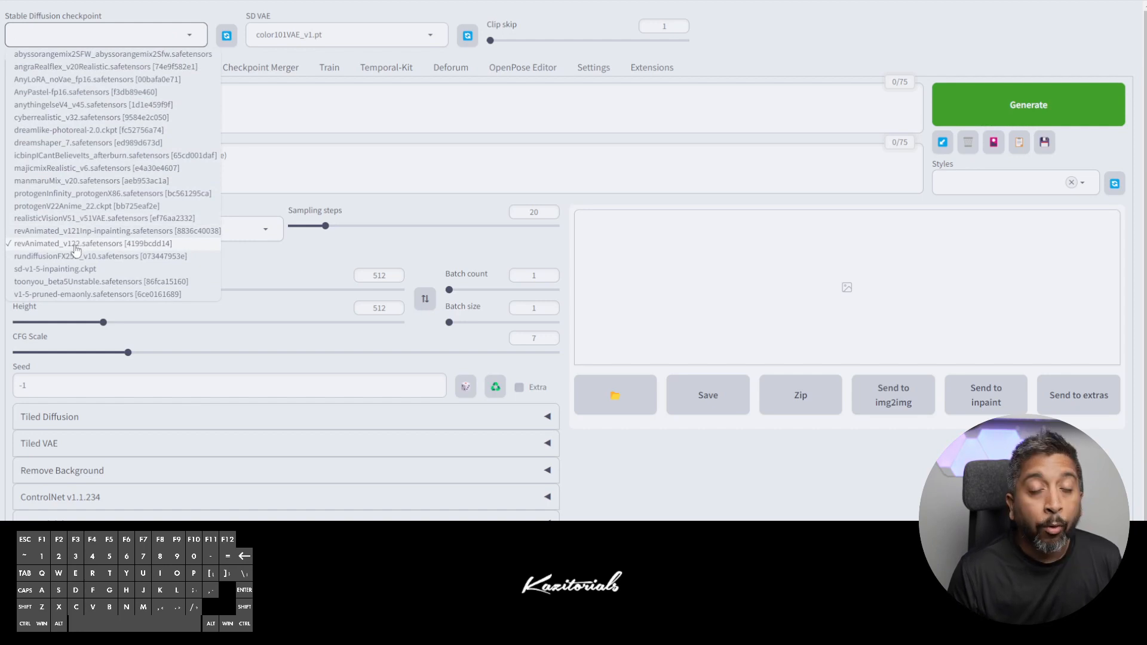
mouse_move(36, 252)
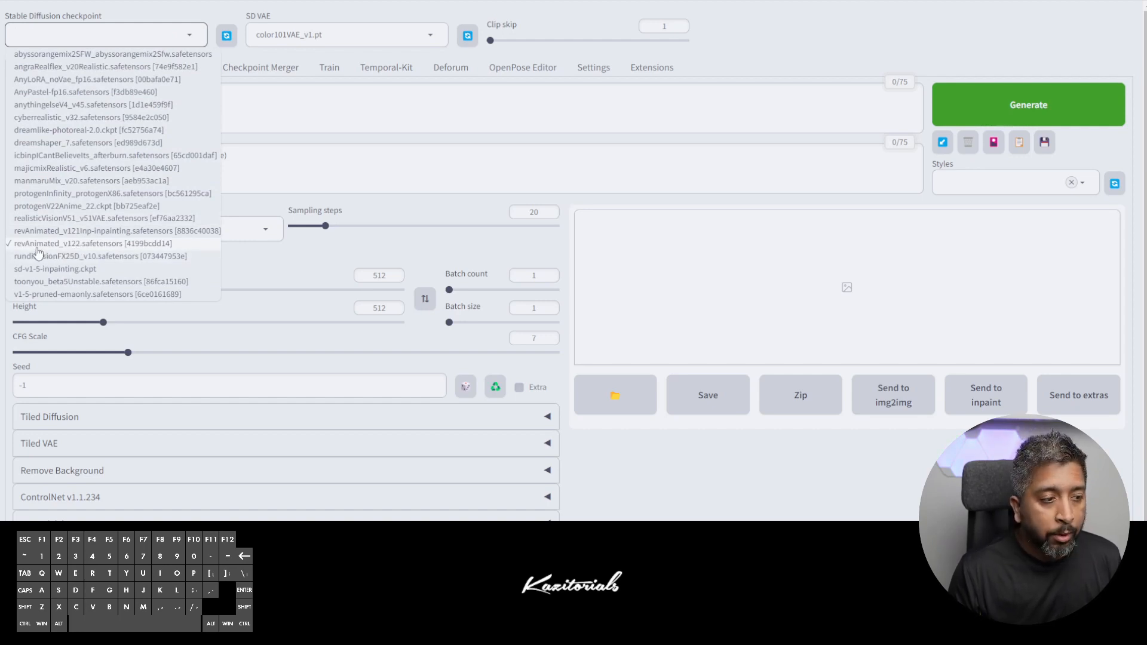
mouse_move(13, 206)
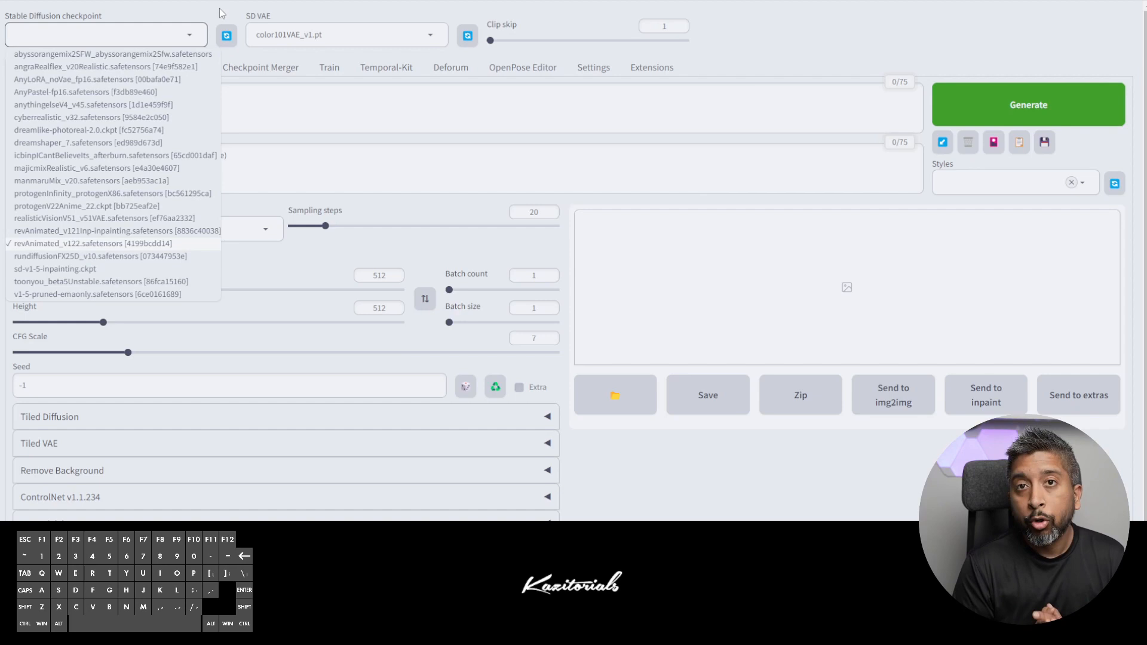
click(104, 243)
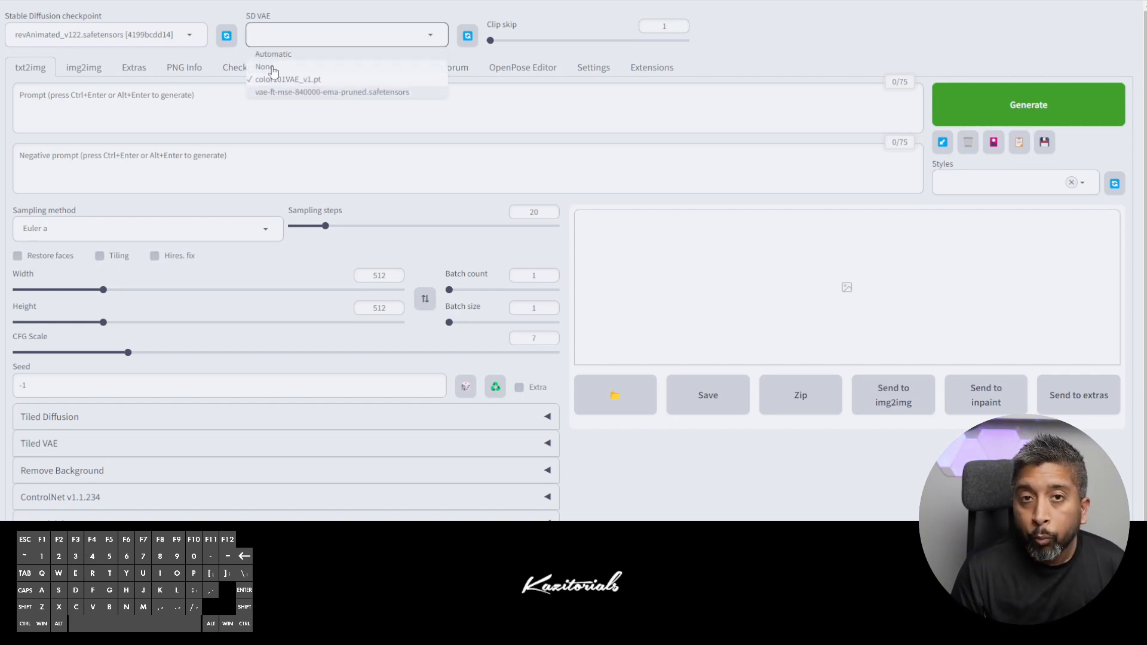
click(288, 79)
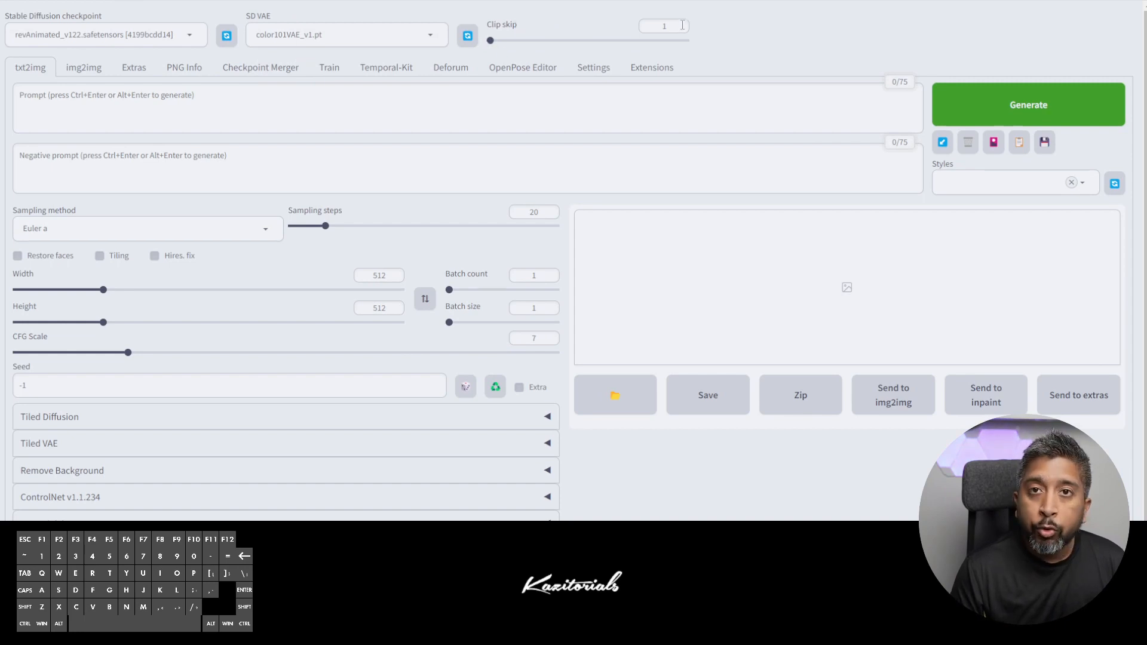
mouse_move(52, 72)
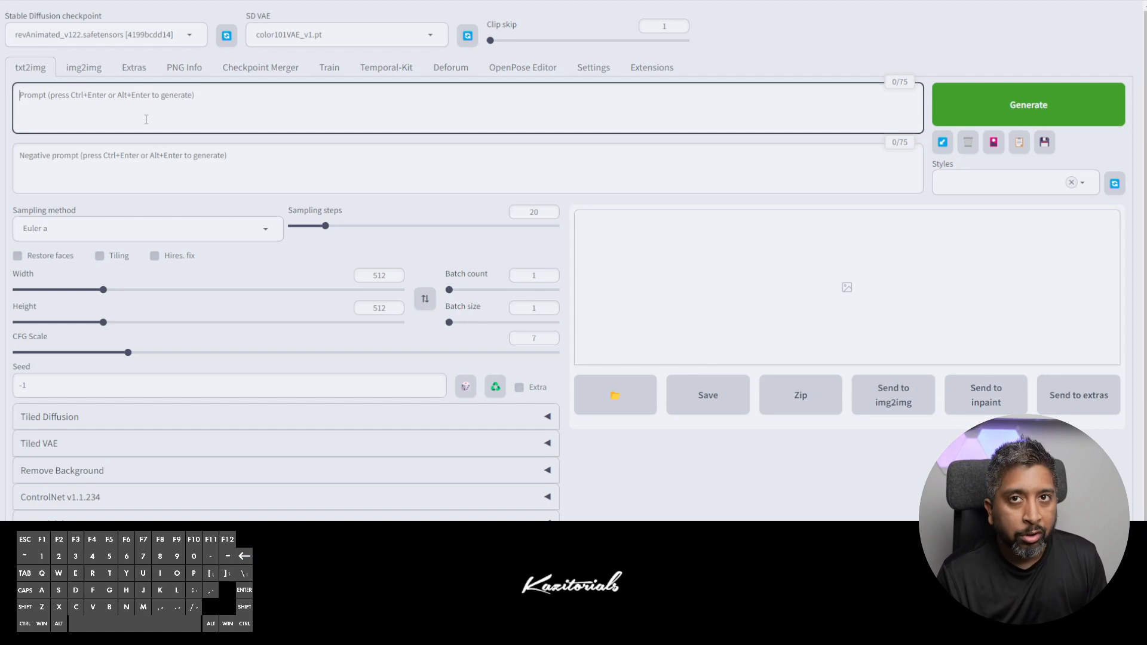
Enter the prompt 'Raw photo, closeup shot of a Cyberpunk male soldier, futuristic sci fi background'
text(Raw photo)
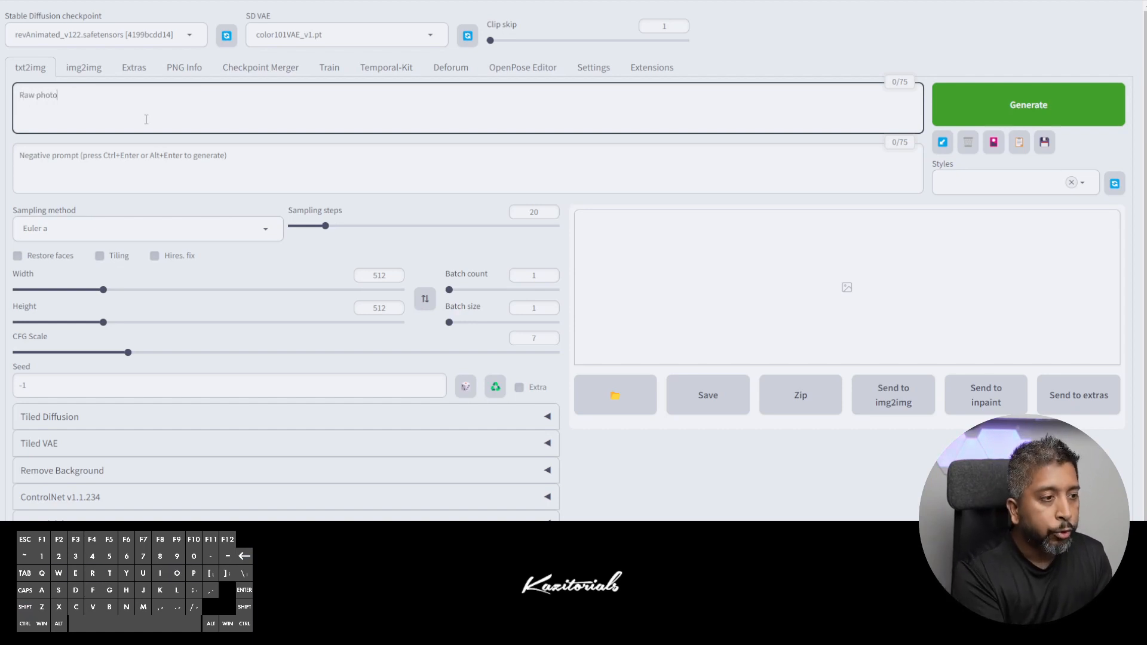
text(, closeup shot of a)
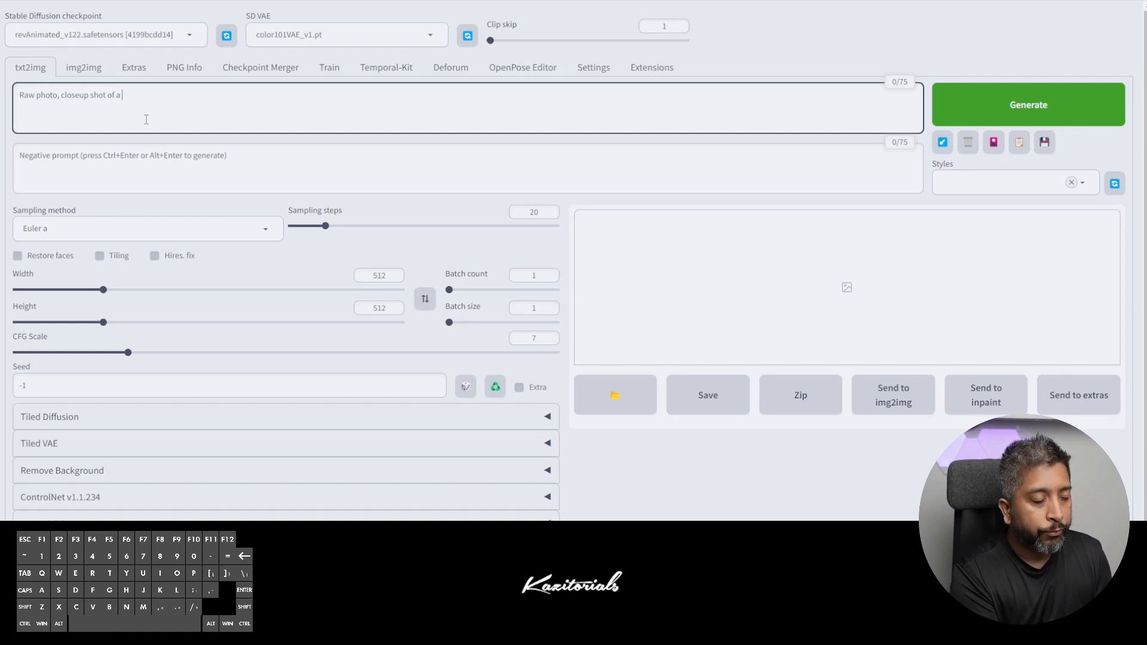
text(Cyberpunk)
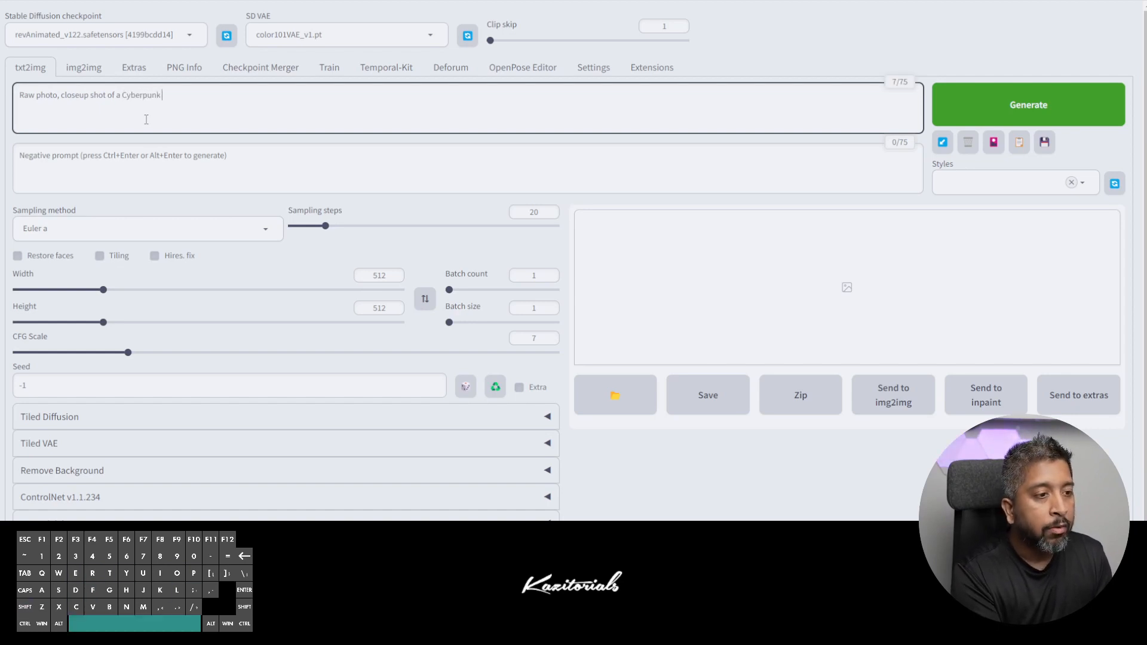
text(male soldier,)
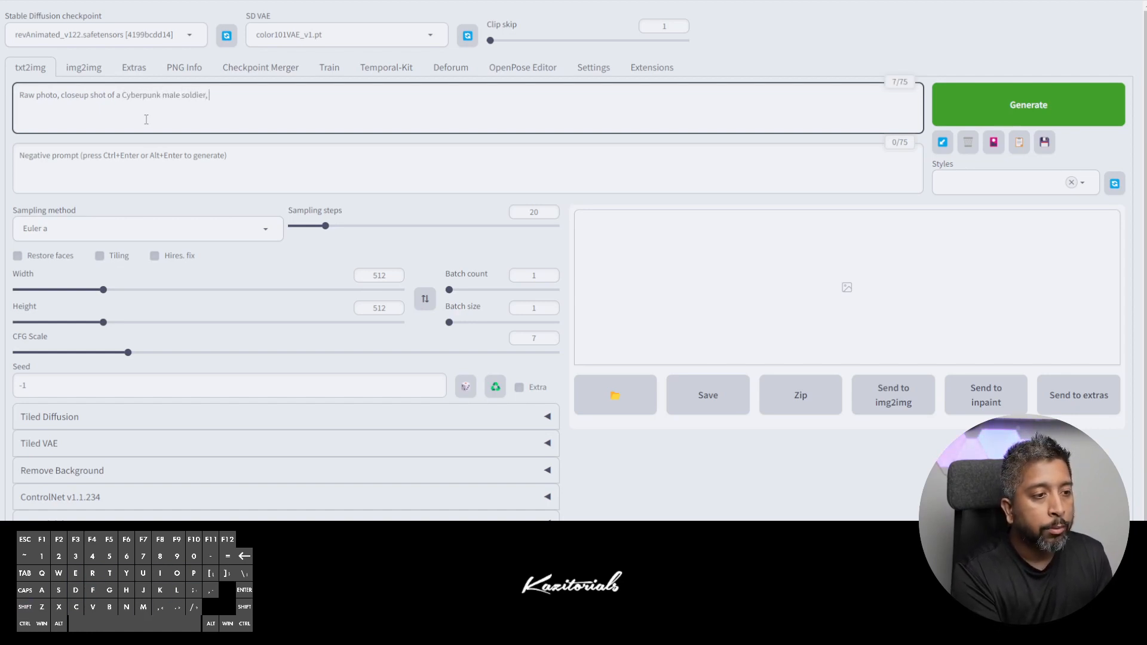
text(futuristic cybe)
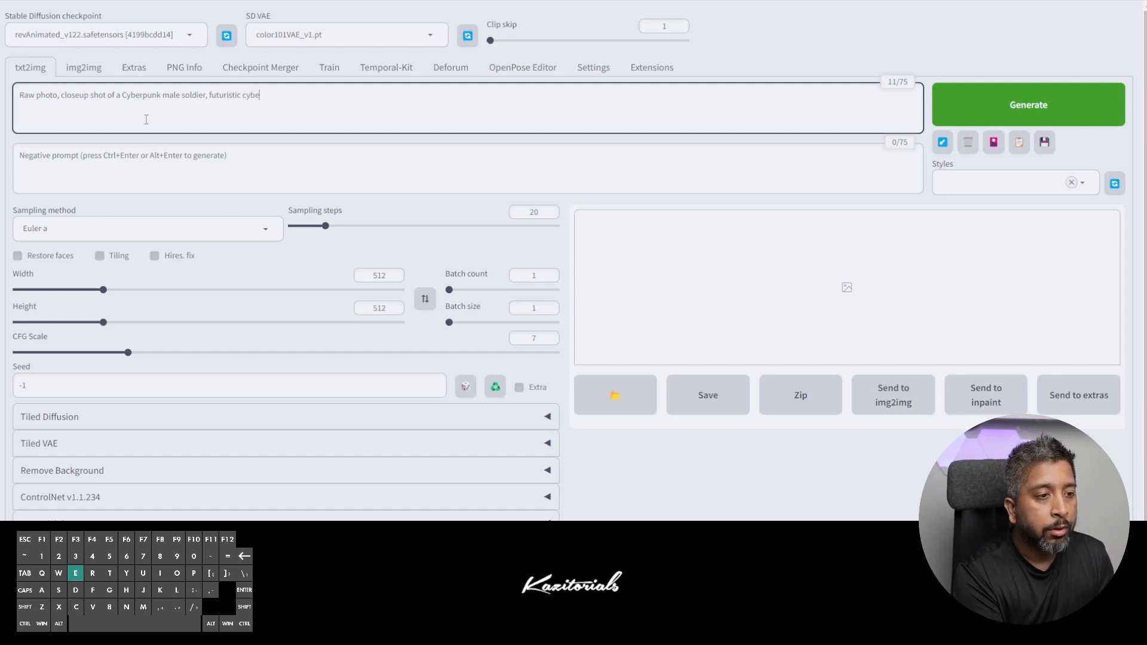
text(sci fic)
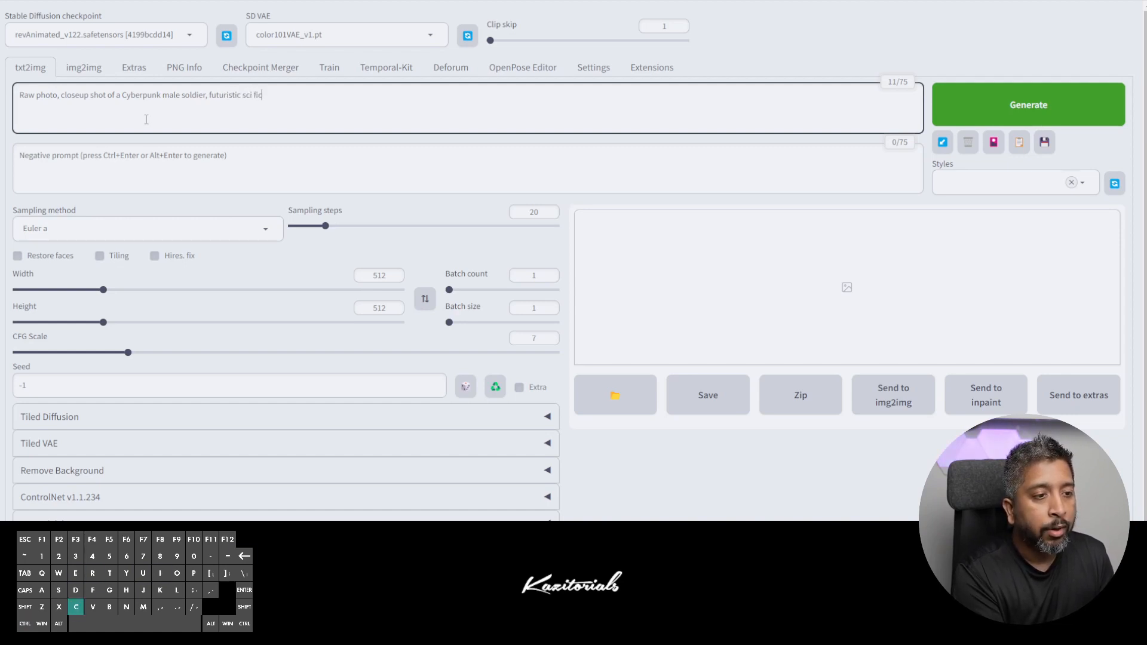
text(background)
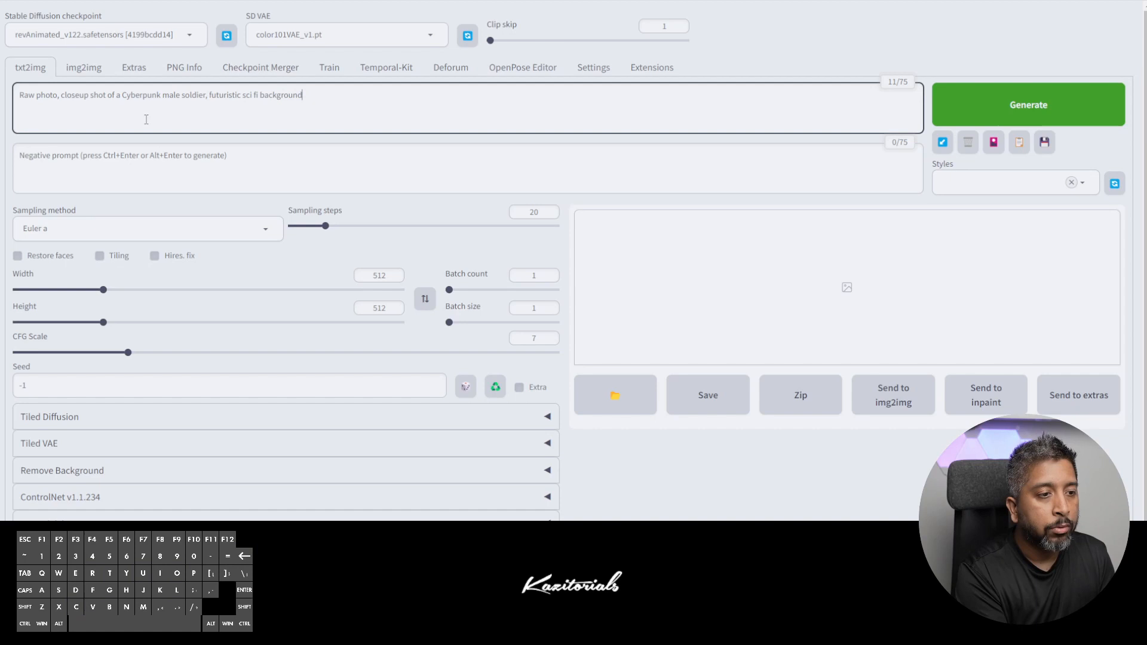
click(465, 168)
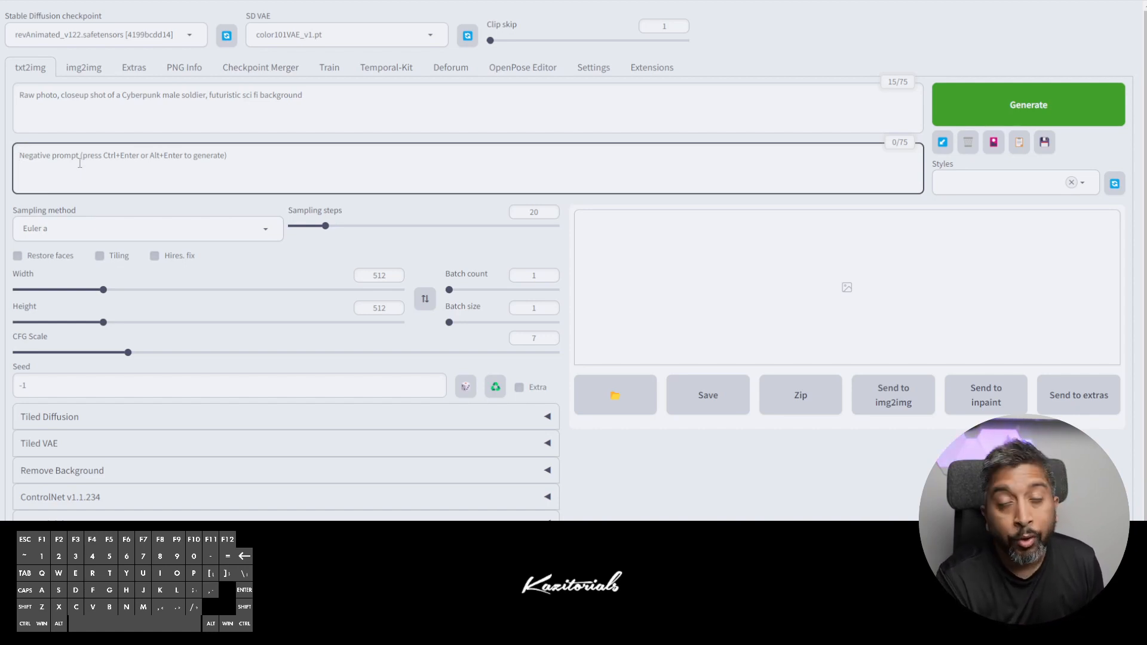
mouse_move(174, 227)
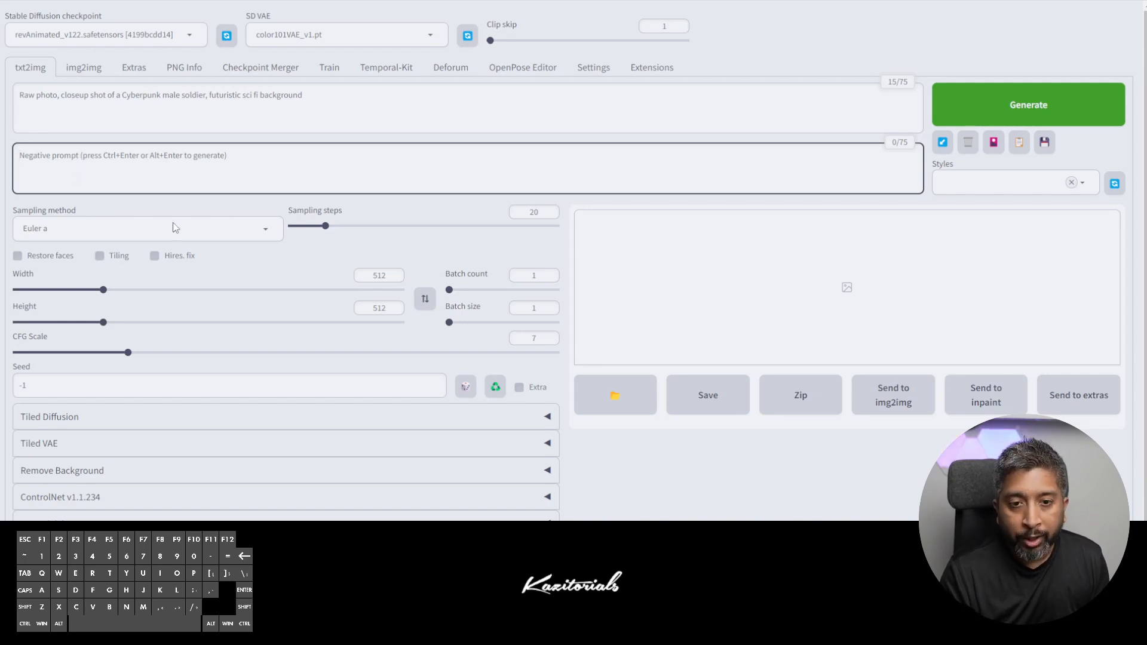
mouse_move(993, 142)
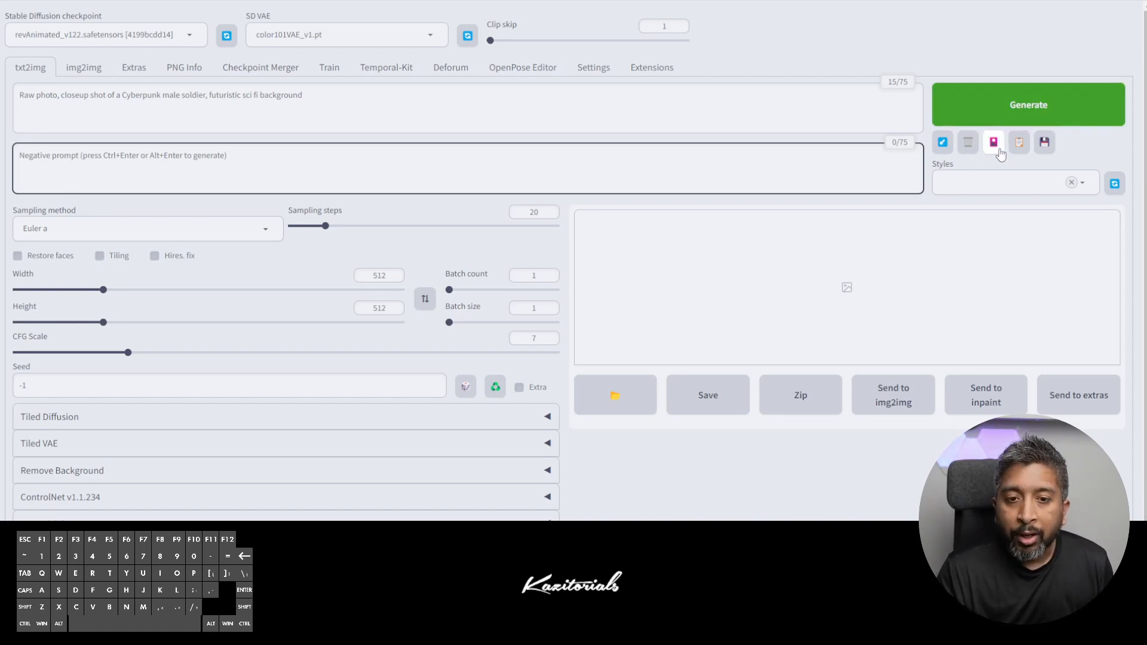
mouse_move(993, 142)
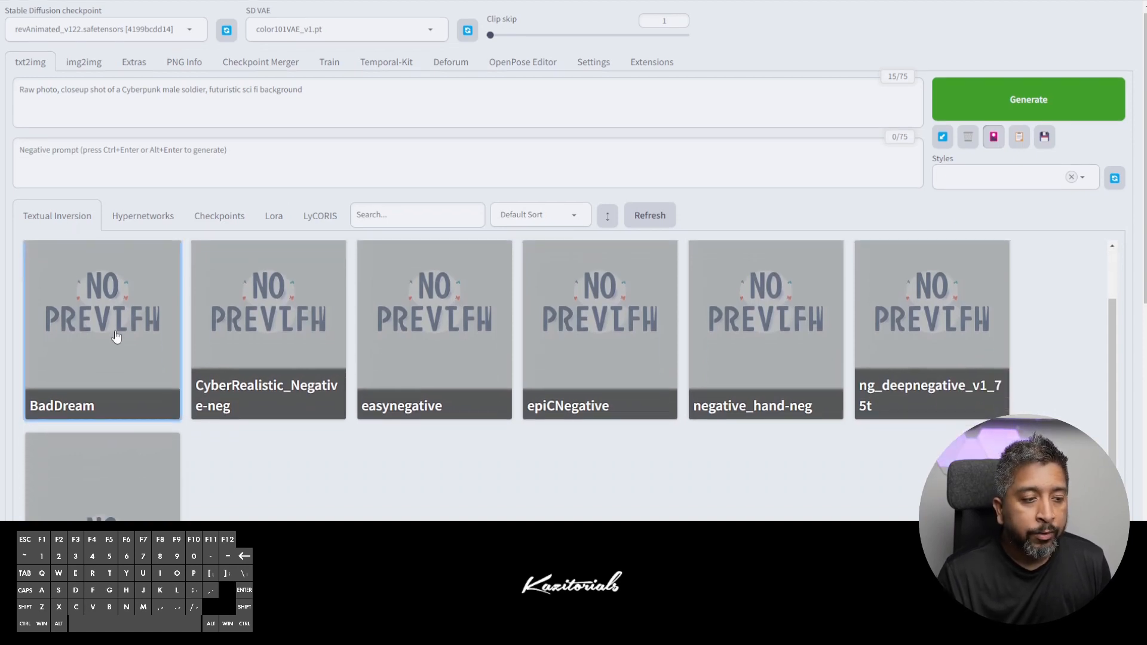
Add the BadDream and UnrealisticDream textual inversion embeddings to the negative prompt
scroll(down, 3)
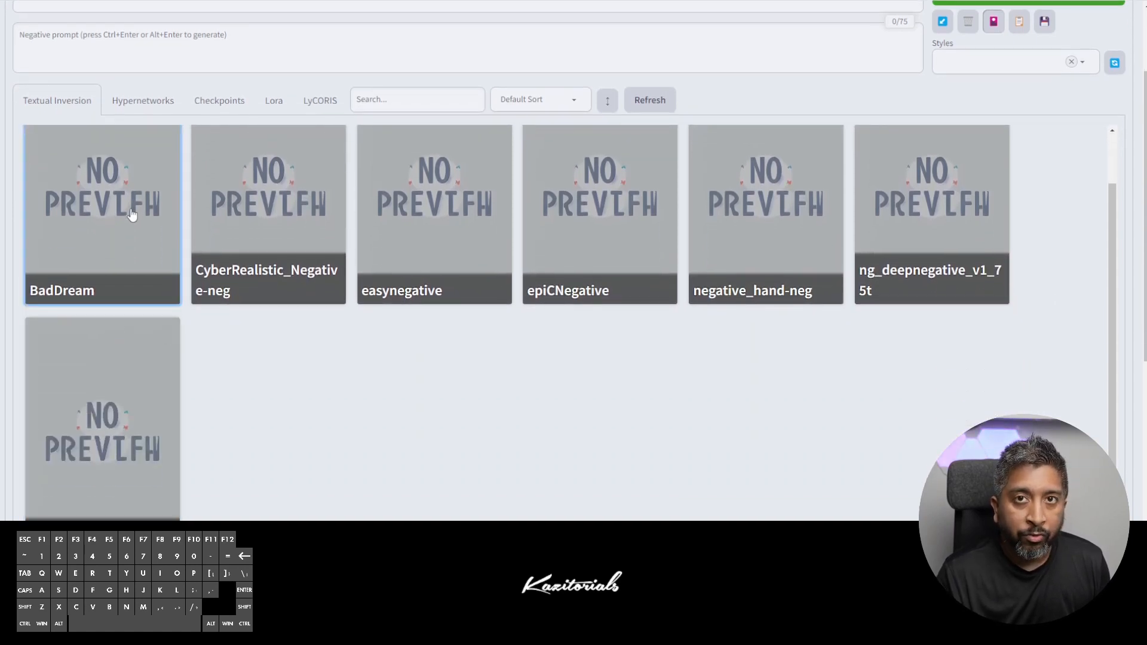
mouse_move(102, 432)
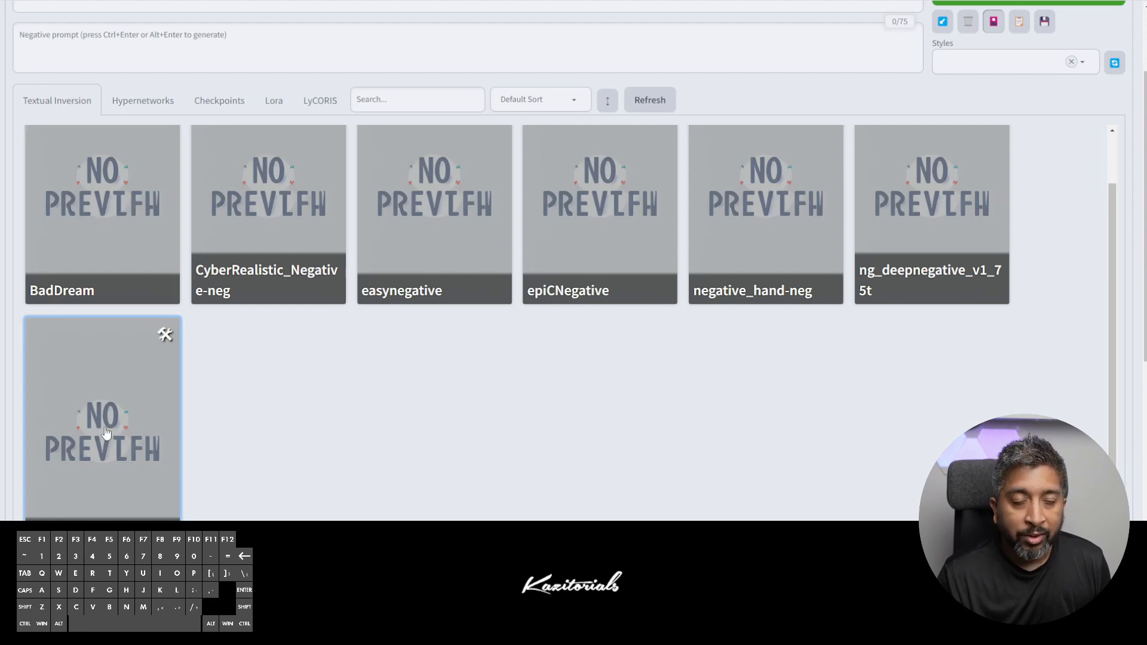
click(102, 417)
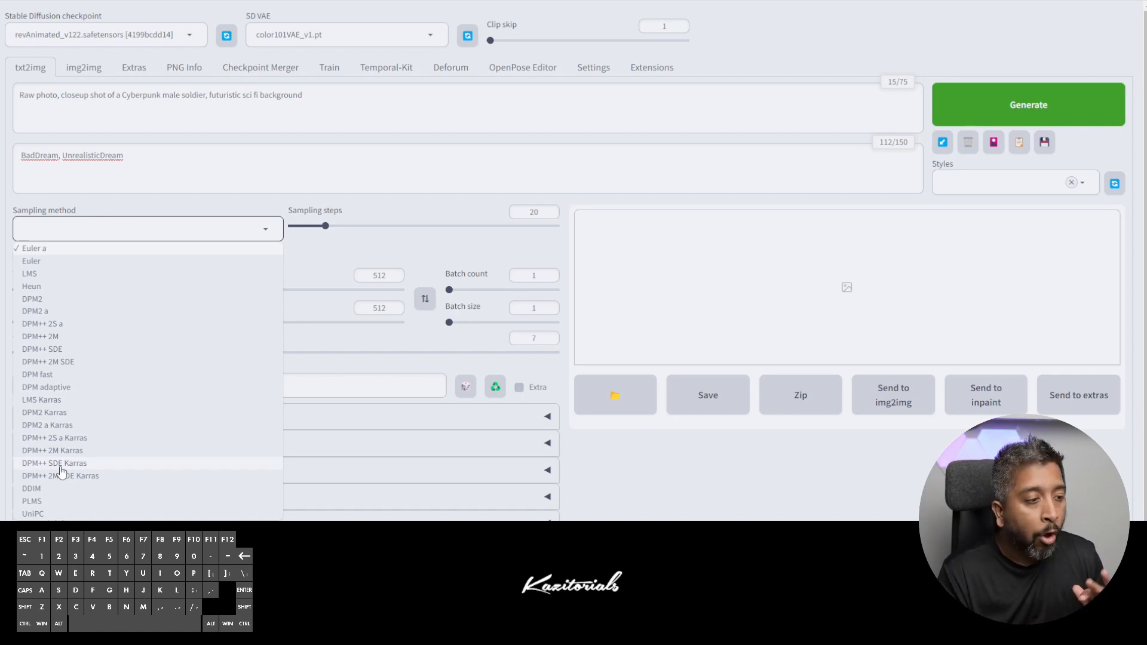
click(143, 228)
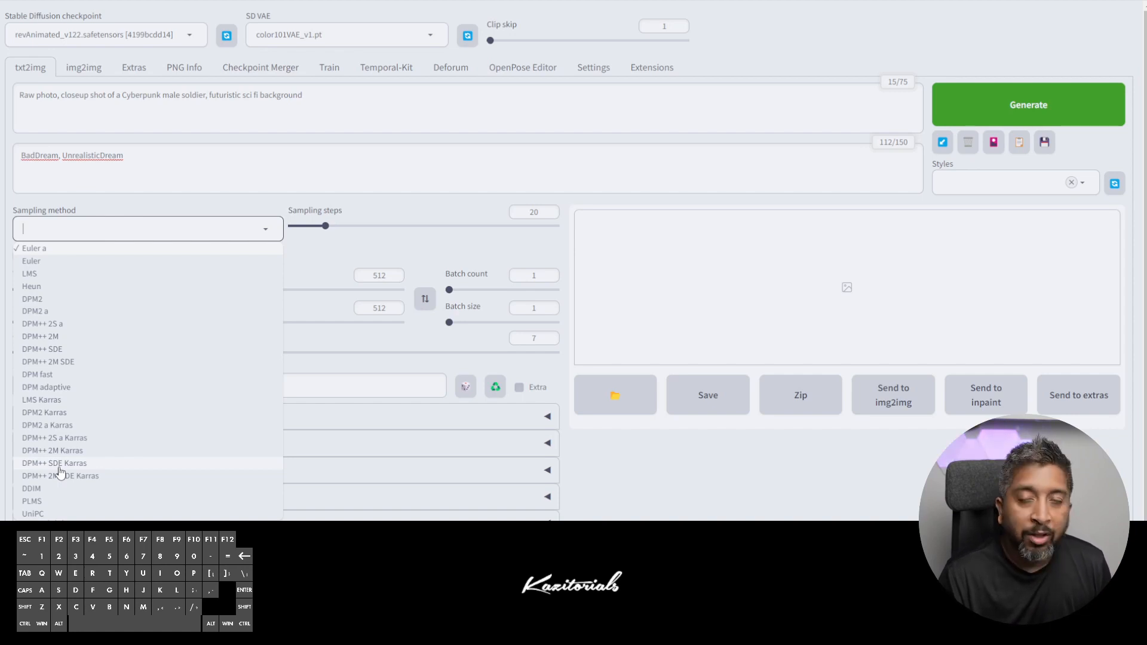
Choose DPM++ SDE Karras as the sampler and set width and height to 768
click(54, 463)
text(768)
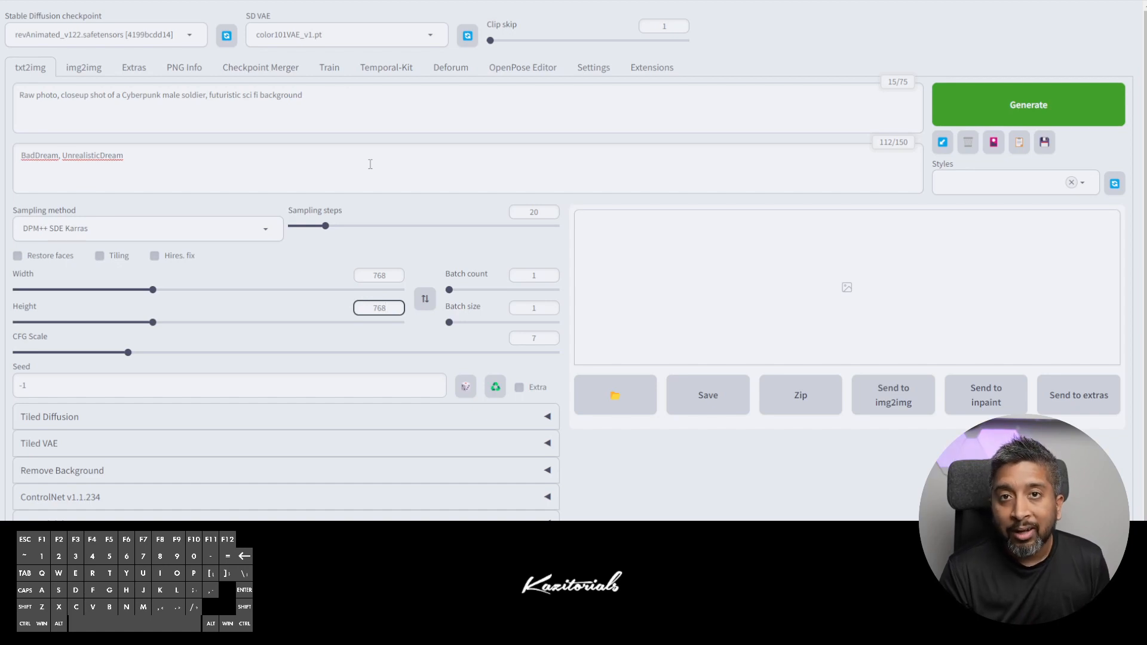
Check the CFG Scale (7) and Seed (-1) tooltips and set Batch count to 2
click(378, 307)
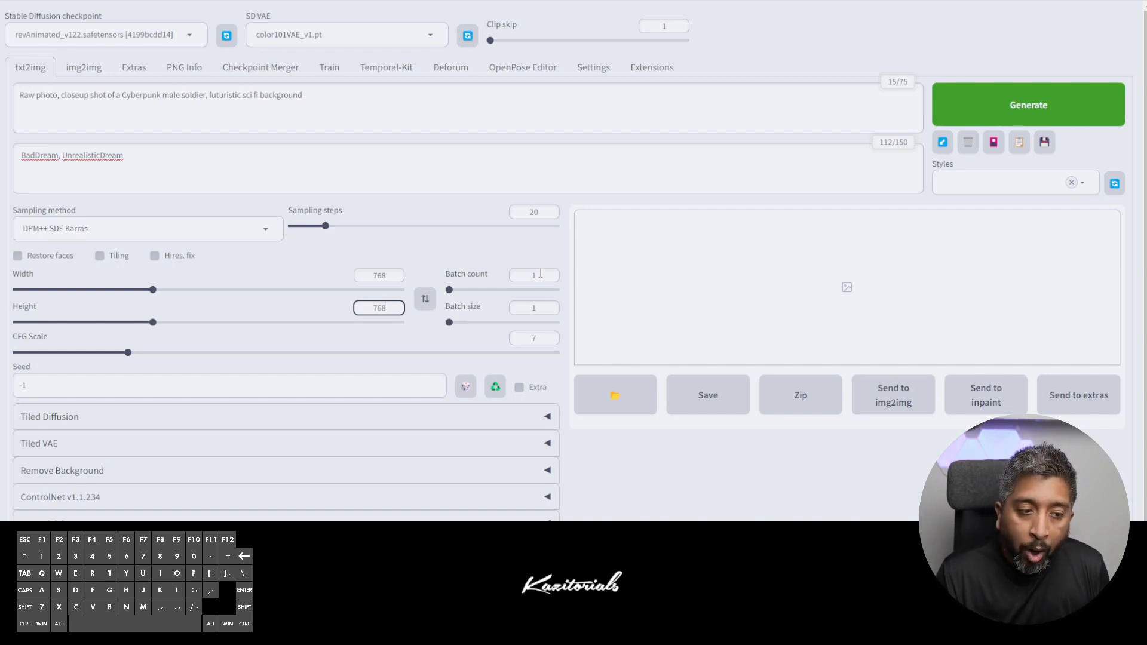
mouse_move(182, 422)
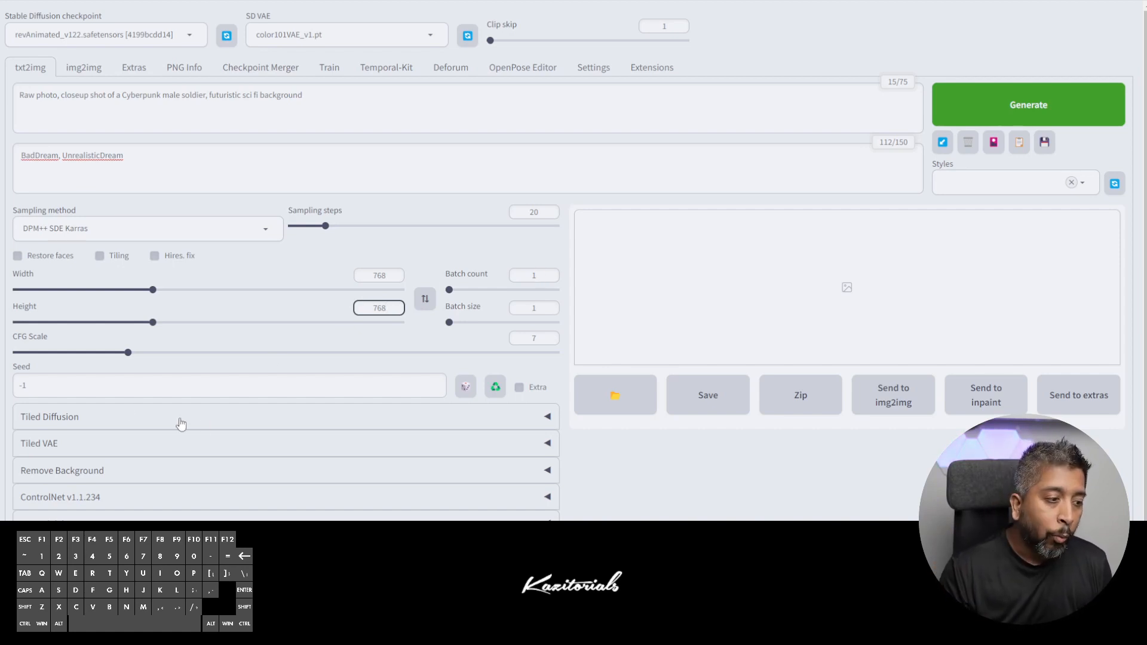
mouse_move(25, 338)
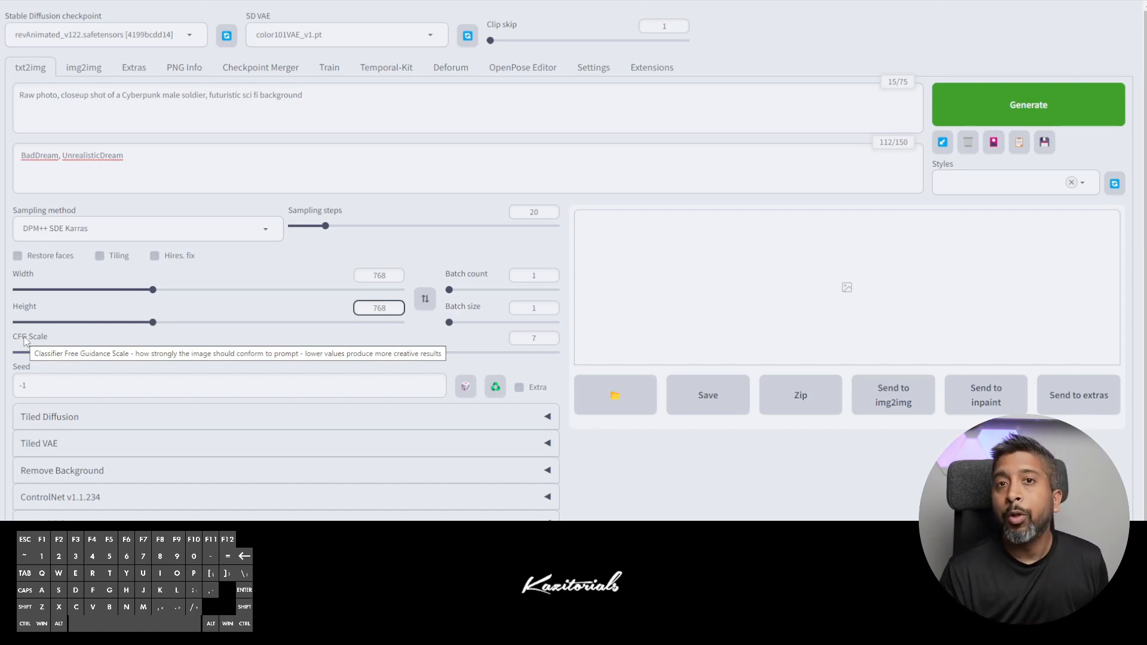
click(379, 307)
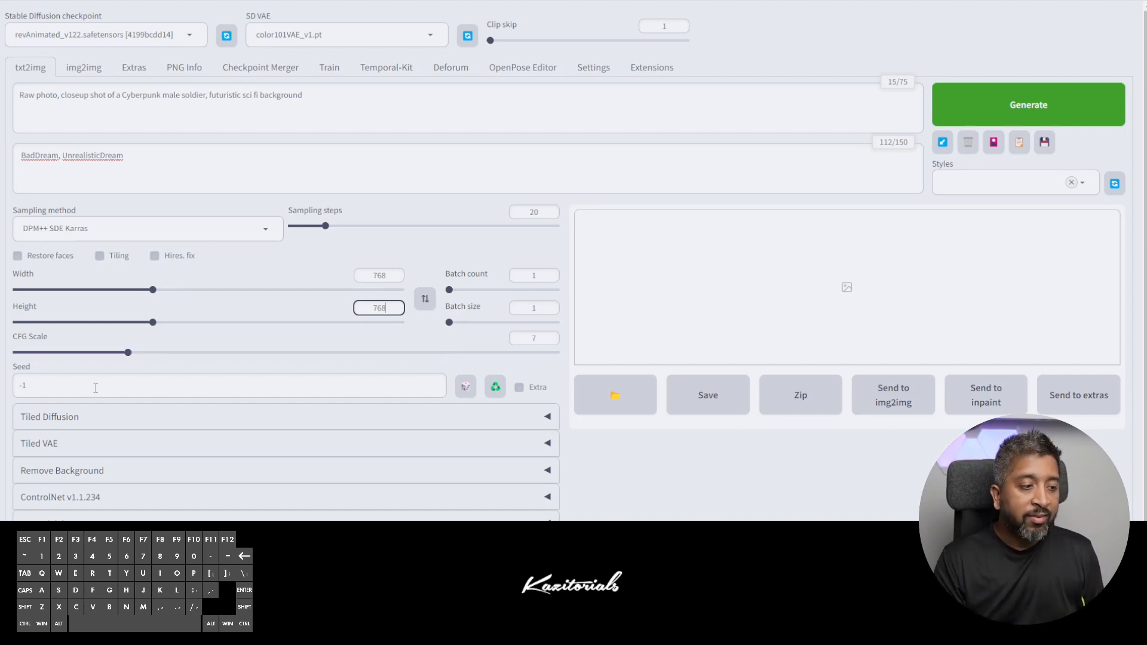
mouse_move(21, 372)
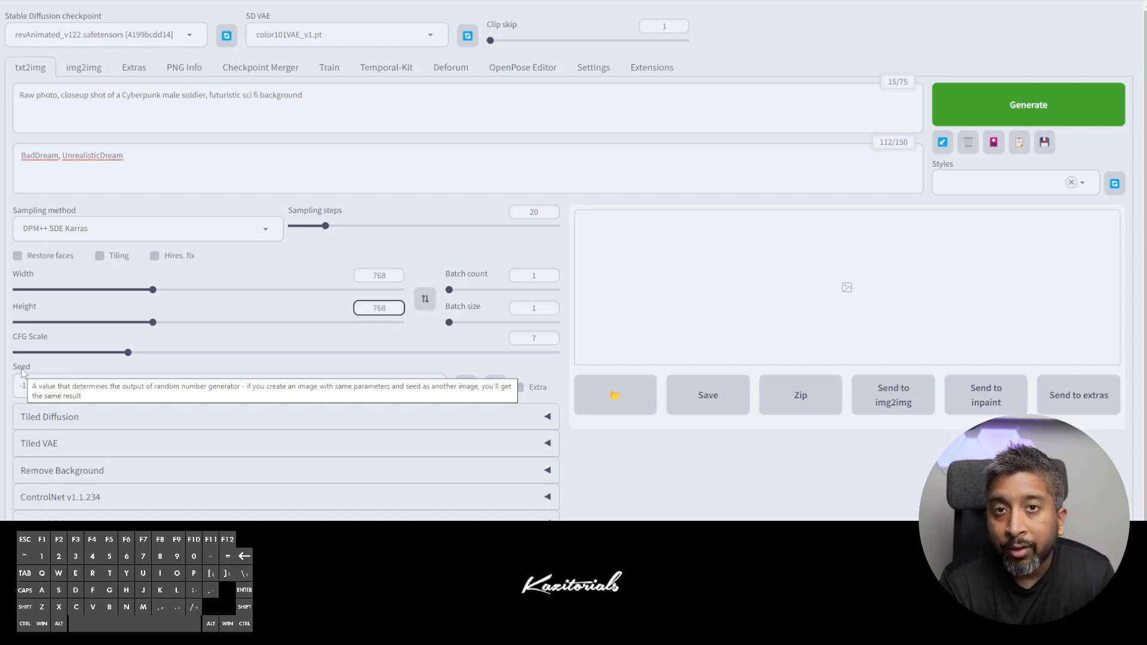
click(378, 307)
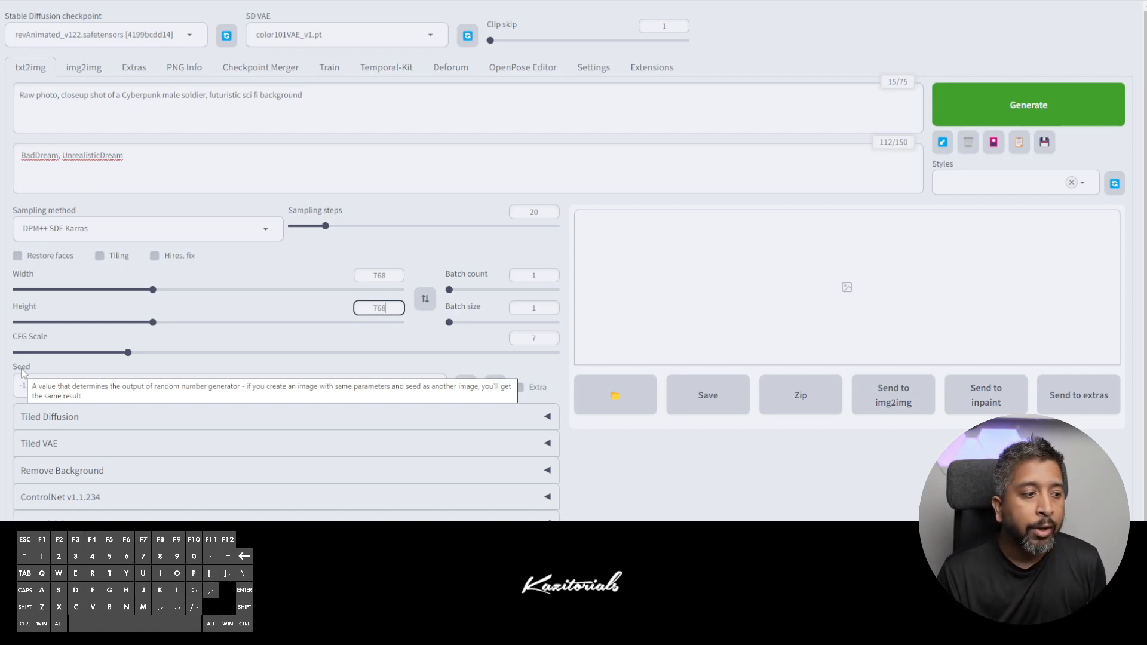
mouse_move(465, 385)
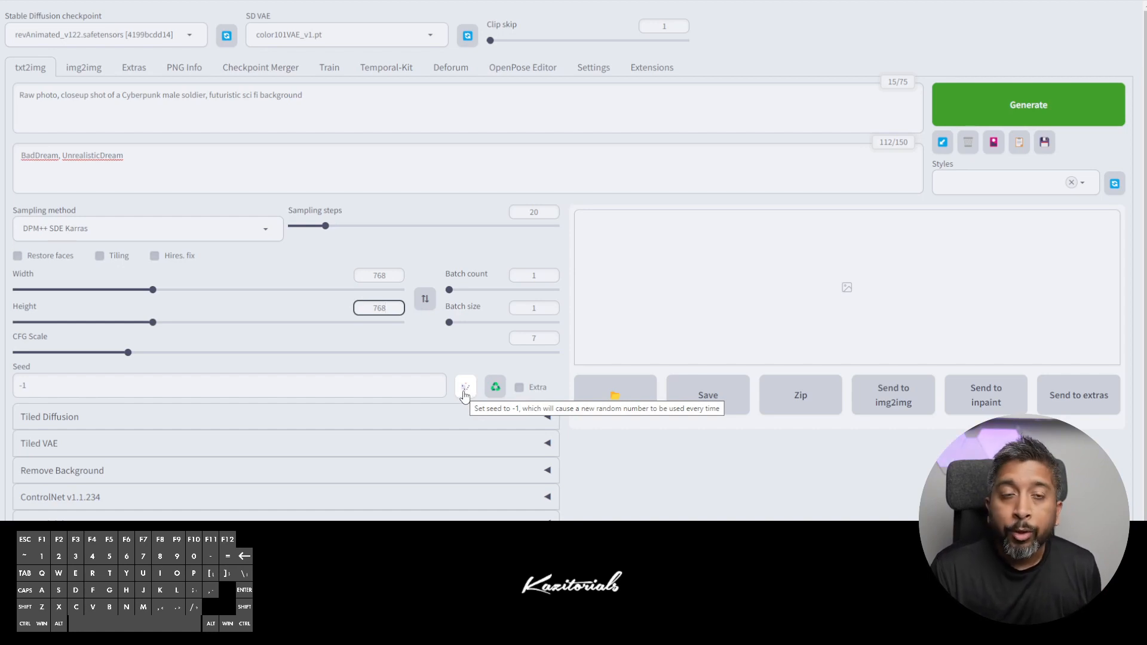
mouse_move(495, 386)
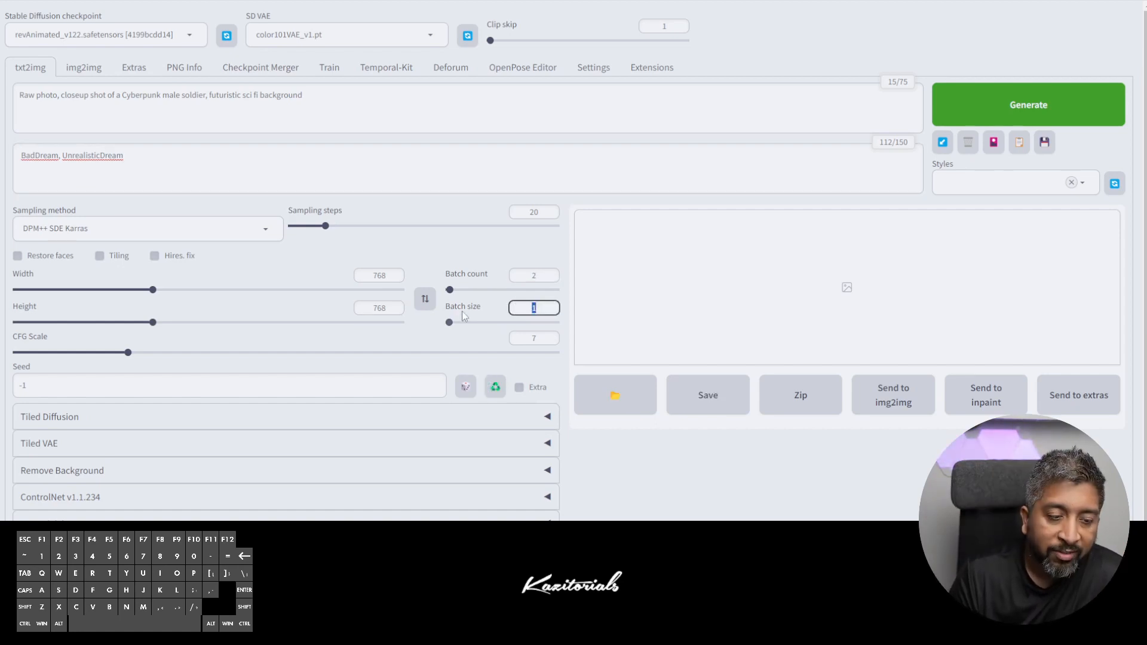
Set Batch size to 2 and generate the cyberpunk soldier portraits
text(2)
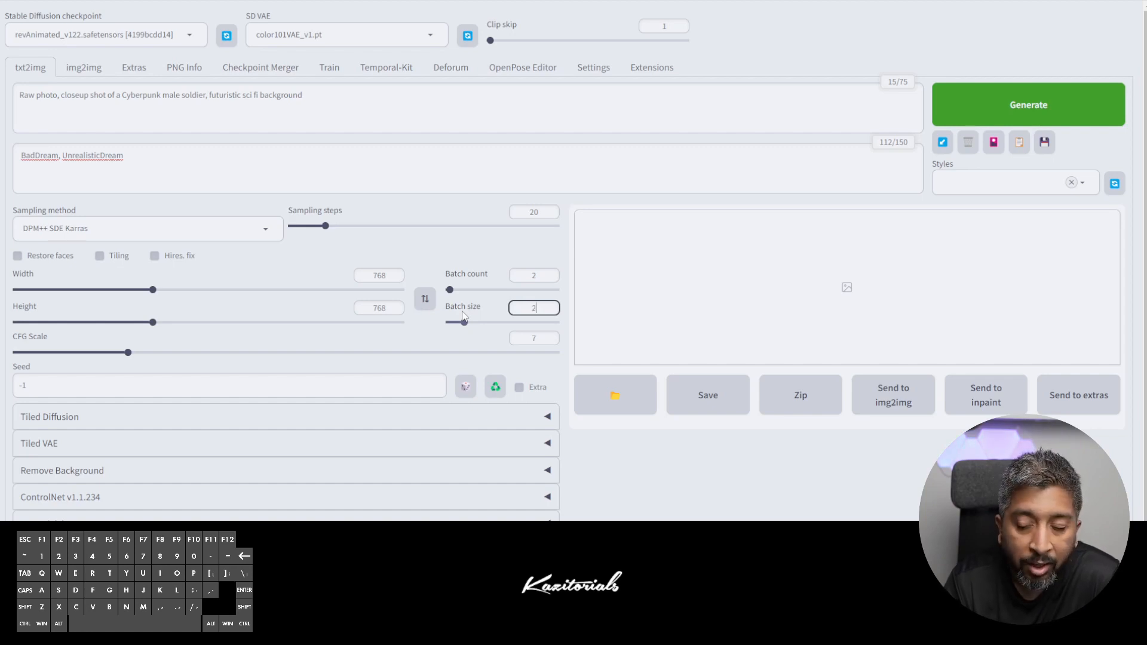
click(1027, 104)
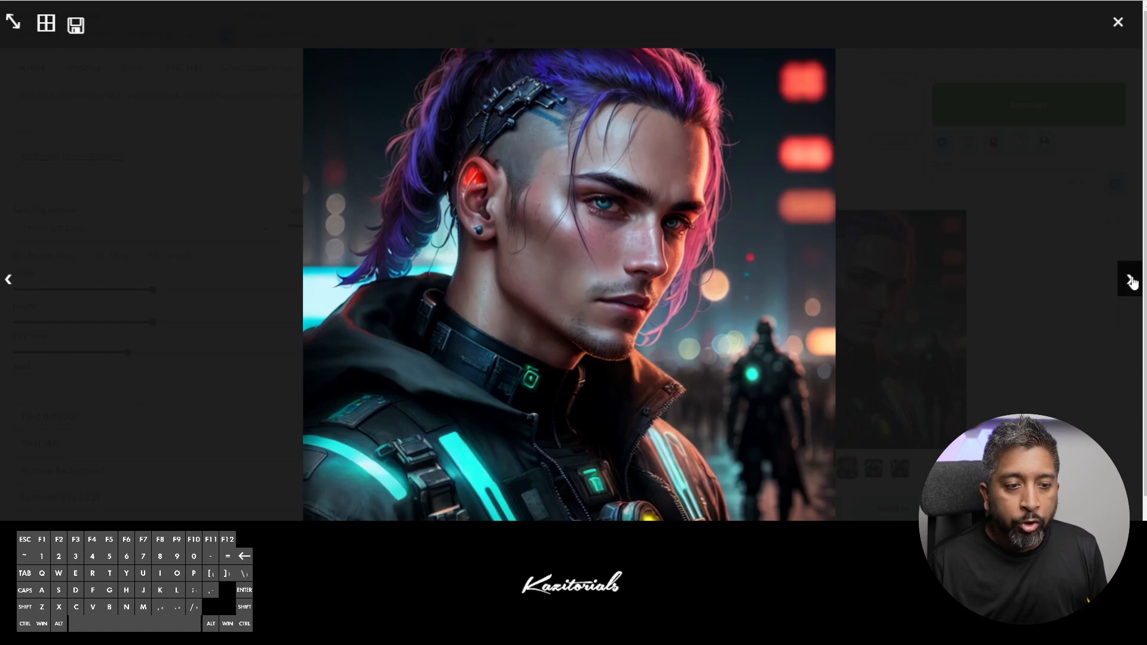
Fix the seed at 885148116 from the chosen portrait and add 'tubes' to the negative prompt
click(1129, 279)
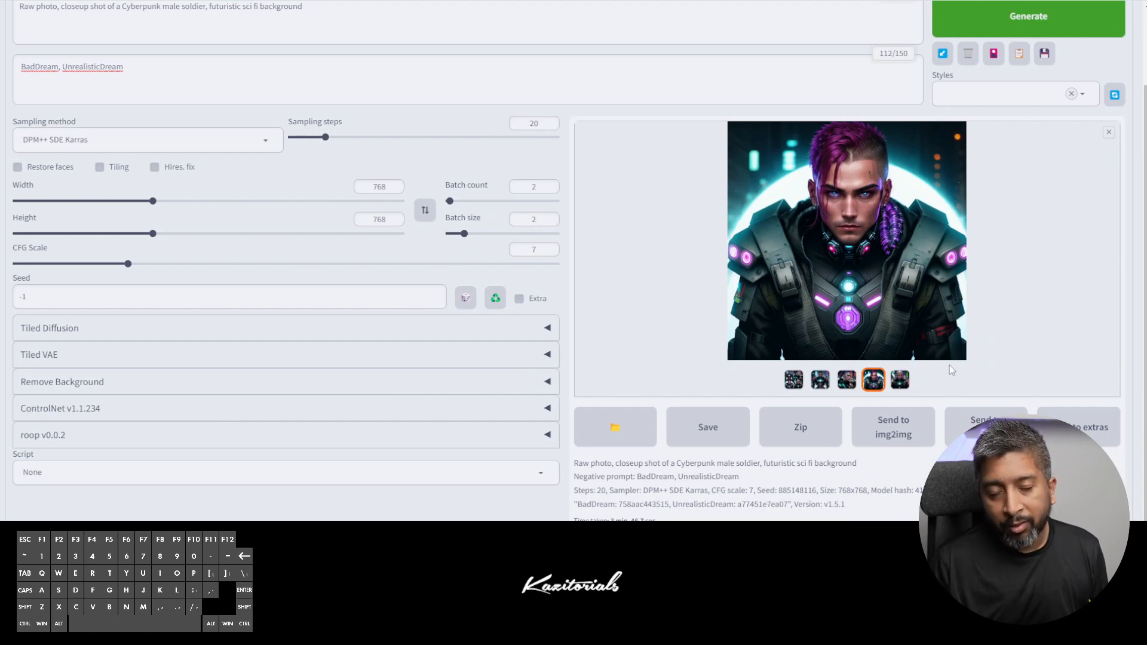
mouse_move(876, 358)
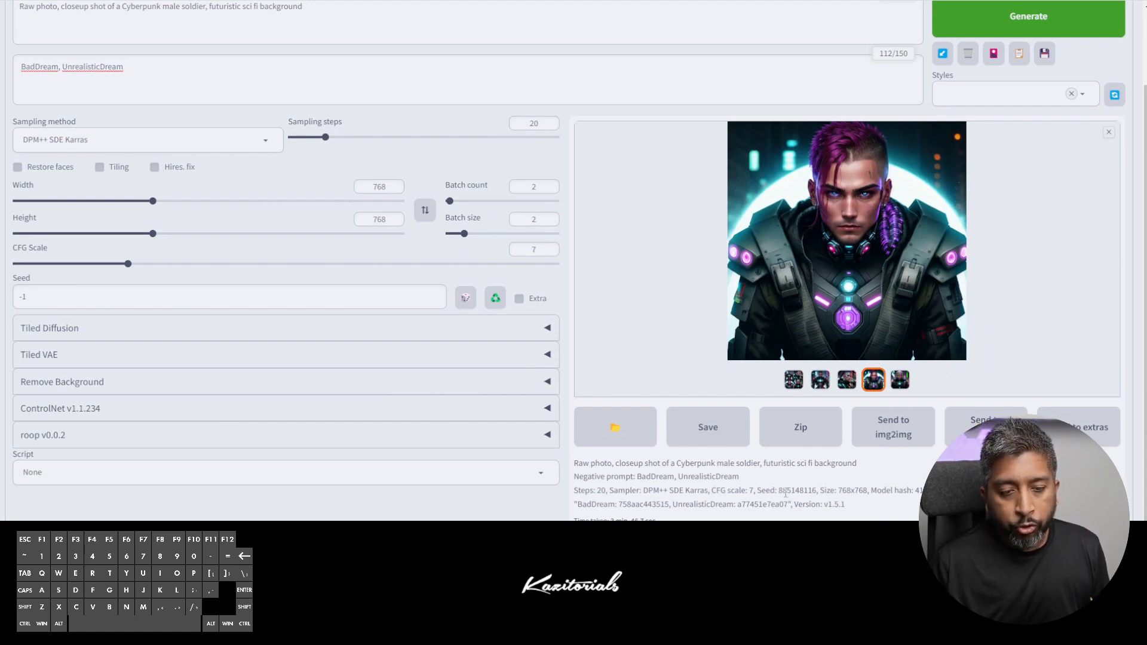
double_click(796, 490)
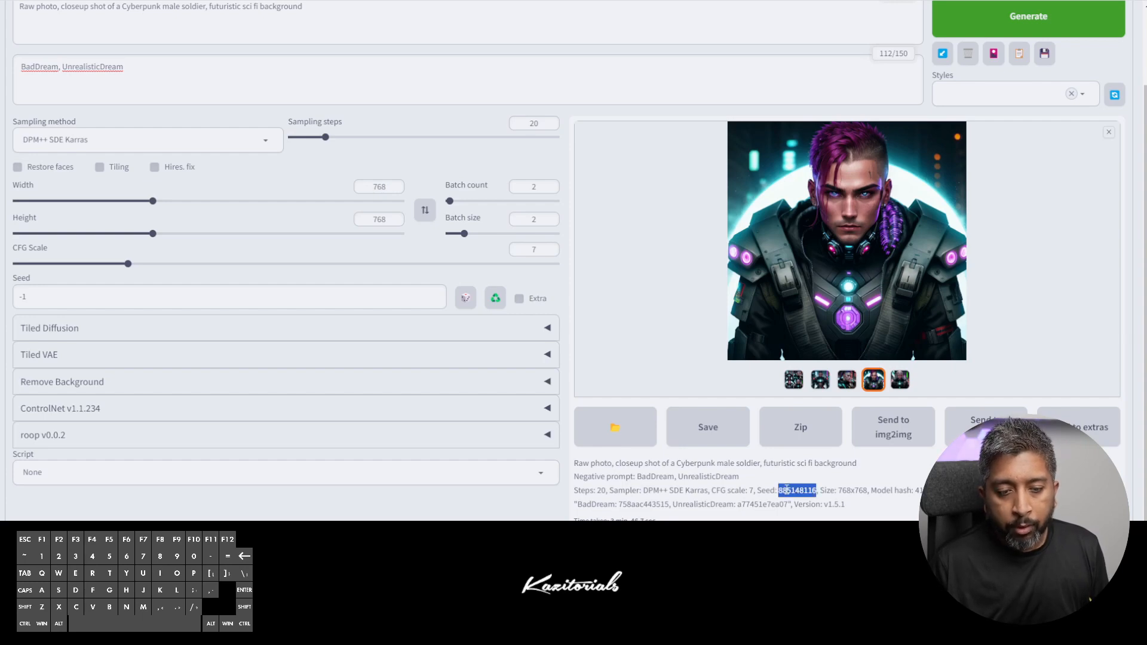
mouse_move(923, 307)
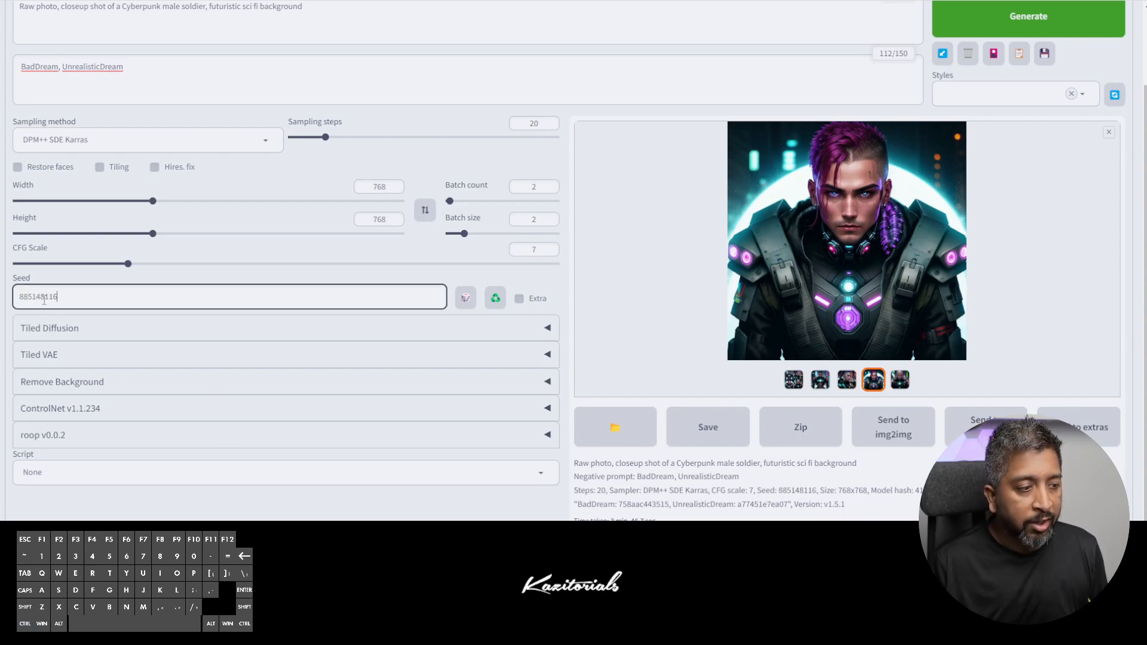
scroll(up, 3)
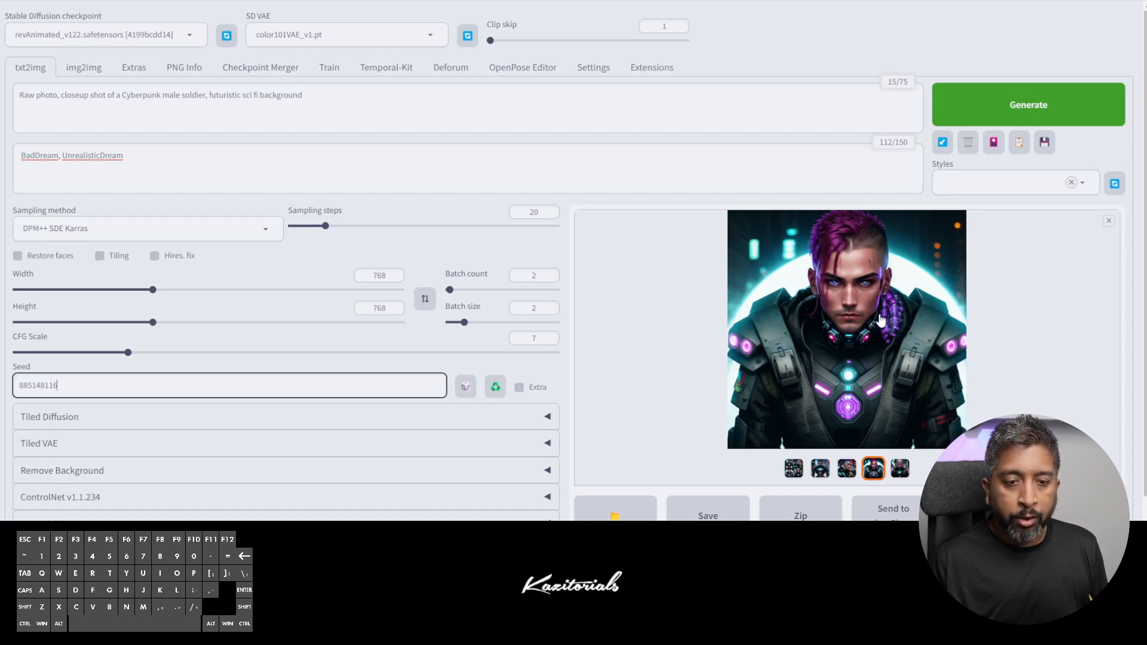
click(175, 156)
text(, tubes,)
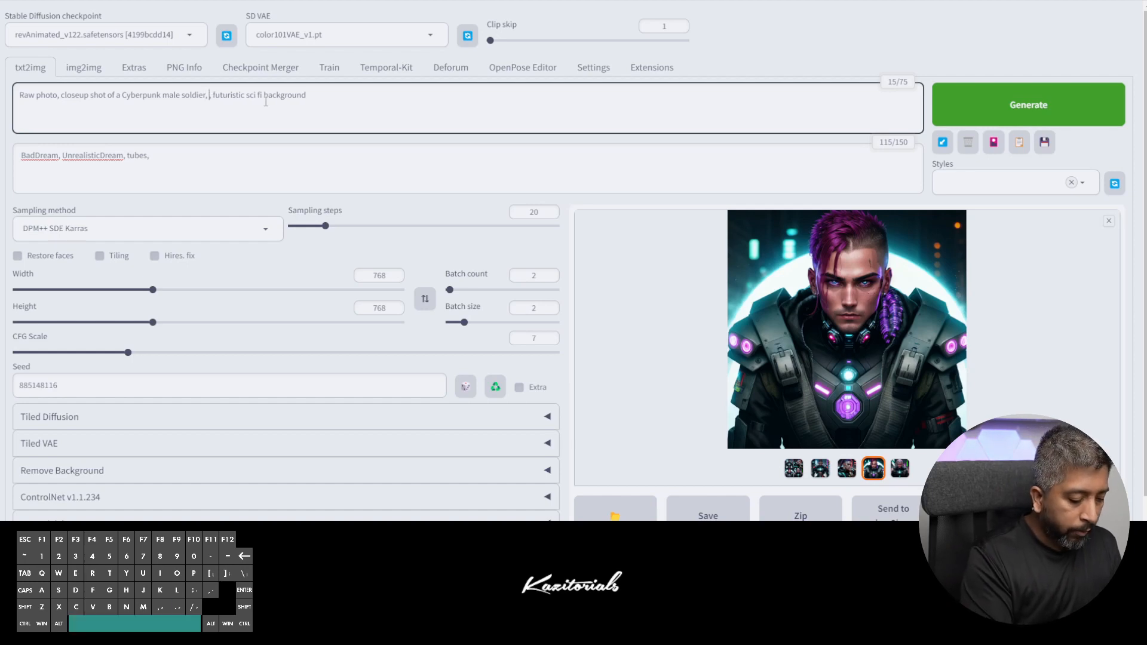
Change the prompt to a female soldier with long black hair and generate one image
text(long black hair)
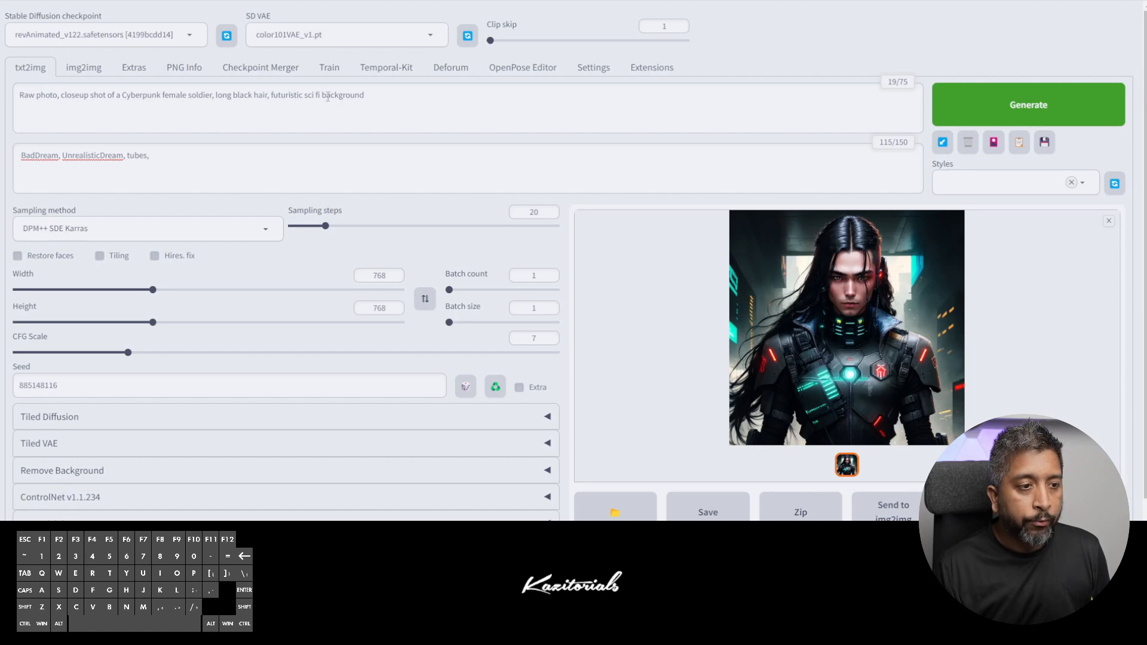
click(1027, 104)
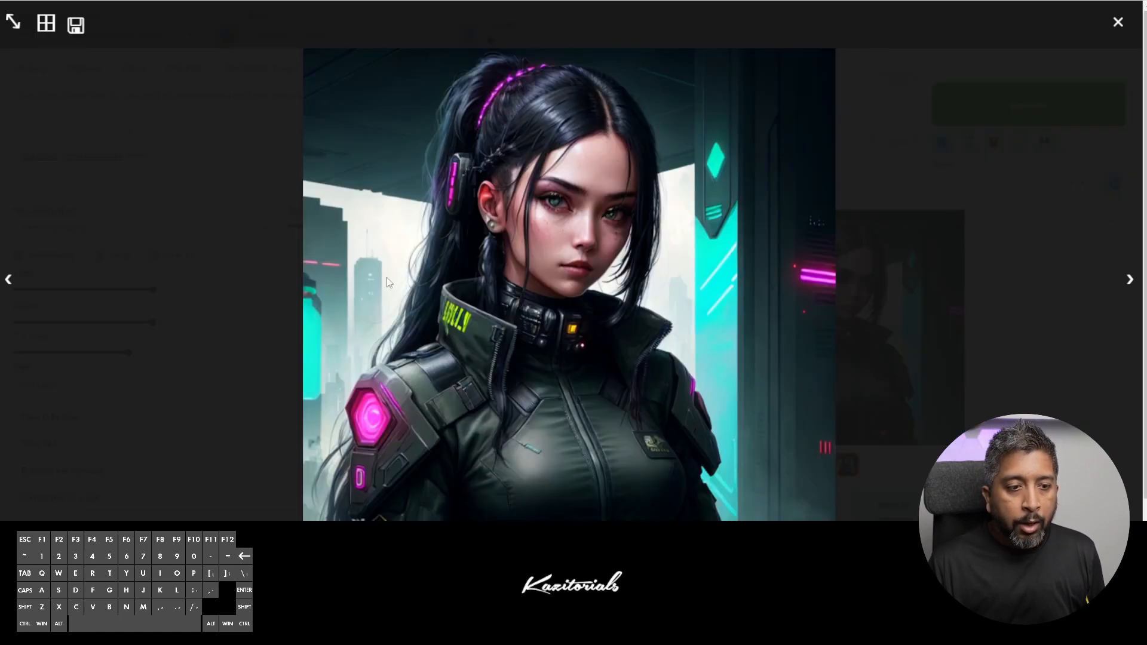
mouse_move(808, 264)
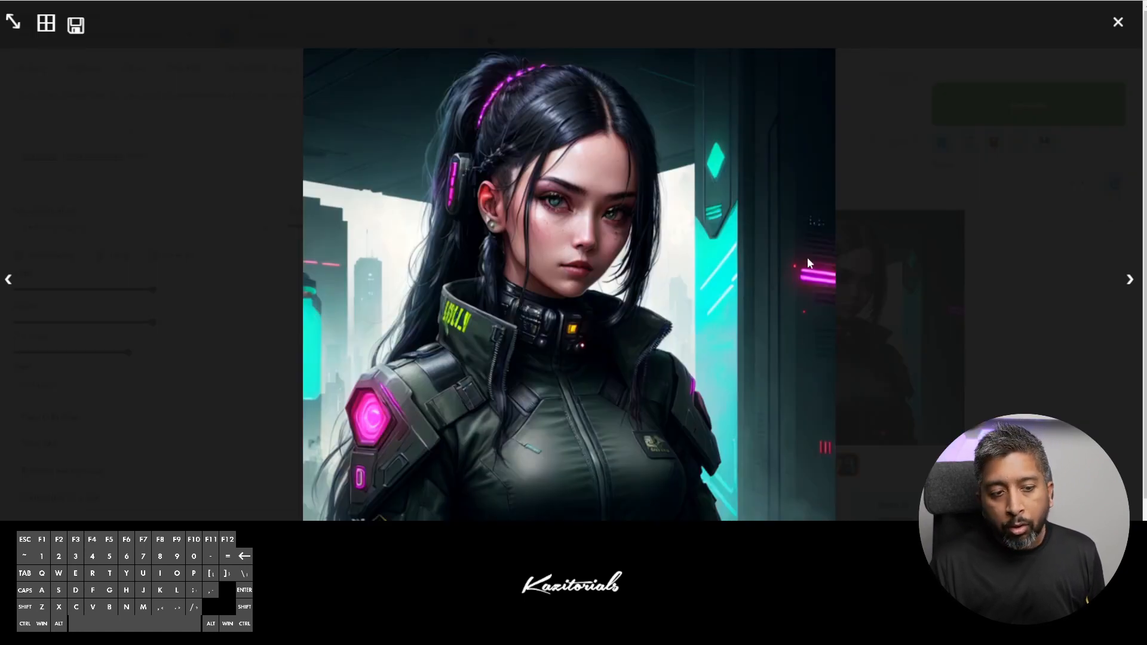
mouse_move(517, 370)
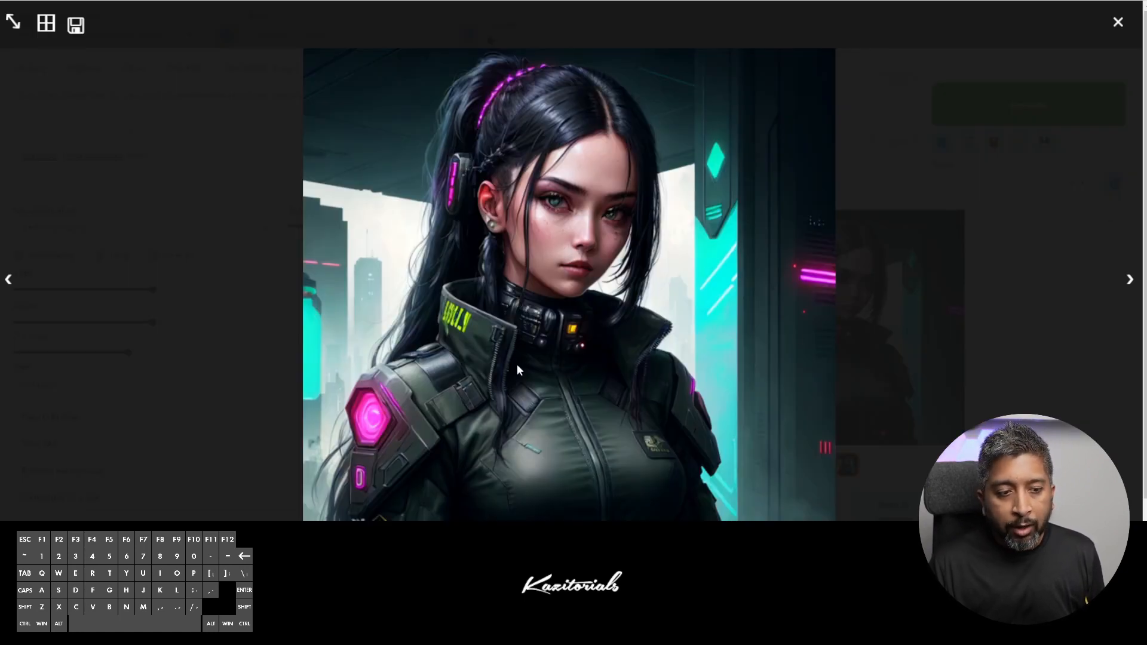
mouse_move(393, 369)
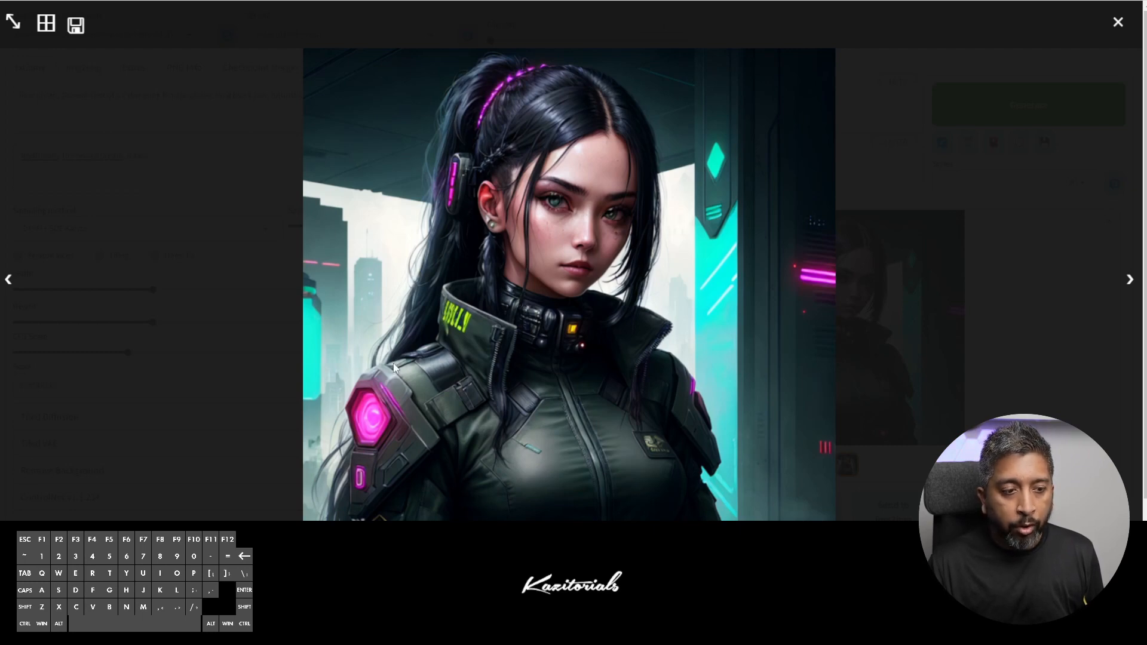
mouse_move(821, 219)
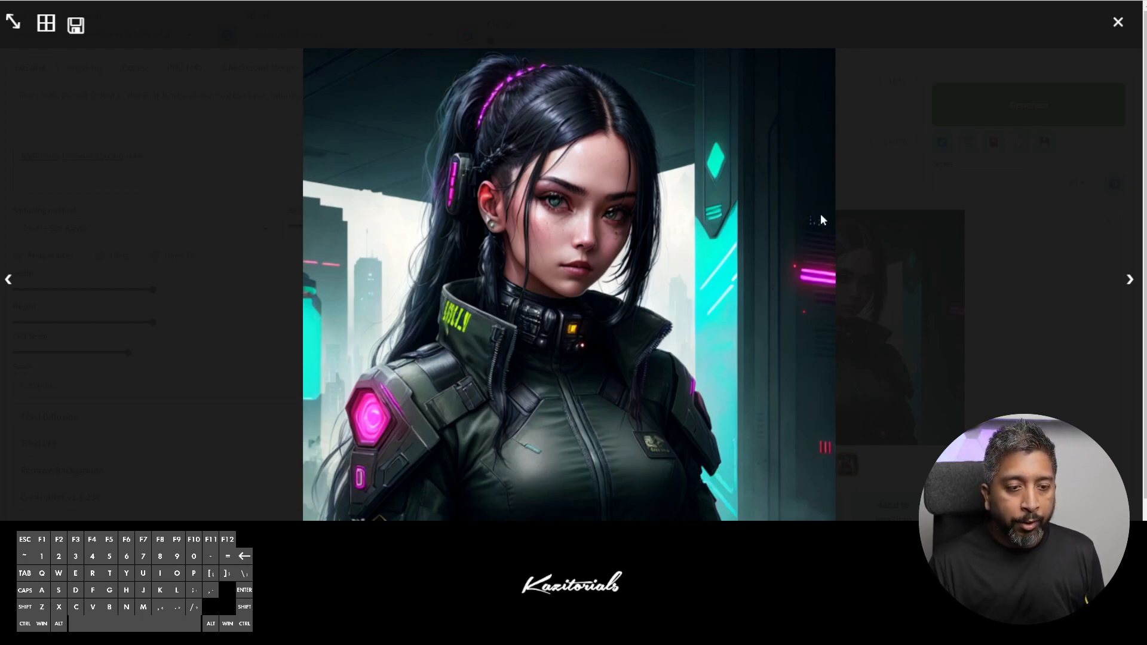
On Civitai, open the ReV Animated page and show the misty mountain image's generation details
click(1117, 22)
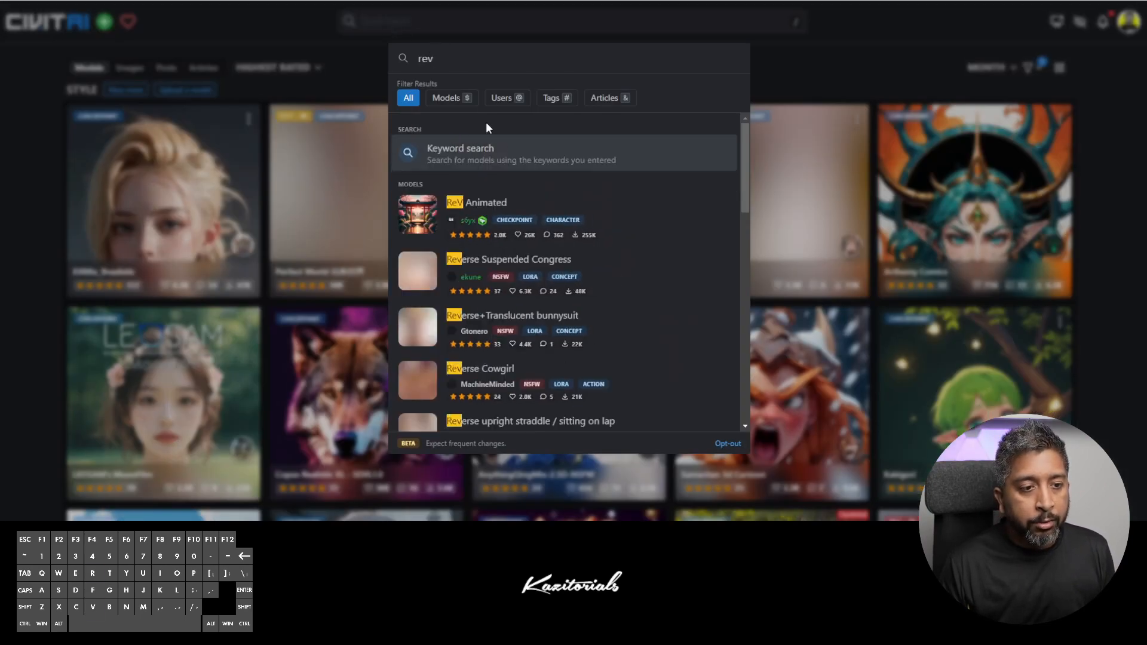
click(475, 212)
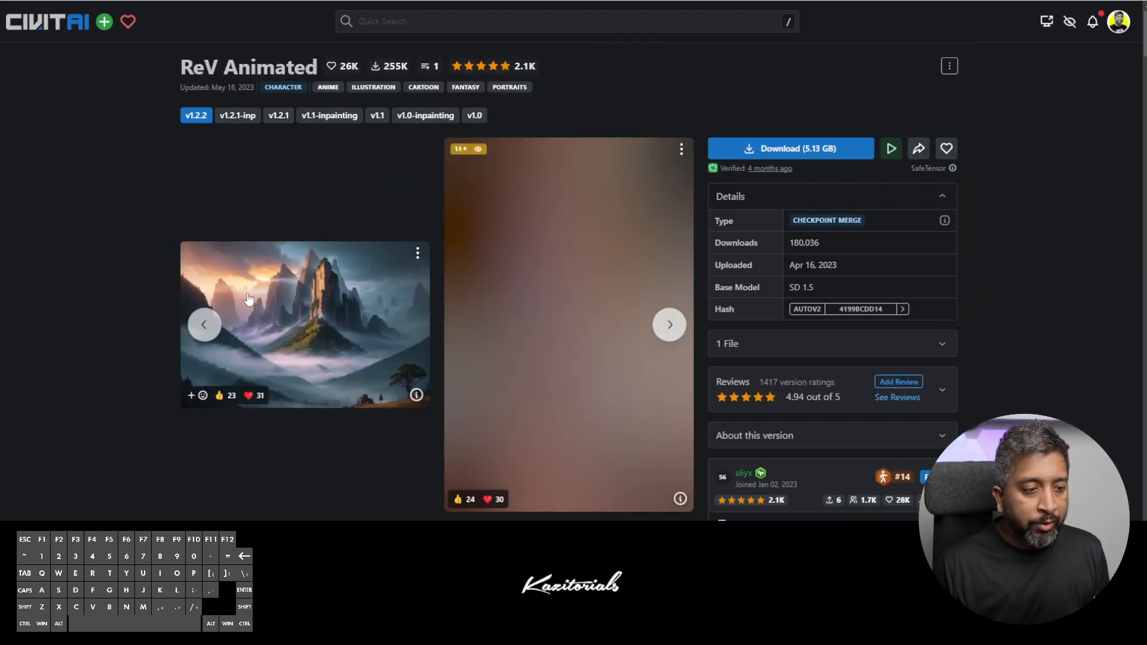
mouse_move(415, 395)
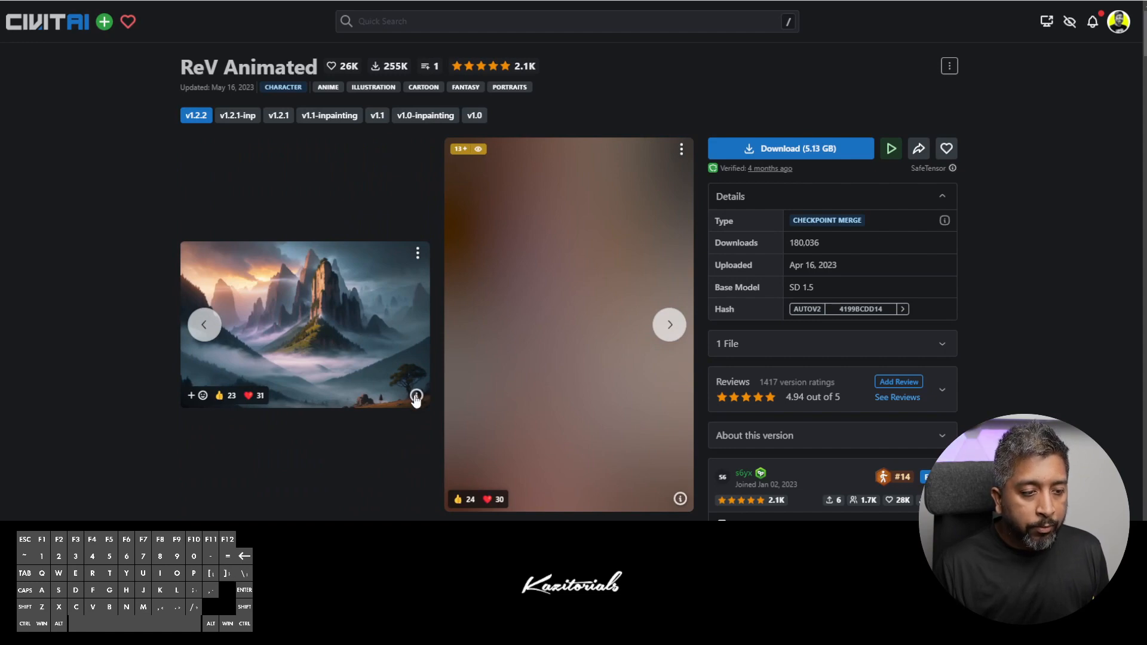
click(416, 395)
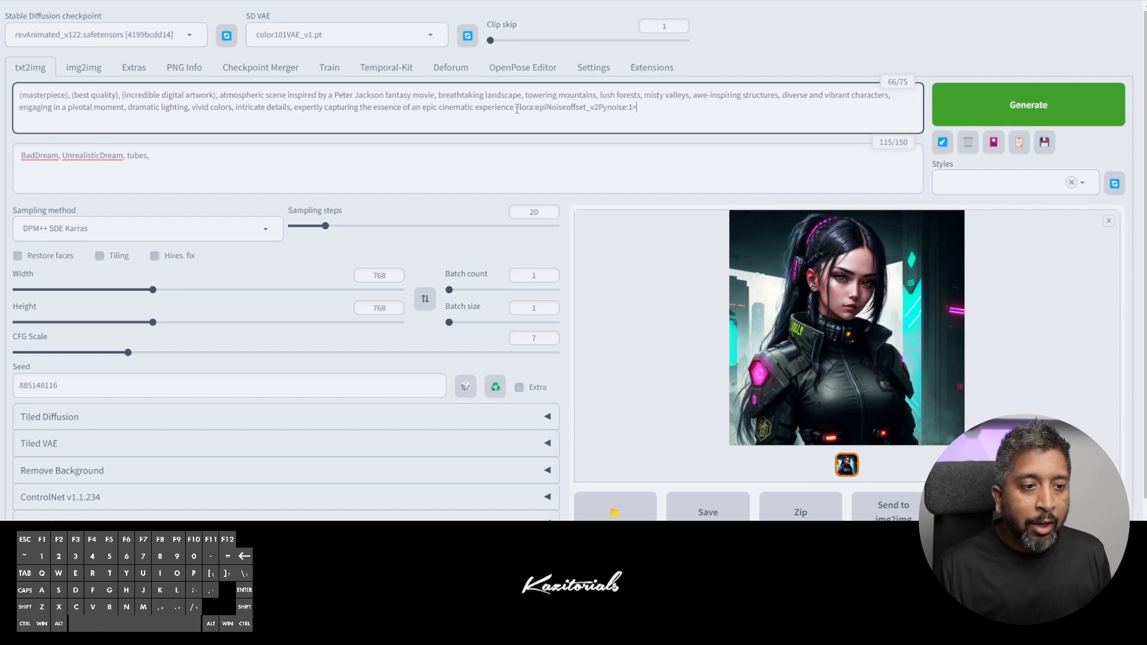
Remove the <lora:...> tag from the pasted Peter Jackson fantasy landscape prompt and generate
double_click(575, 107)
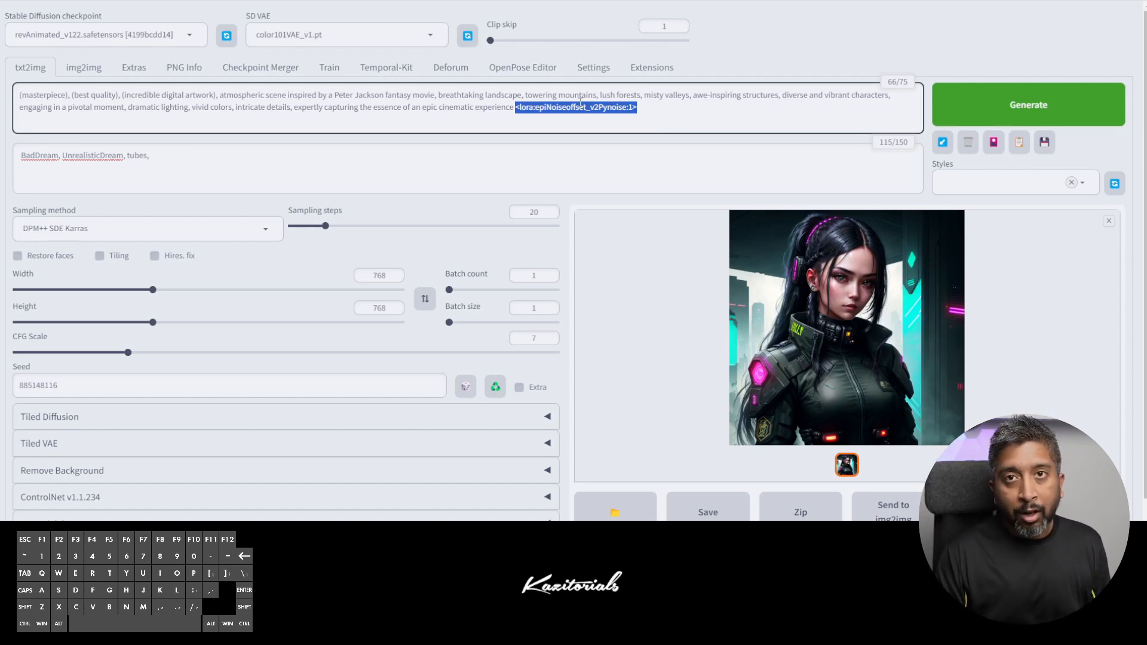
key(Delete)
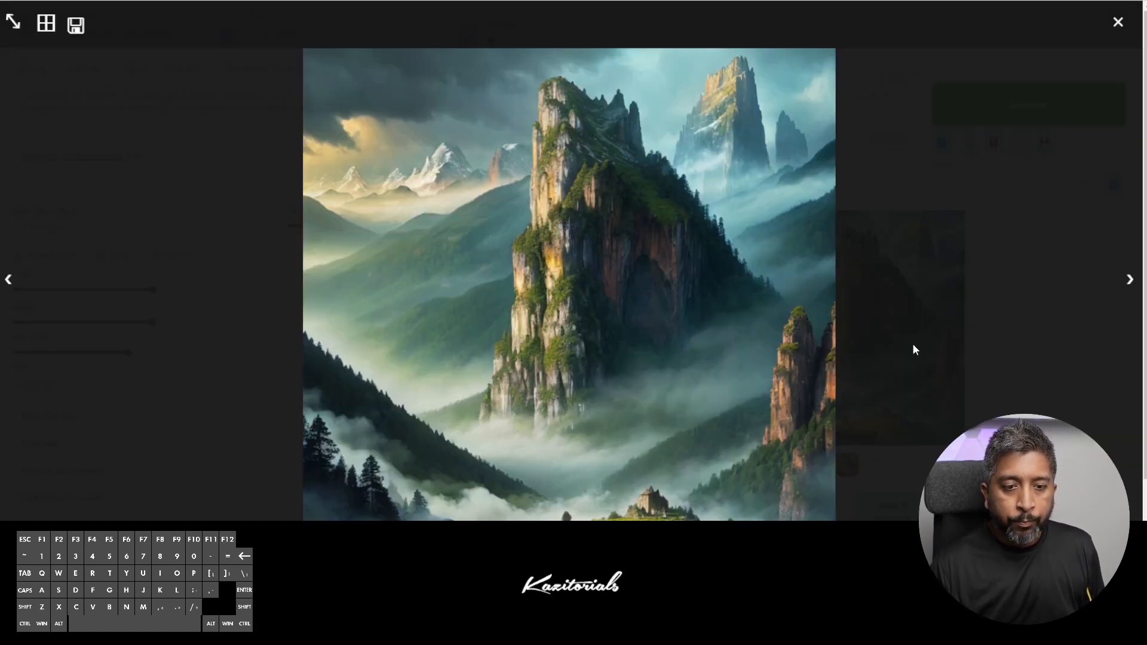
mouse_move(736, 199)
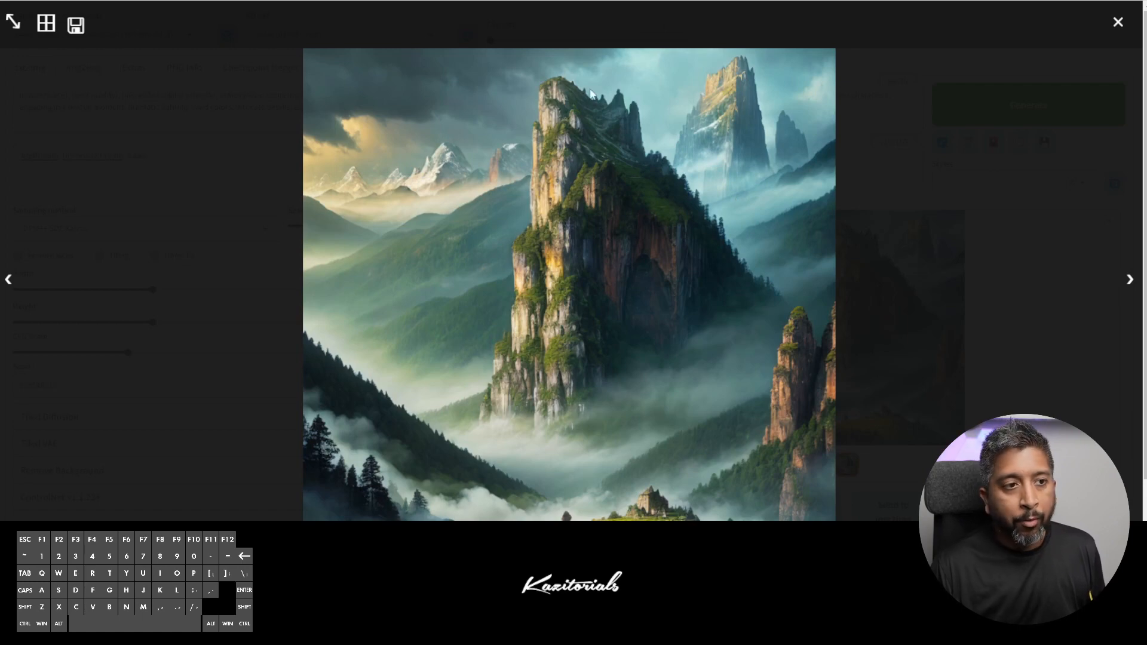
click(1117, 23)
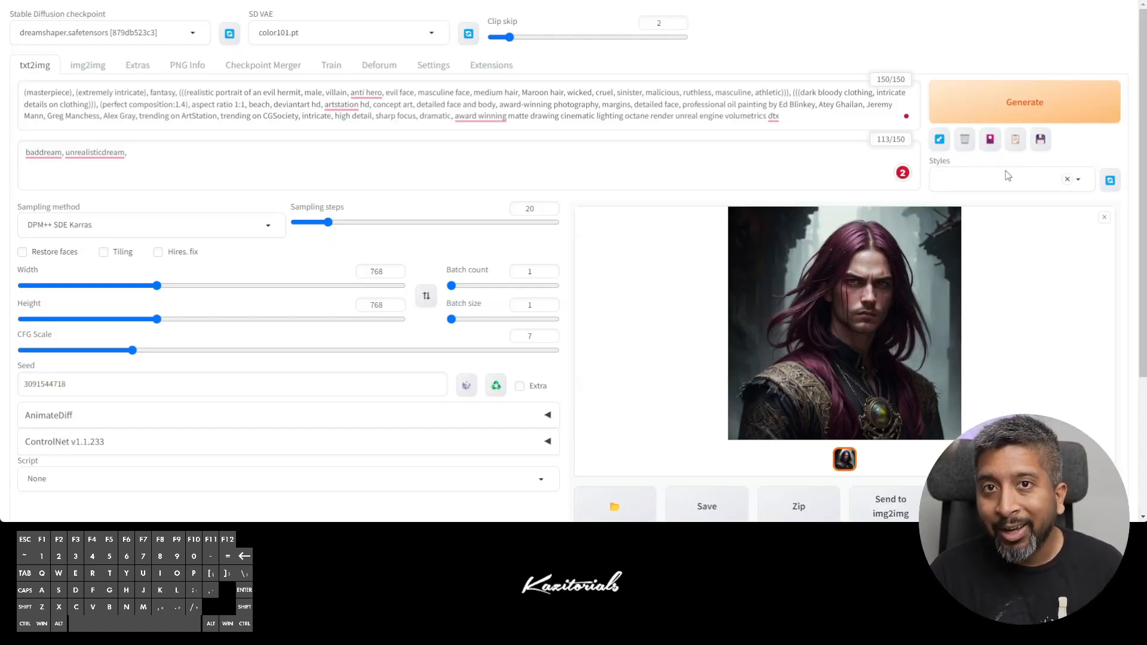